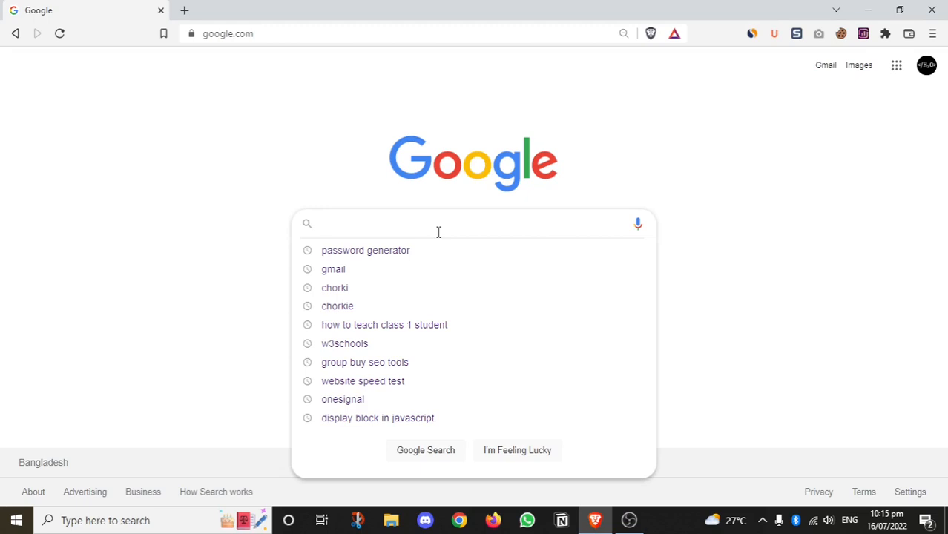
Search Google for 'canva' and choose the official canva.com result.
left_click(438, 224)
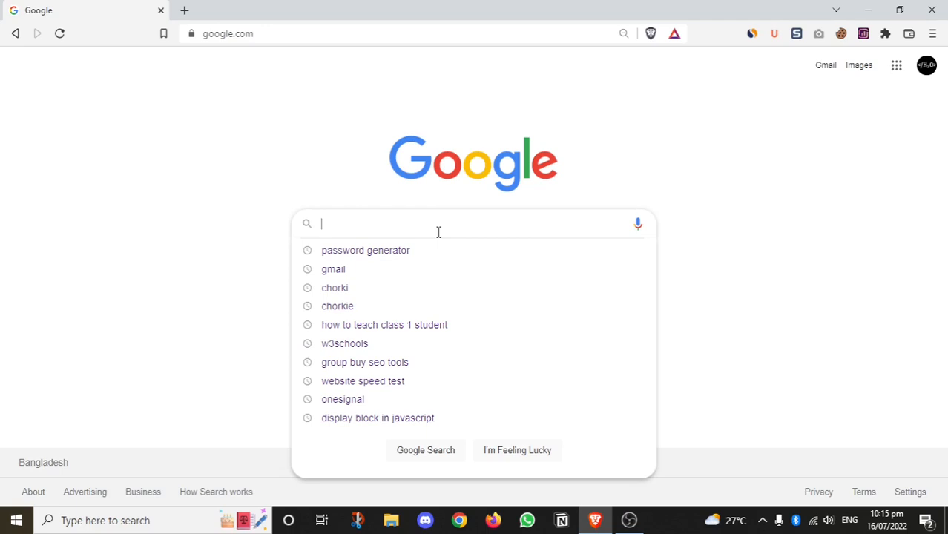
type("conva")
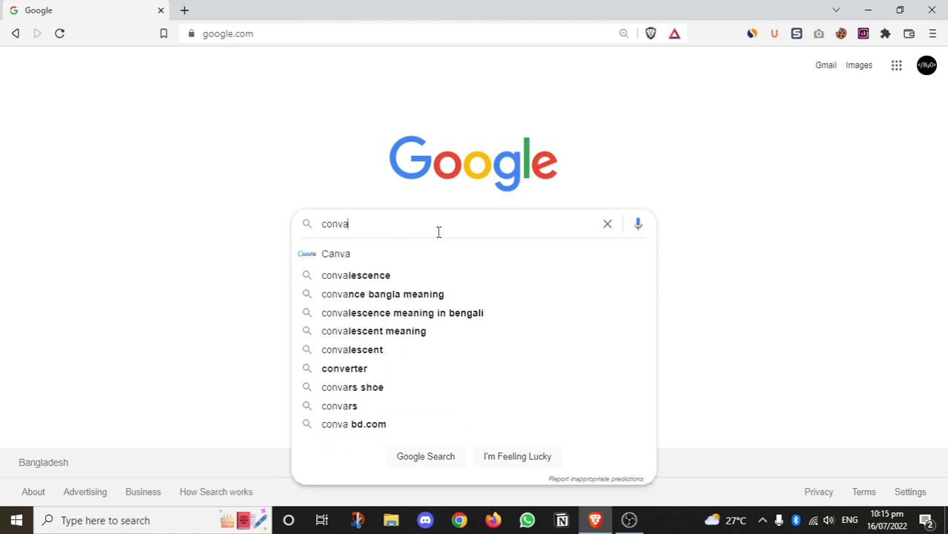
mouse_move(374, 265)
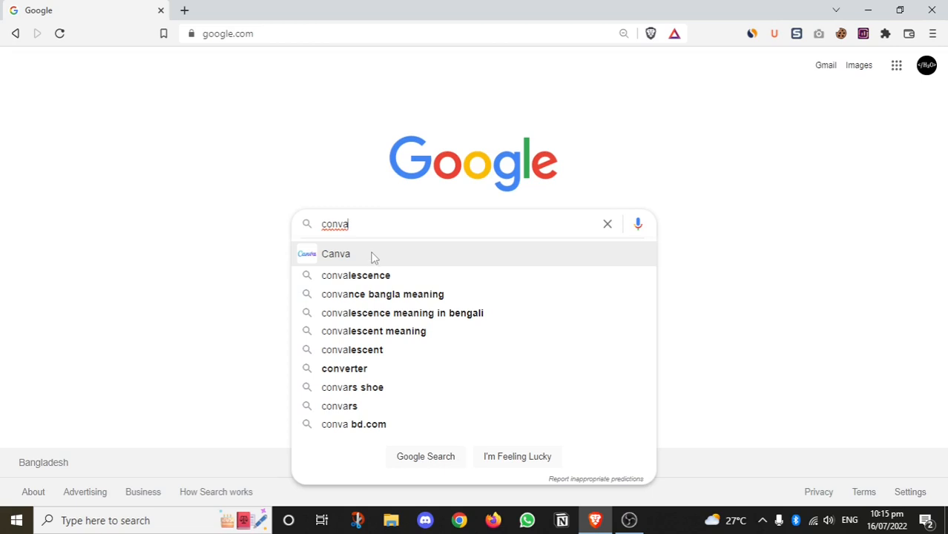
mouse_move(353, 260)
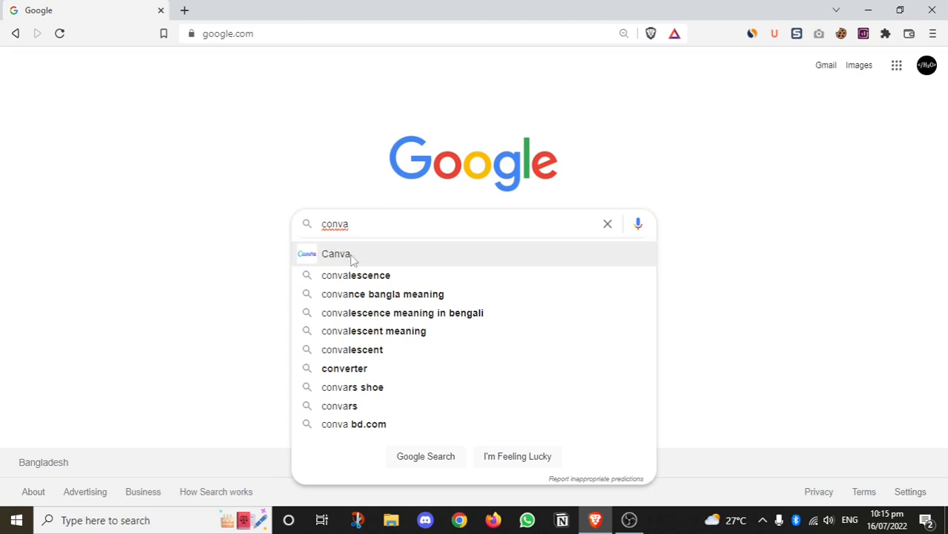
left_click(336, 254)
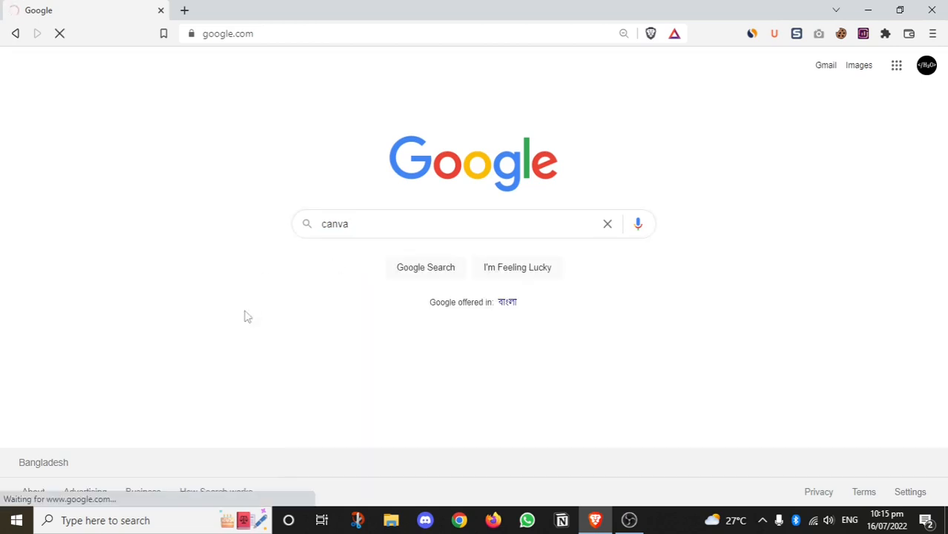
left_click(425, 267)
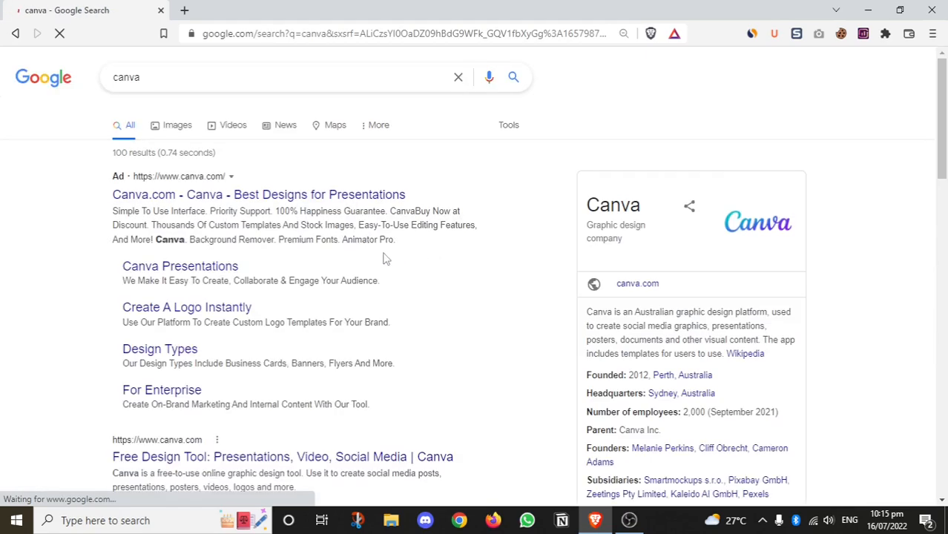
scroll("down", 3)
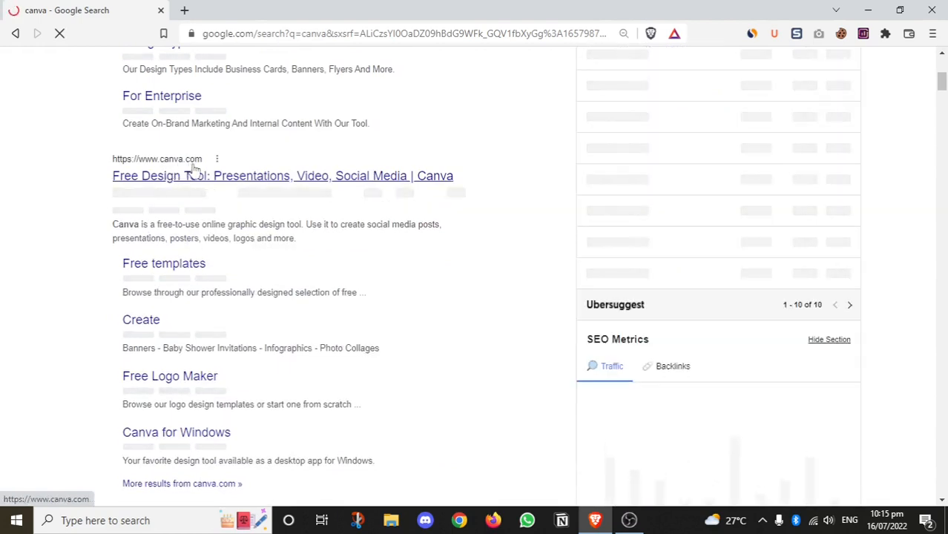
left_click(282, 175)
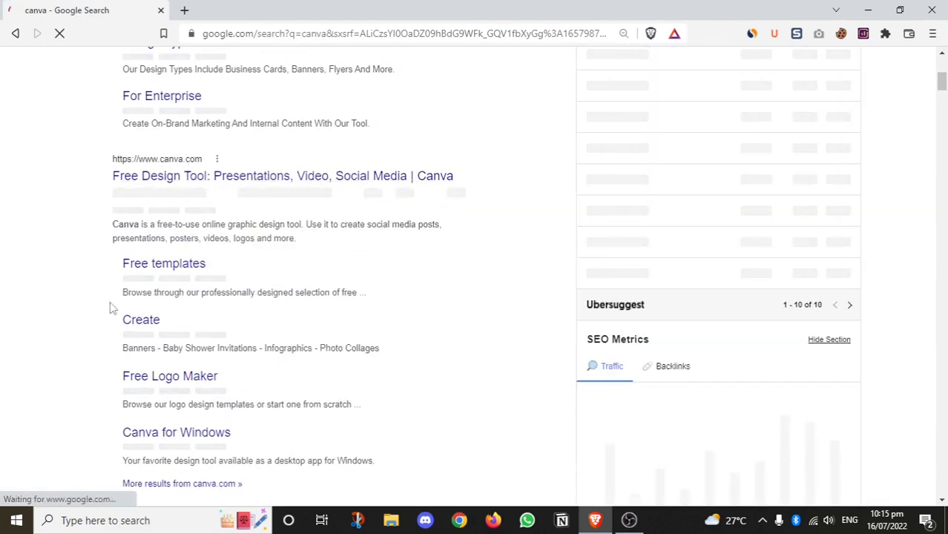
On canva.com start 'Sign up for free' and continue with the Google account.
left_click(282, 175)
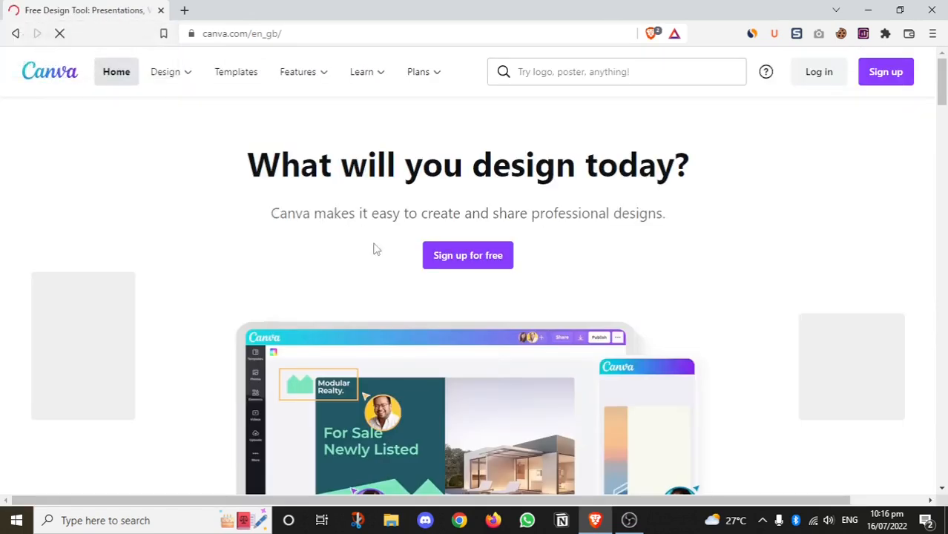
scroll("down", 3)
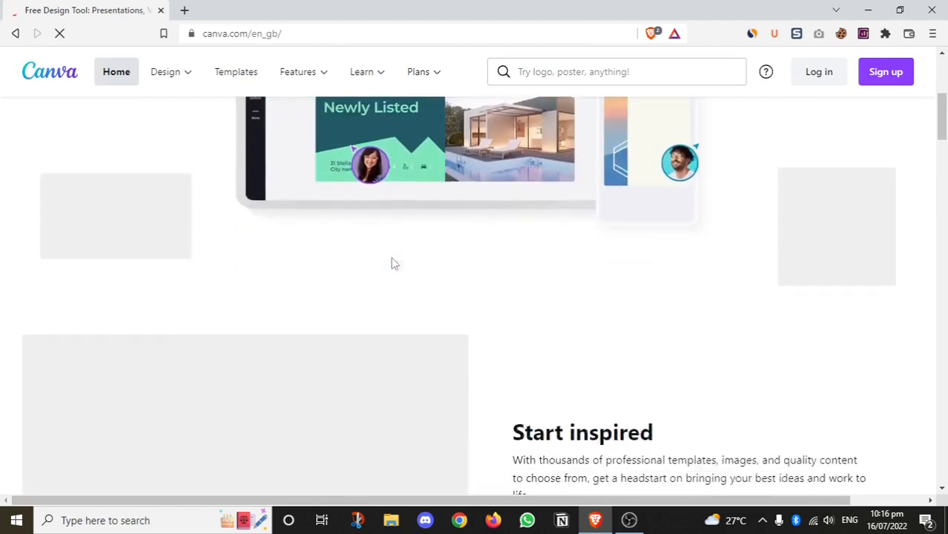
scroll("up", 3)
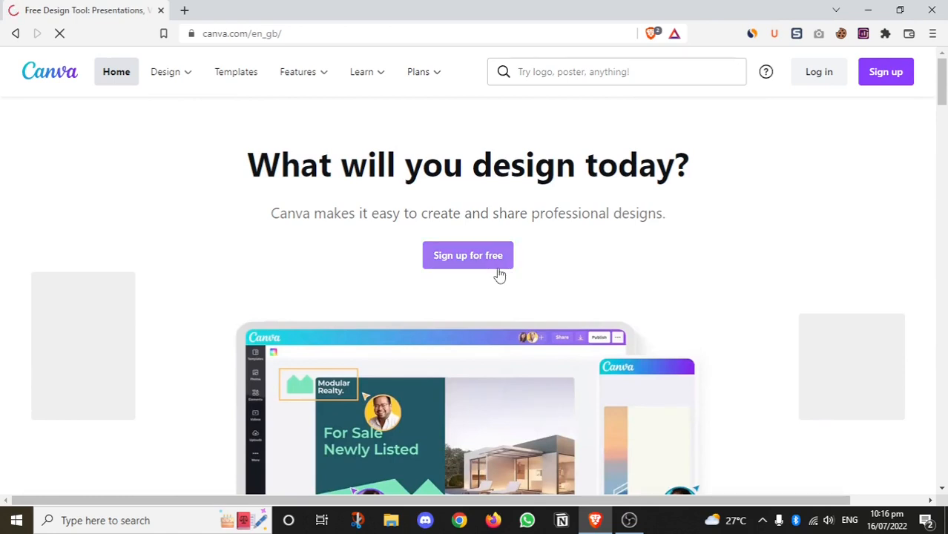
left_click(467, 255)
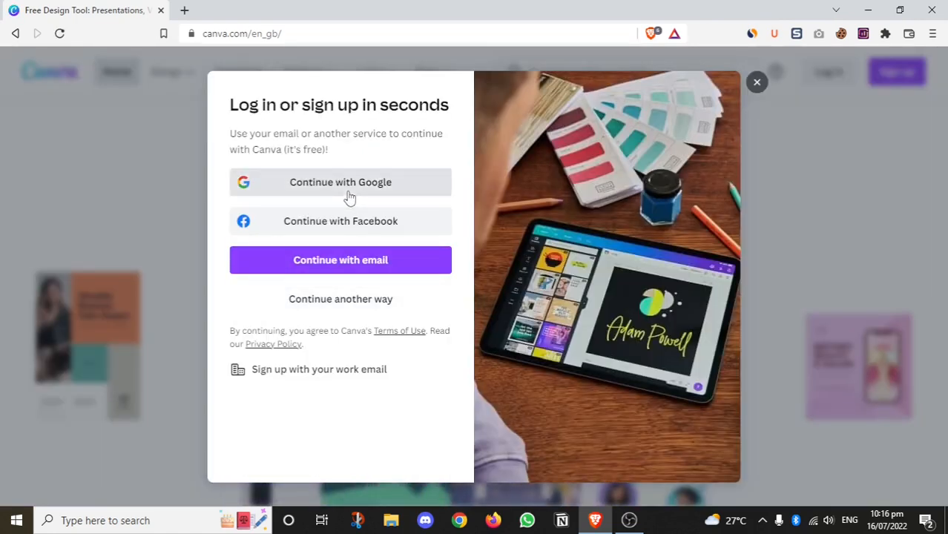
mouse_move(365, 222)
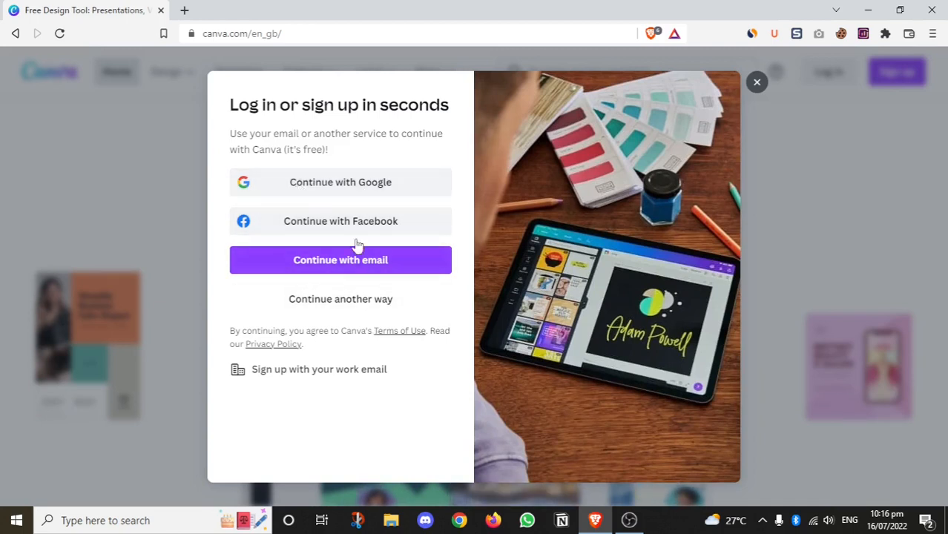
mouse_move(369, 182)
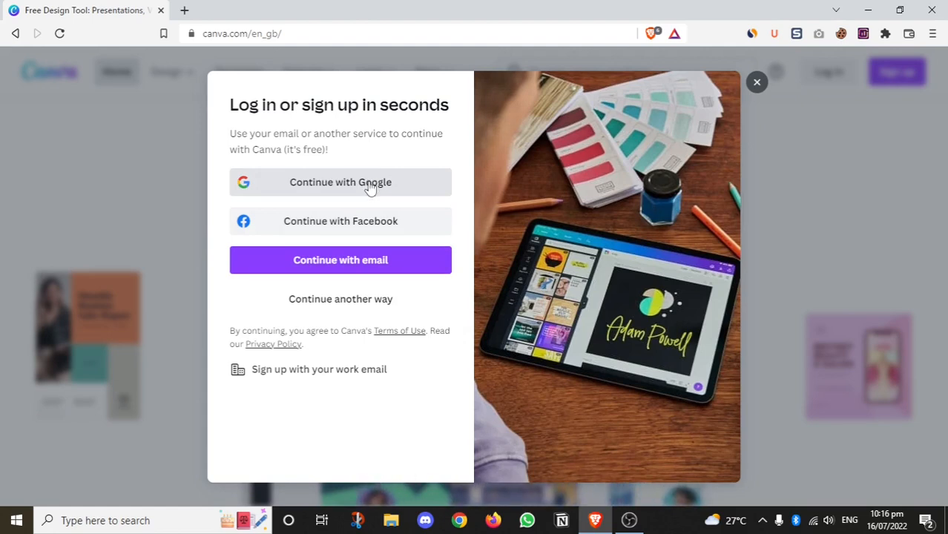
left_click(341, 181)
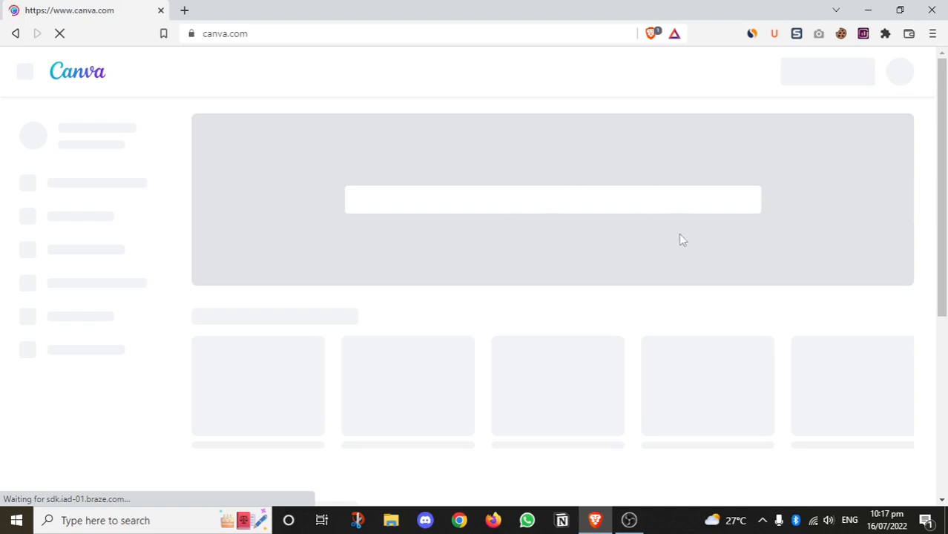
mouse_move(222, 118)
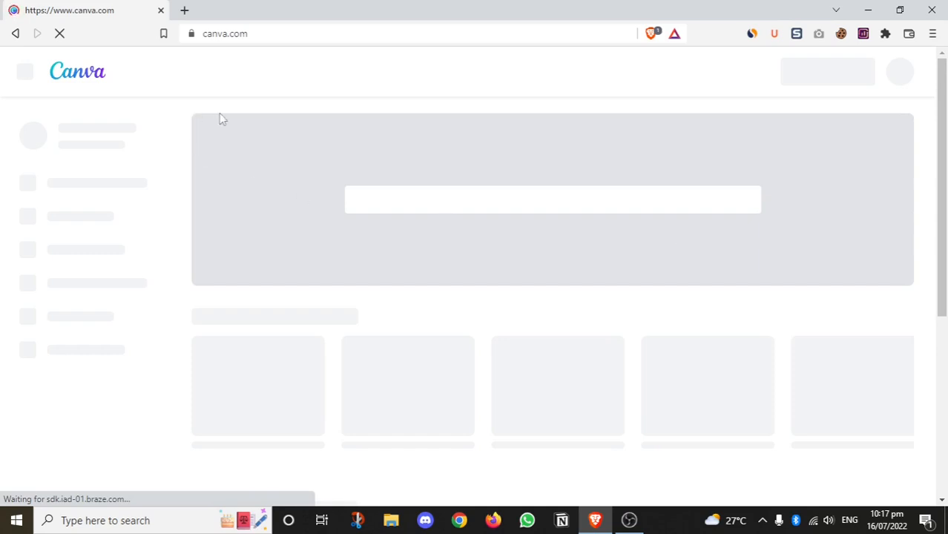
mouse_move(226, 73)
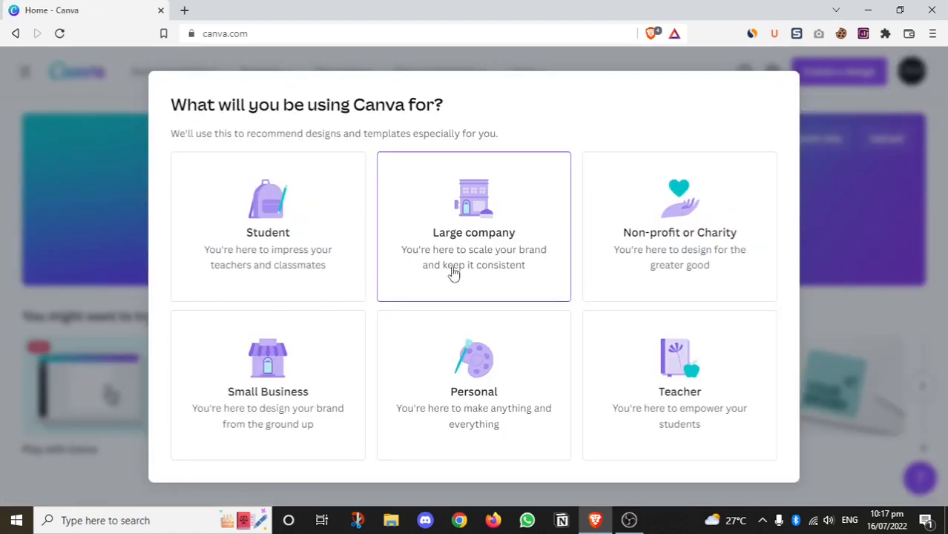
mouse_move(615, 259)
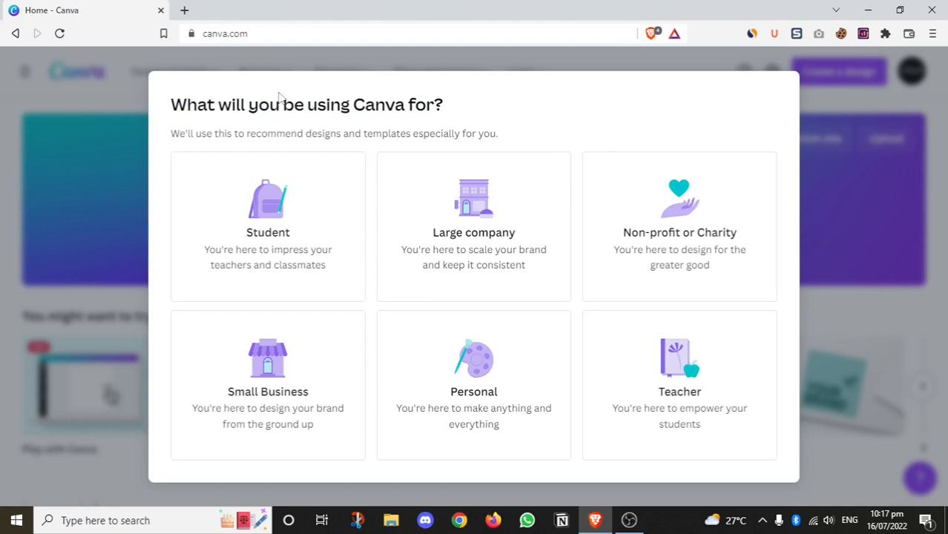
mouse_move(497, 200)
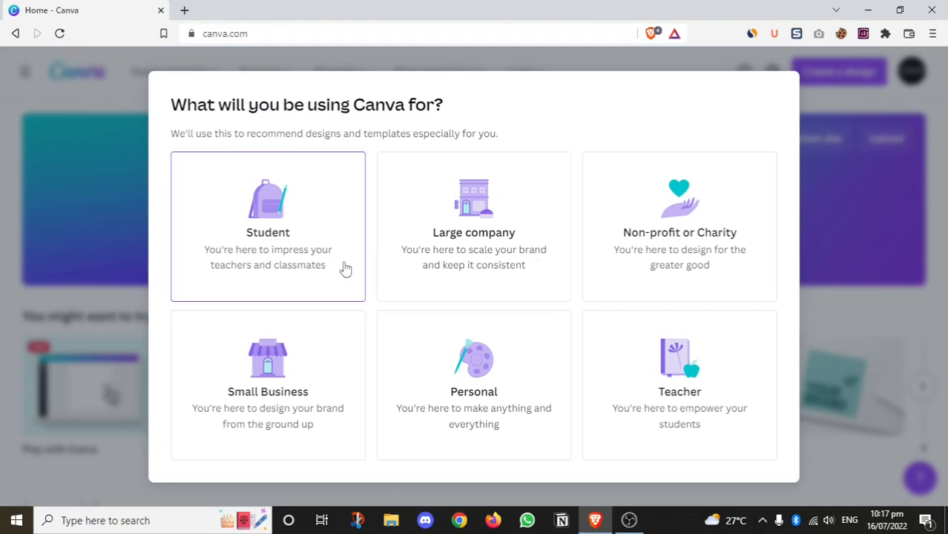
mouse_move(339, 244)
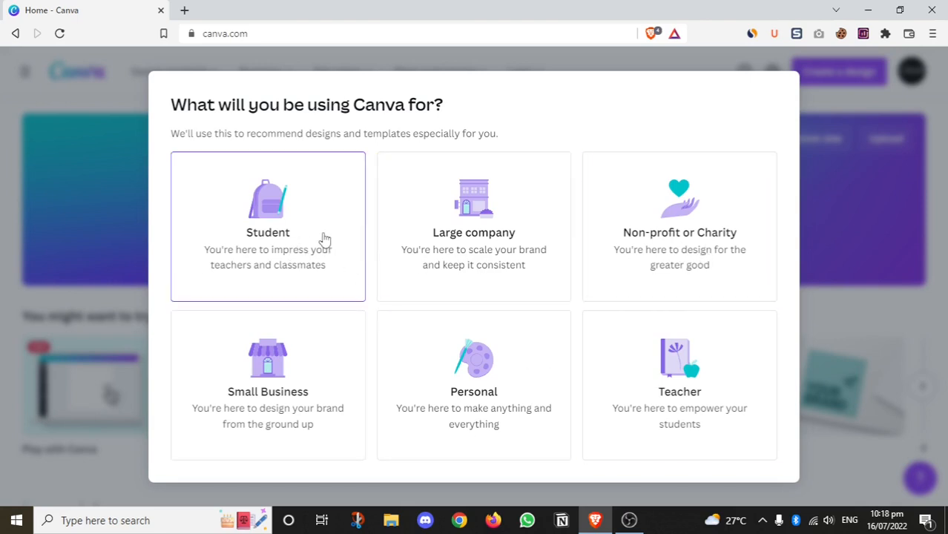
mouse_move(335, 249)
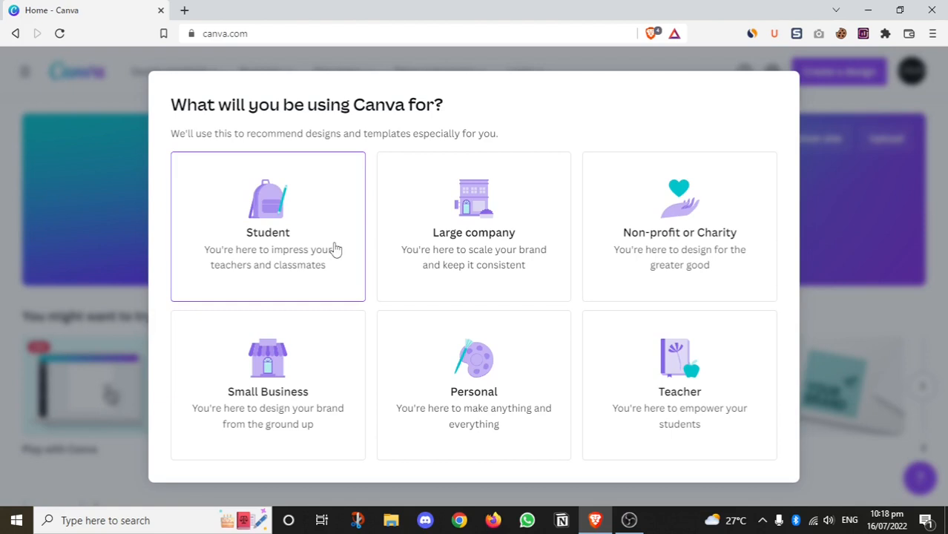
mouse_move(337, 254)
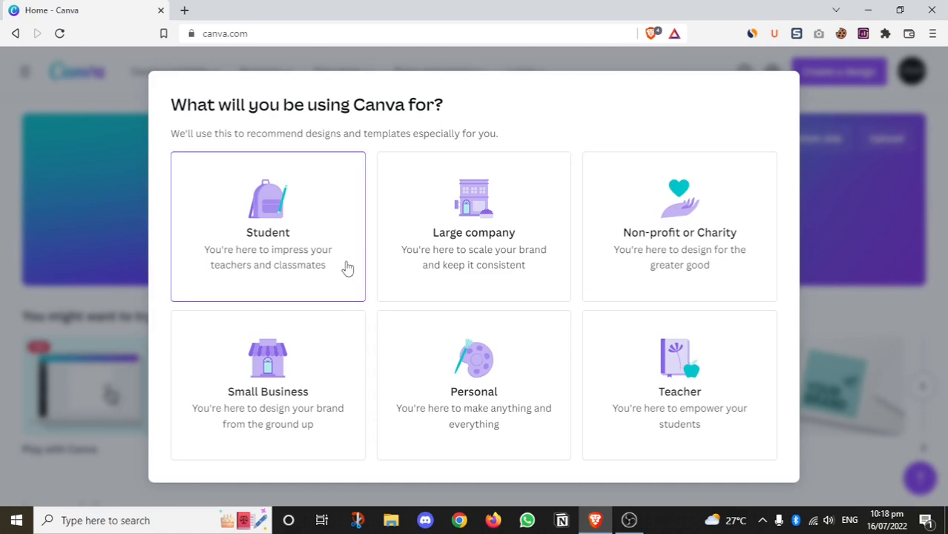
Answer onboarding as a Student at University level and continue past it.
left_click(267, 226)
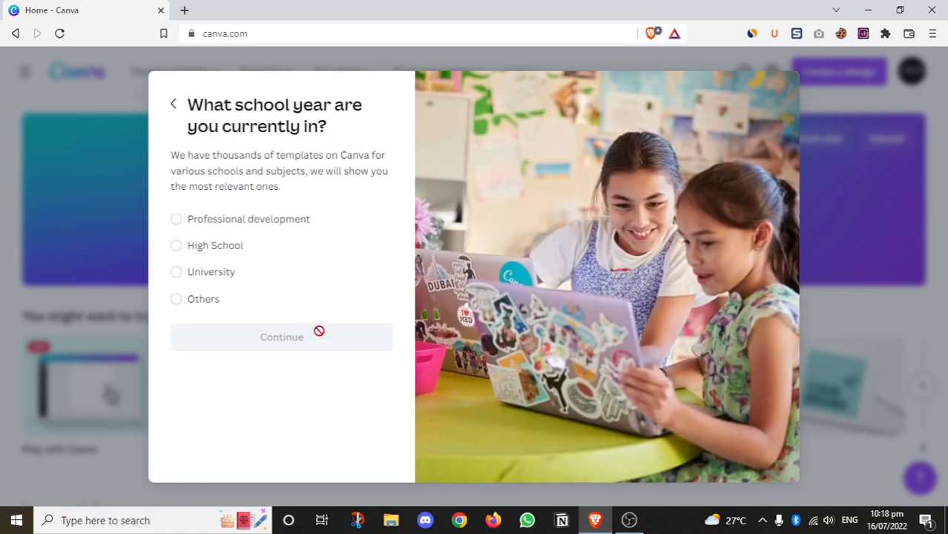
mouse_move(334, 241)
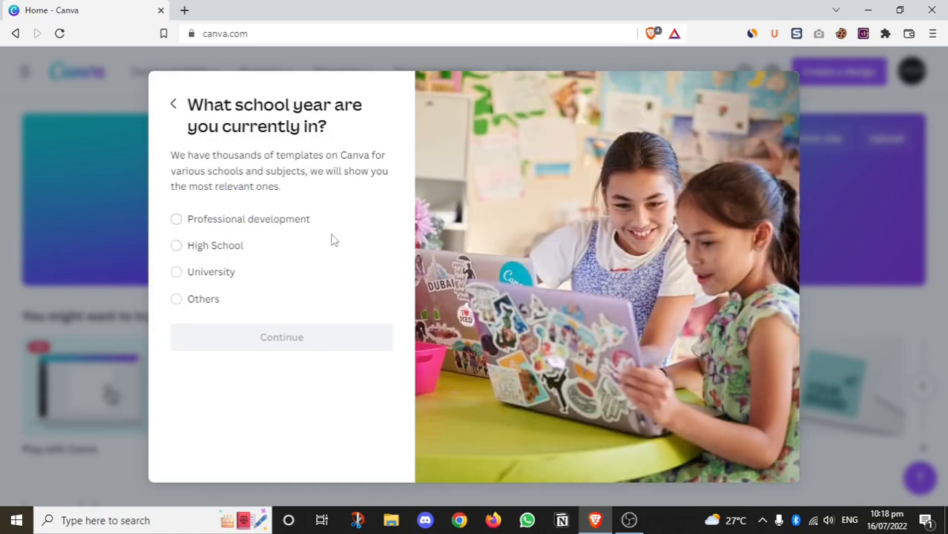
mouse_move(205, 304)
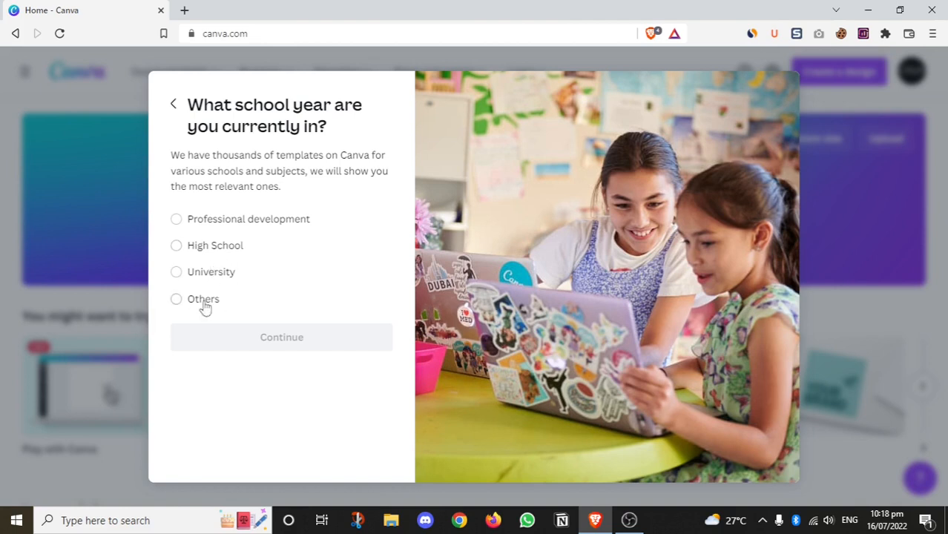
mouse_move(192, 201)
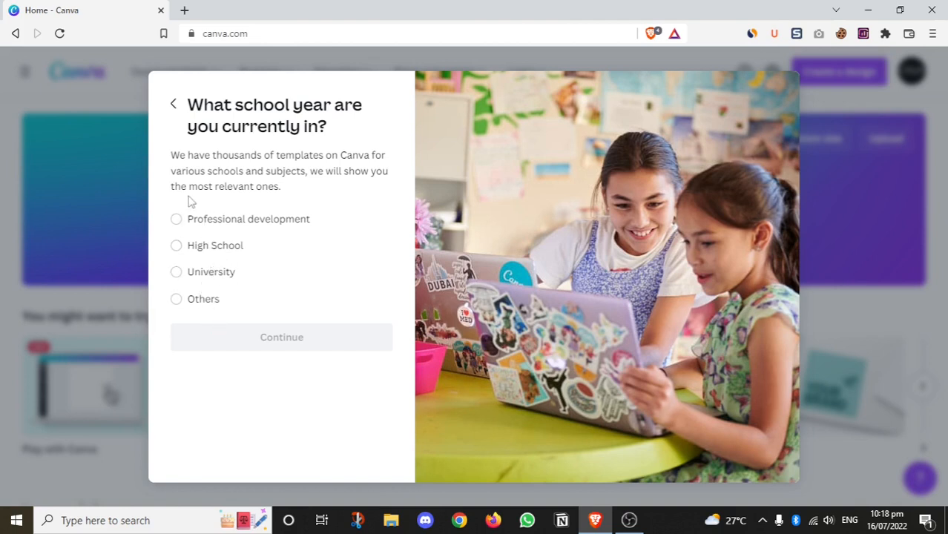
mouse_move(181, 237)
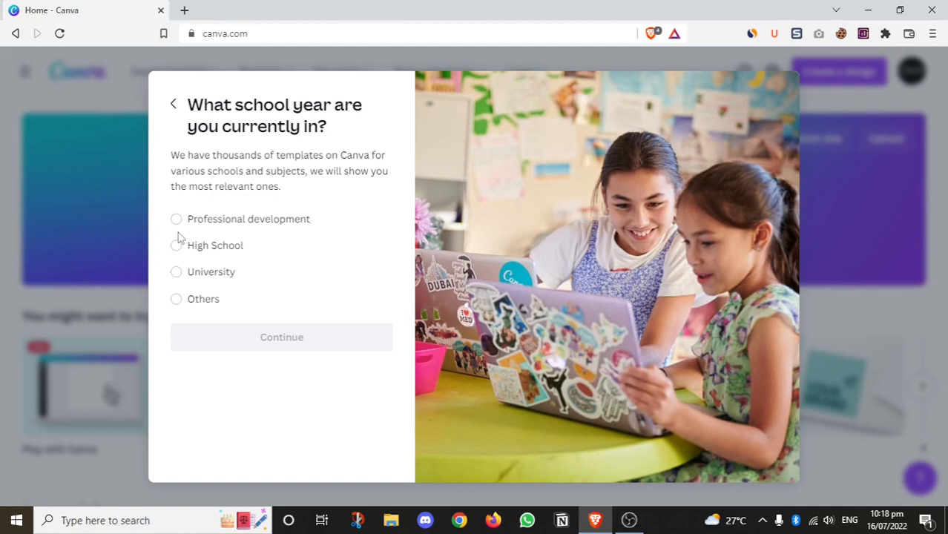
left_click(177, 272)
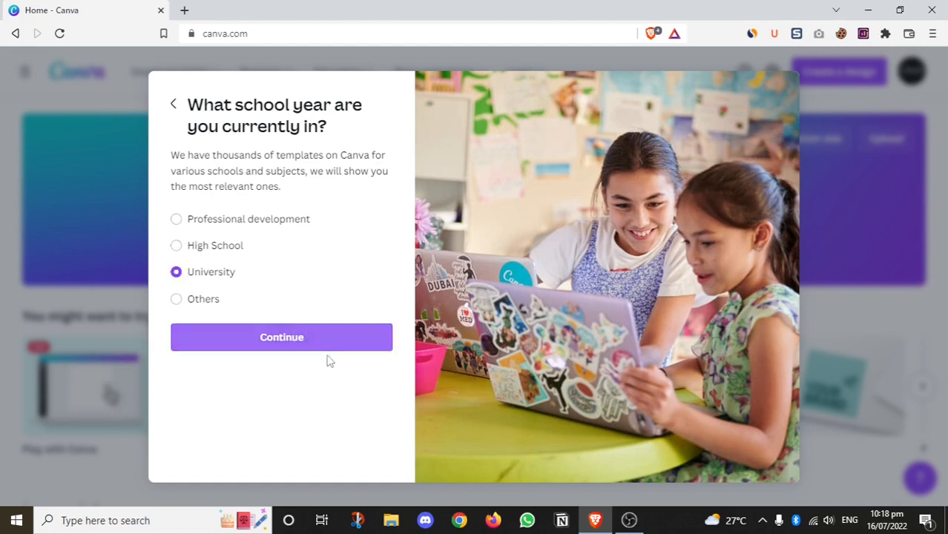
left_click(282, 337)
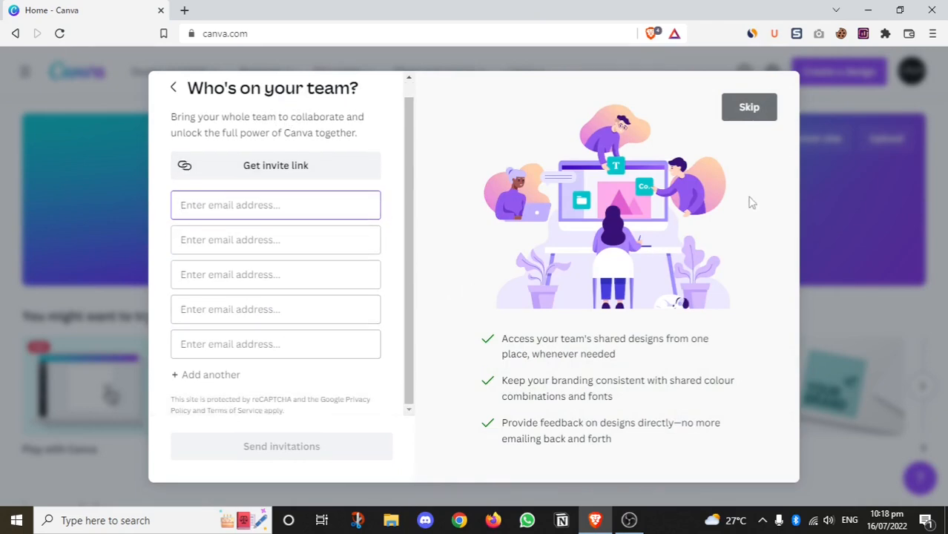
left_click(748, 107)
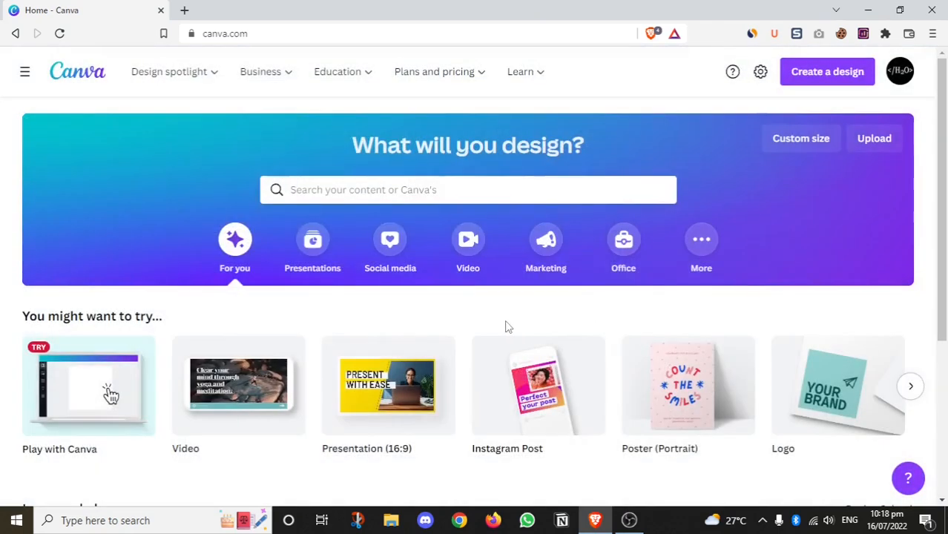
scroll("down", 3)
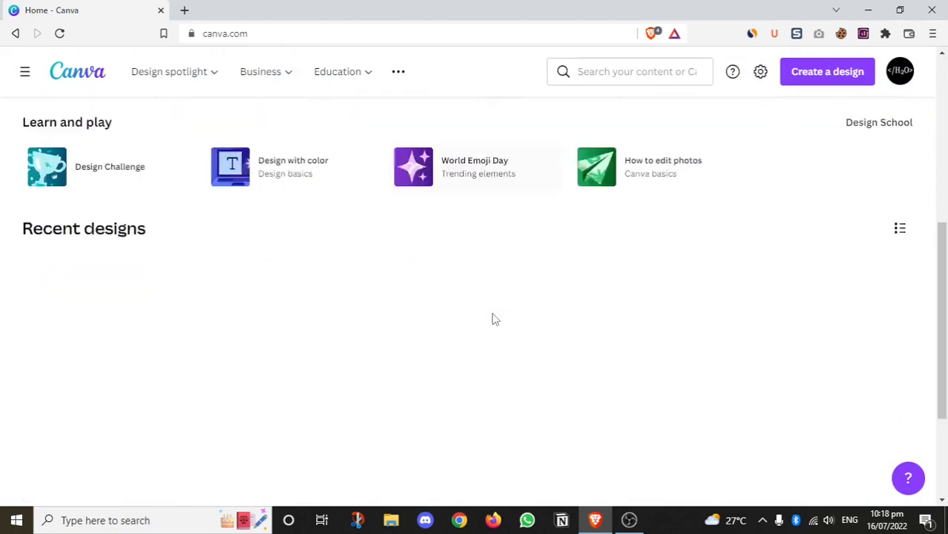
scroll("down", 3)
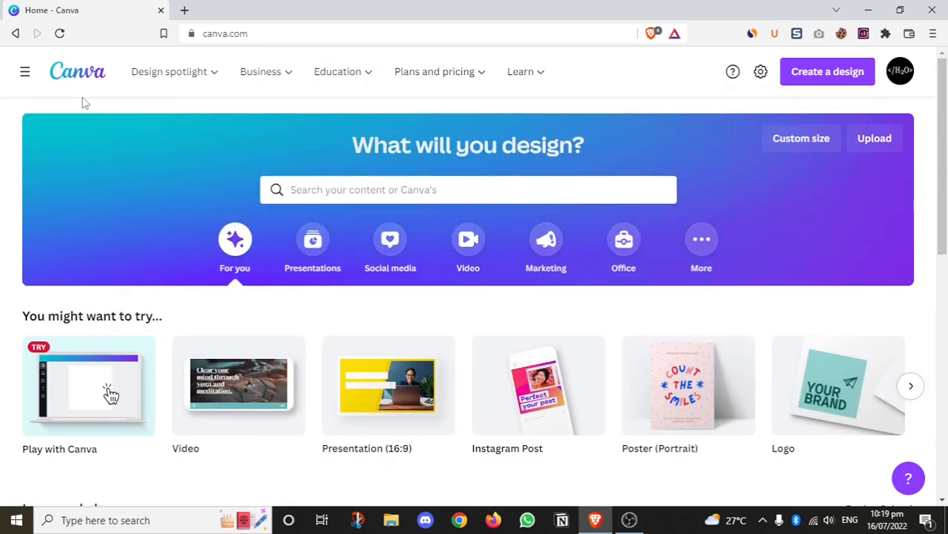
left_click(169, 71)
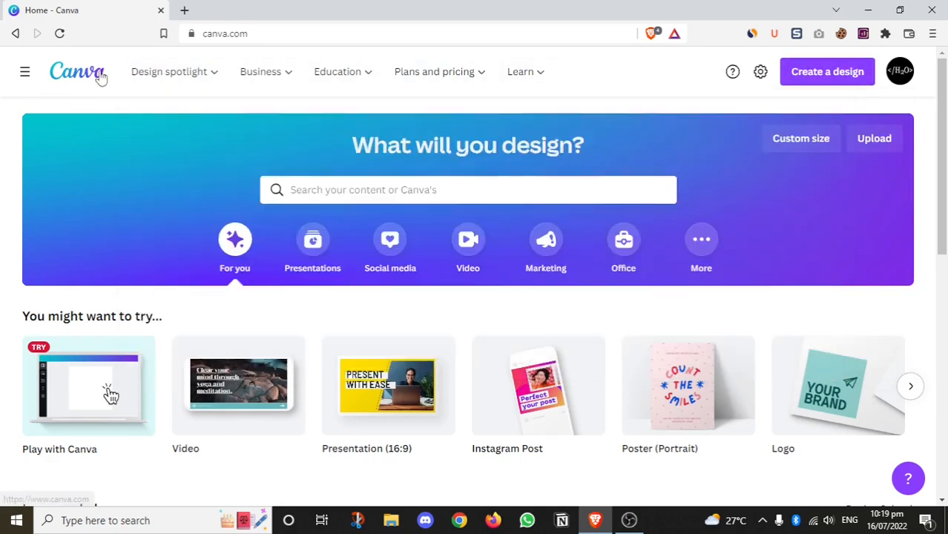
left_click(169, 71)
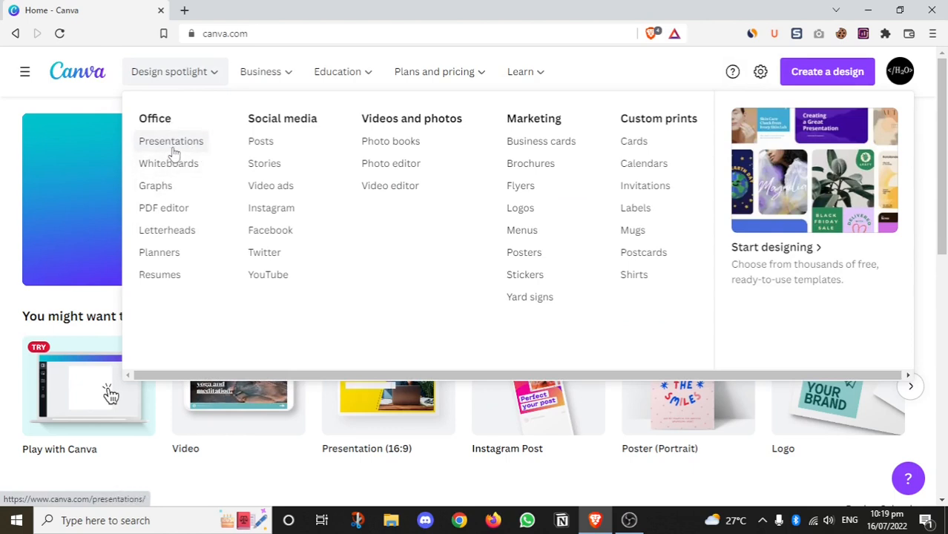
mouse_move(163, 215)
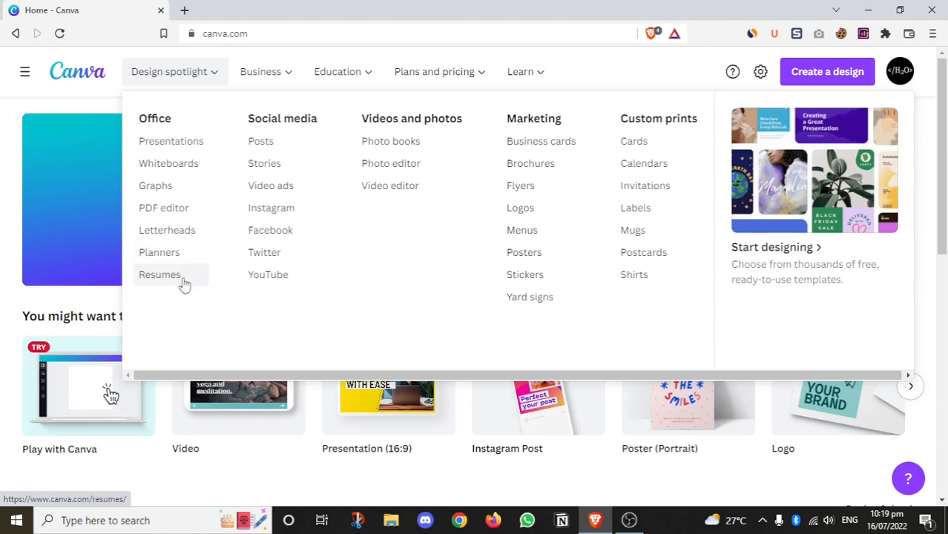
mouse_move(288, 130)
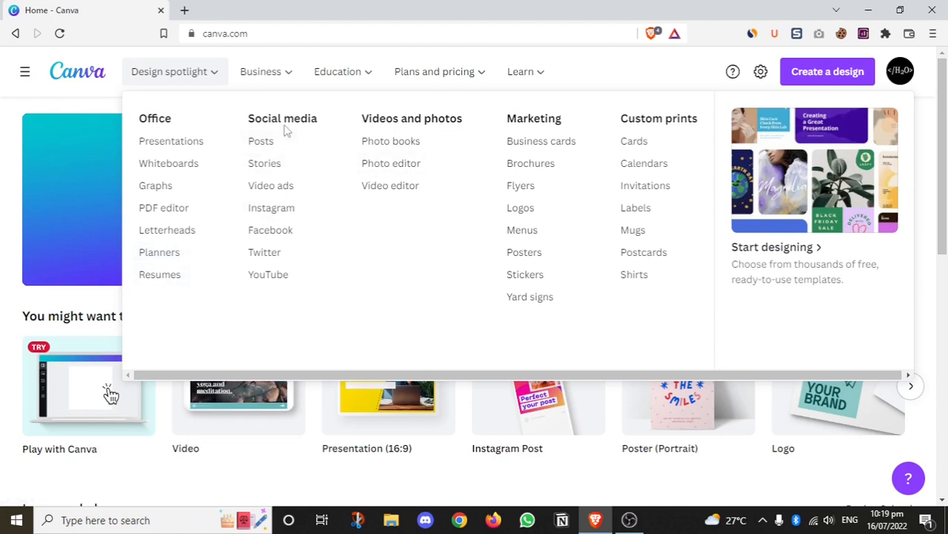
mouse_move(270, 185)
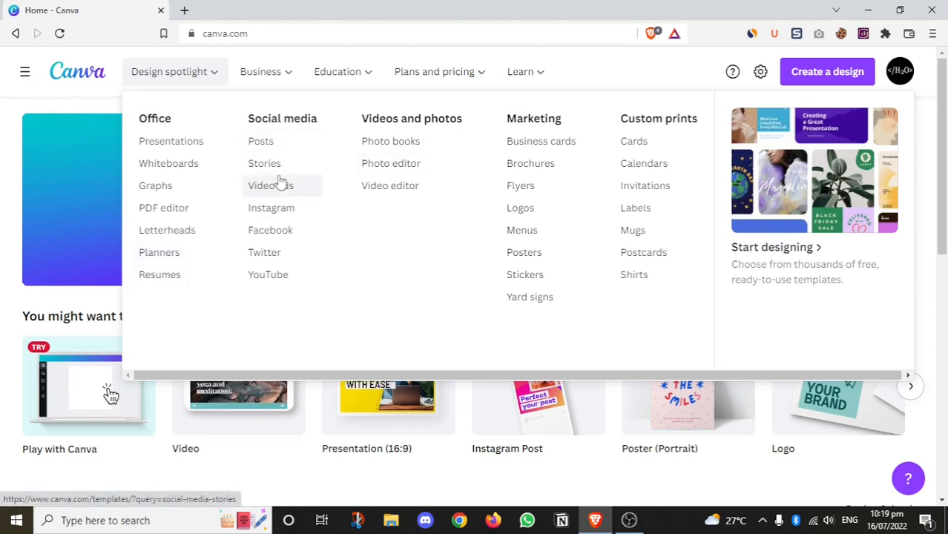
mouse_move(392, 141)
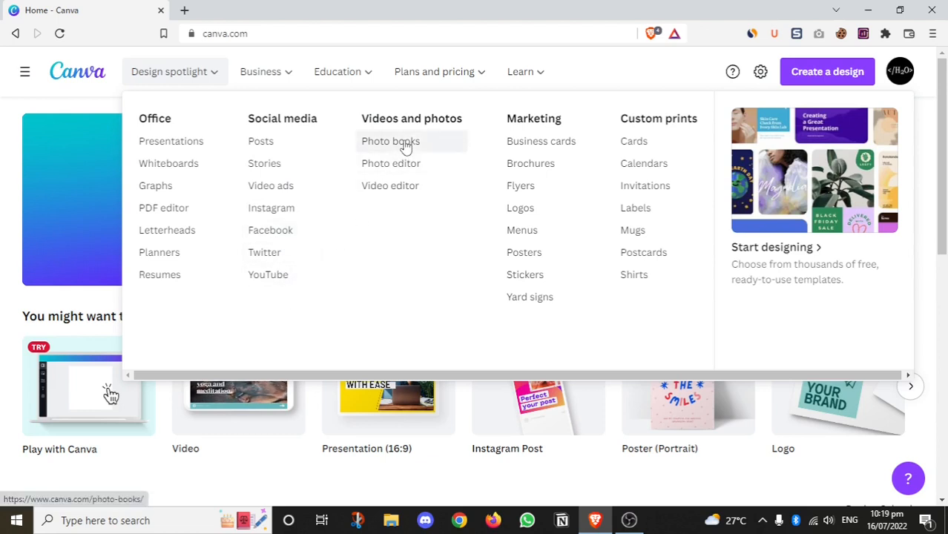
mouse_move(404, 158)
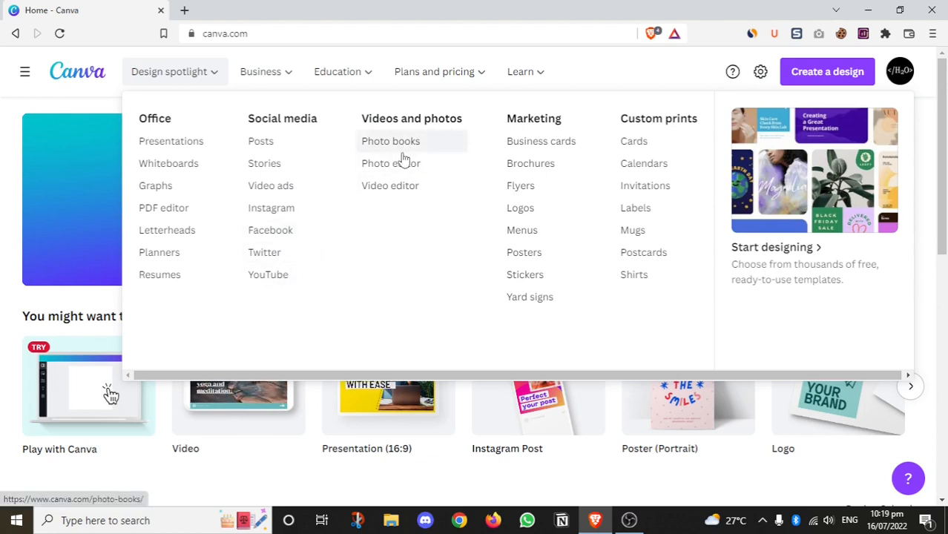
mouse_move(540, 141)
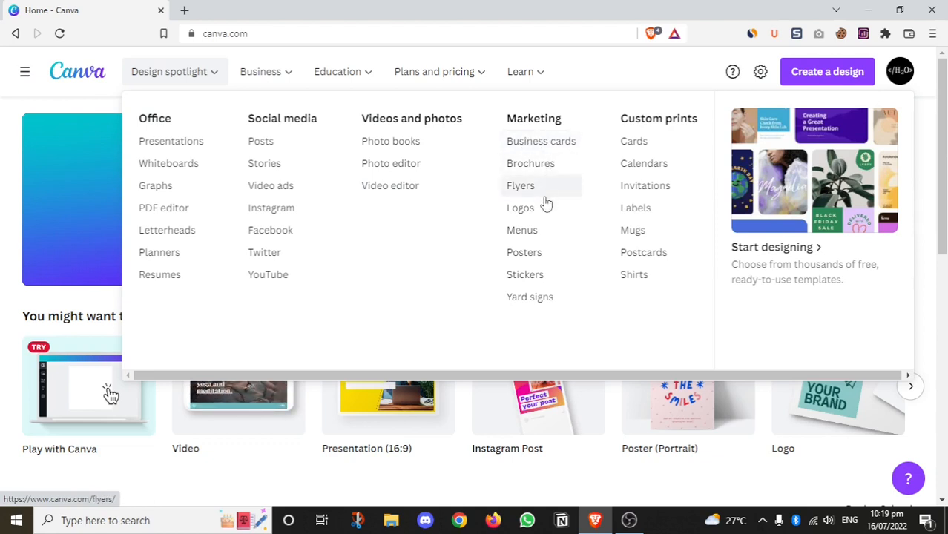
mouse_move(632, 230)
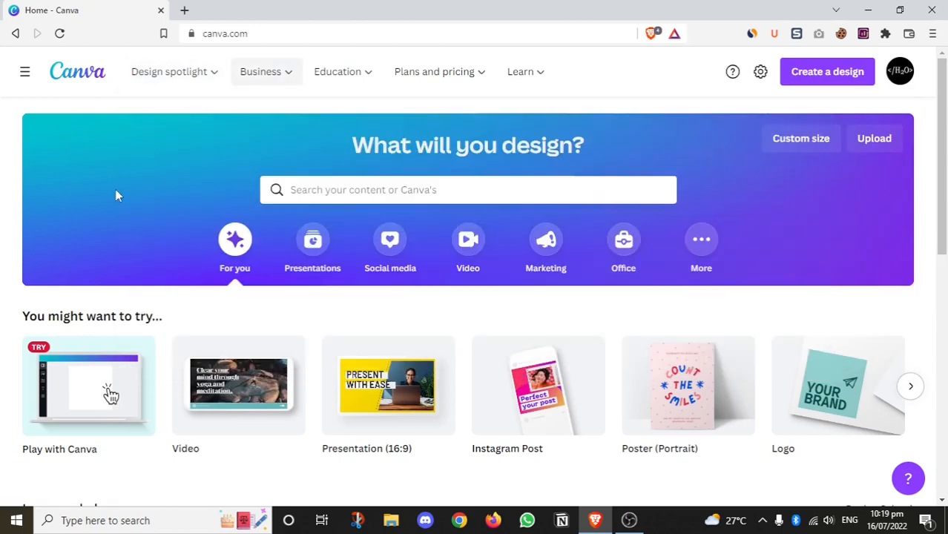
Show Canva's Business menu with its workflow, industry and team offerings.
left_click(261, 71)
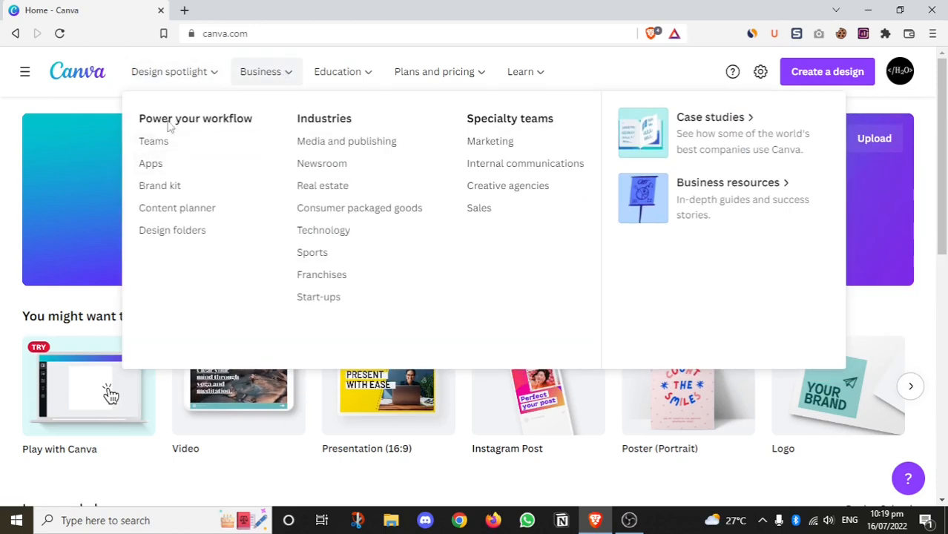
mouse_move(150, 163)
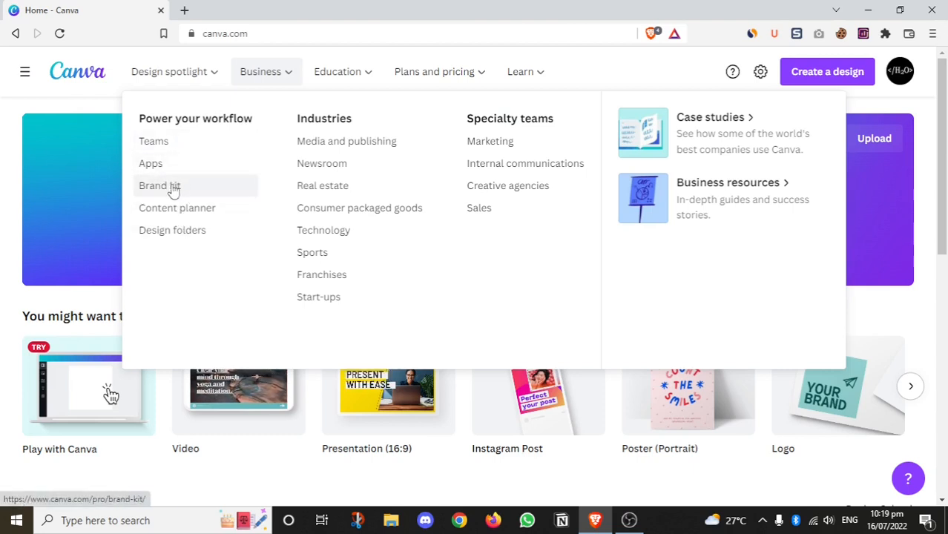
mouse_move(178, 187)
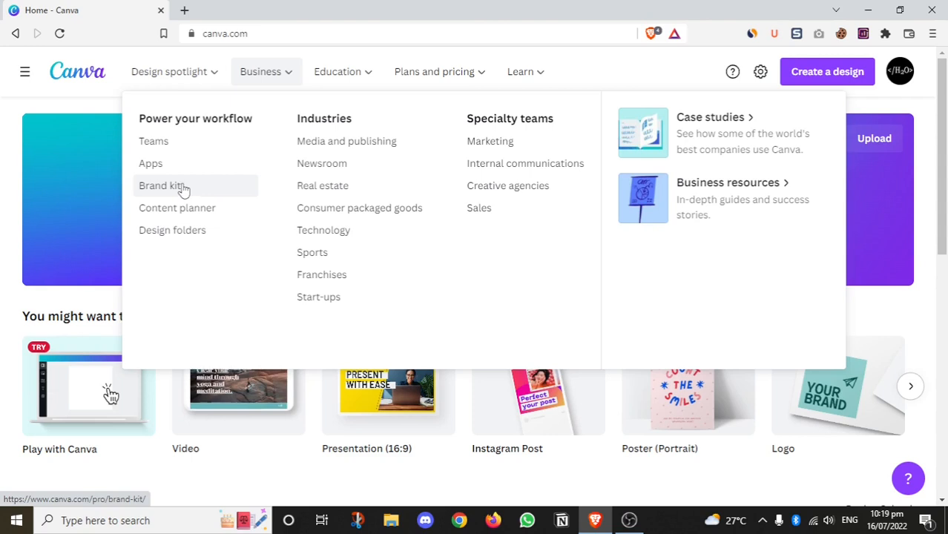
mouse_move(205, 320)
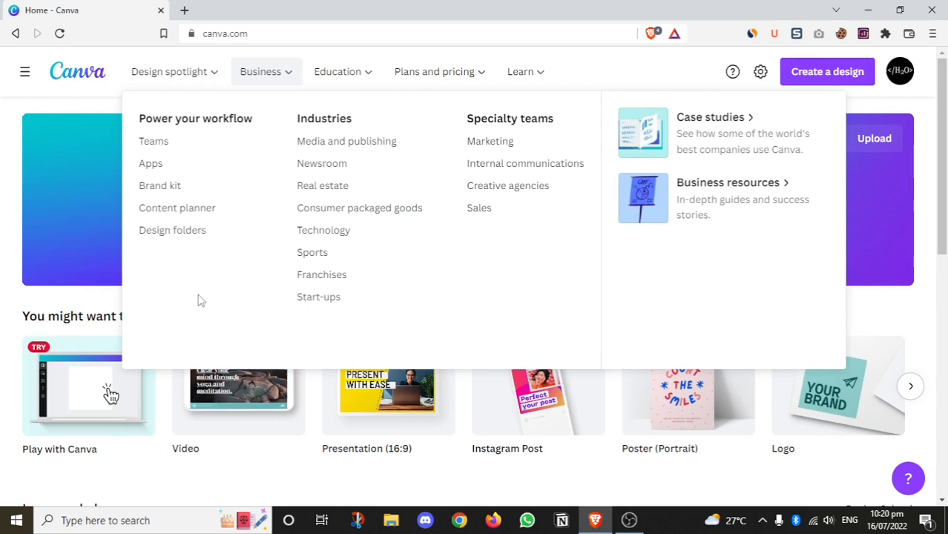
mouse_move(271, 86)
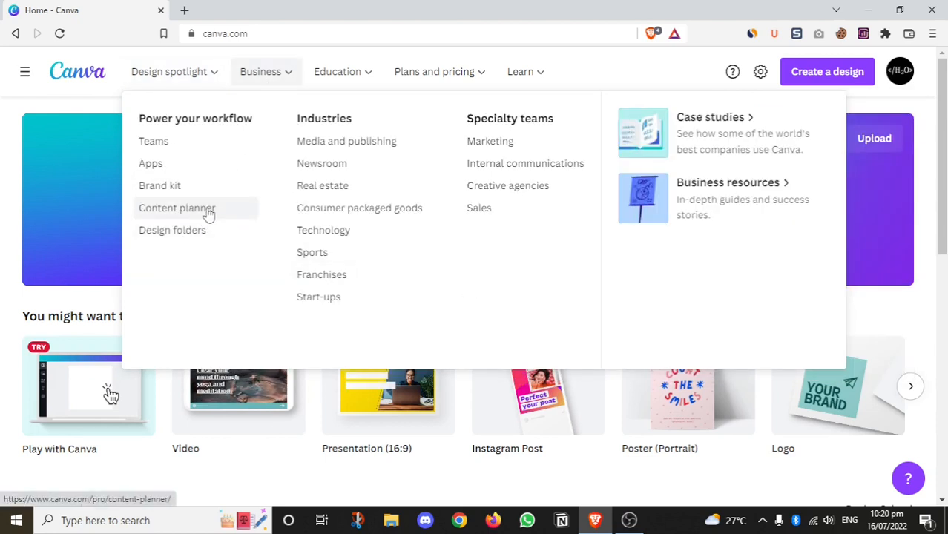
mouse_move(211, 251)
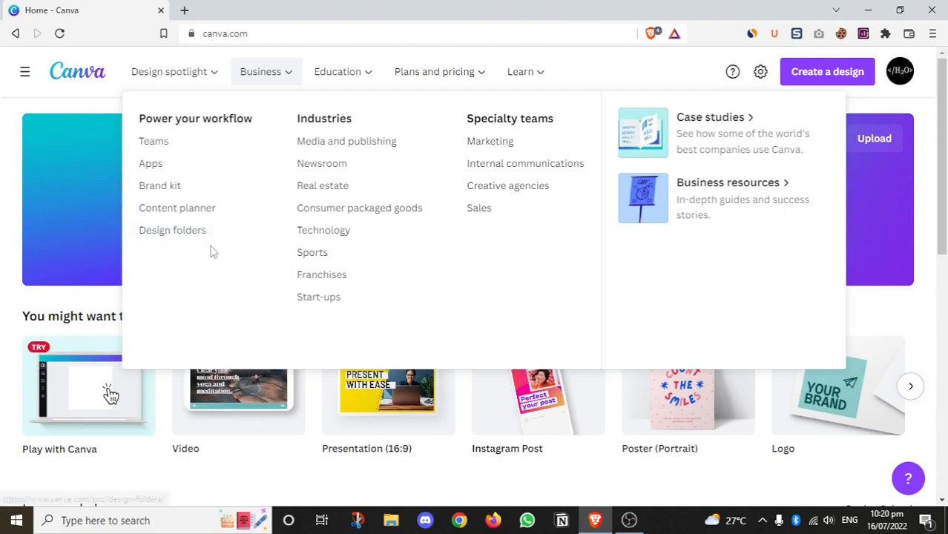
mouse_move(219, 243)
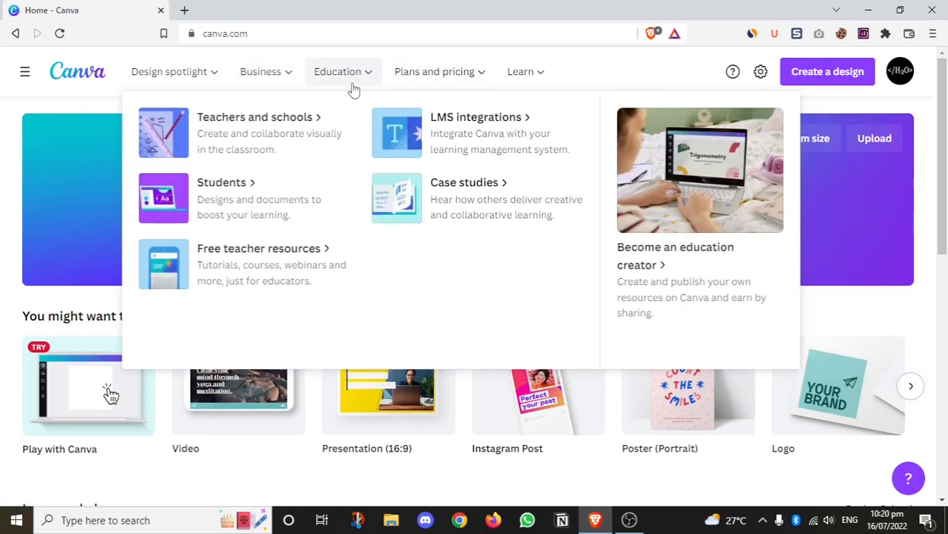
mouse_move(200, 126)
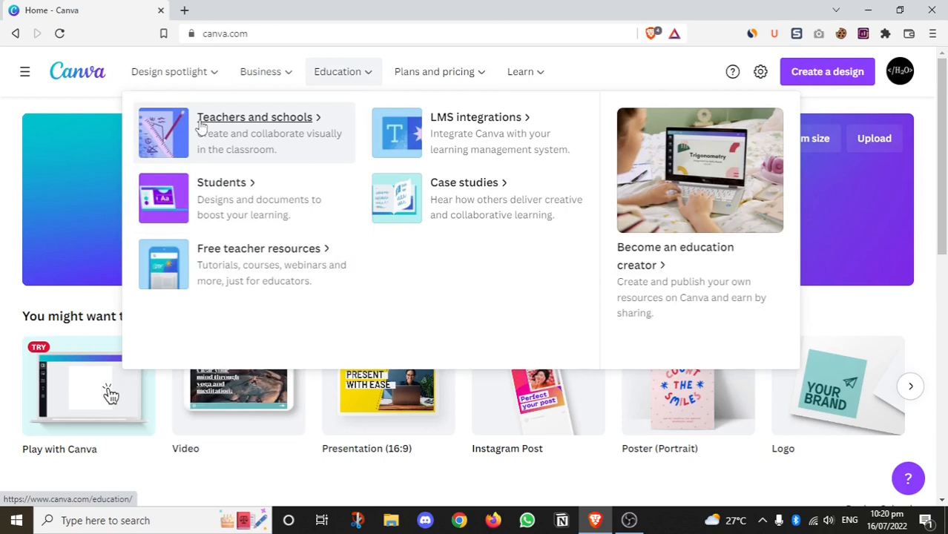
mouse_move(386, 229)
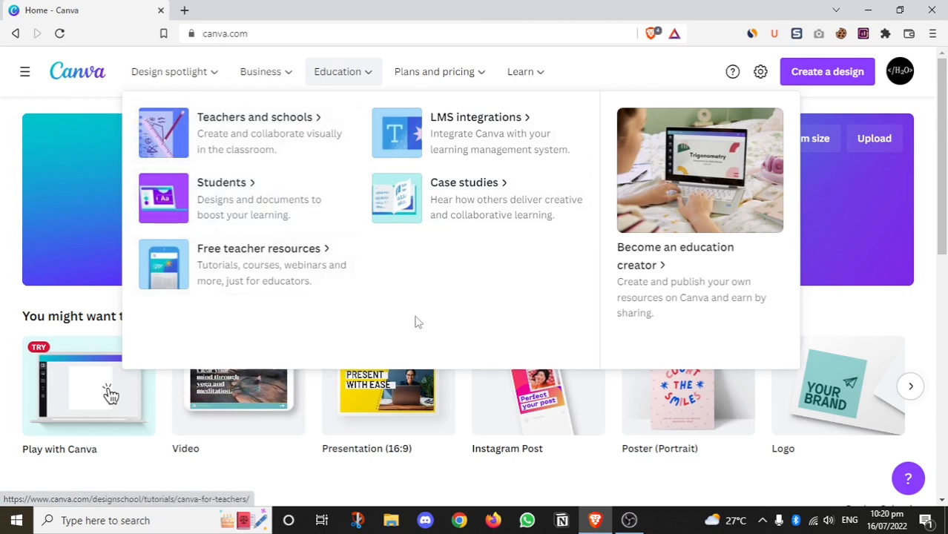
mouse_move(337, 273)
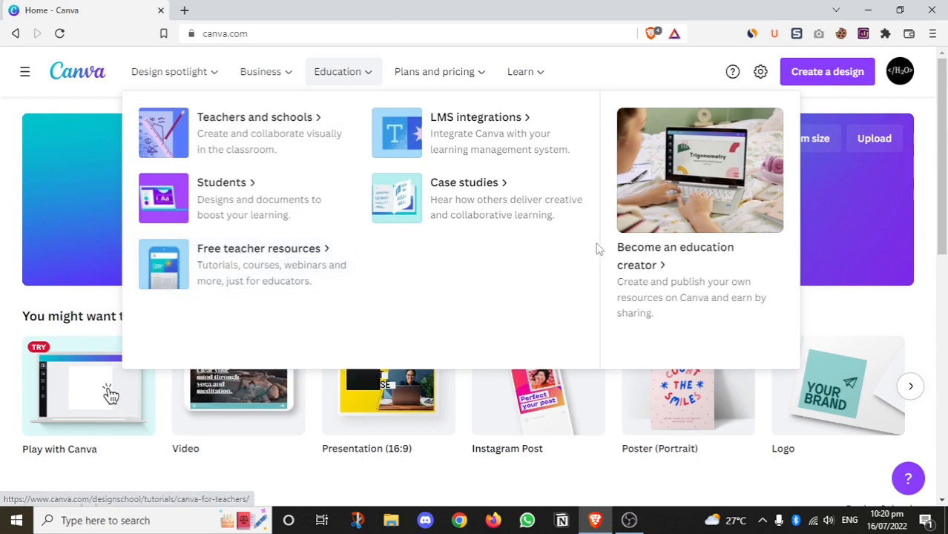
mouse_move(289, 260)
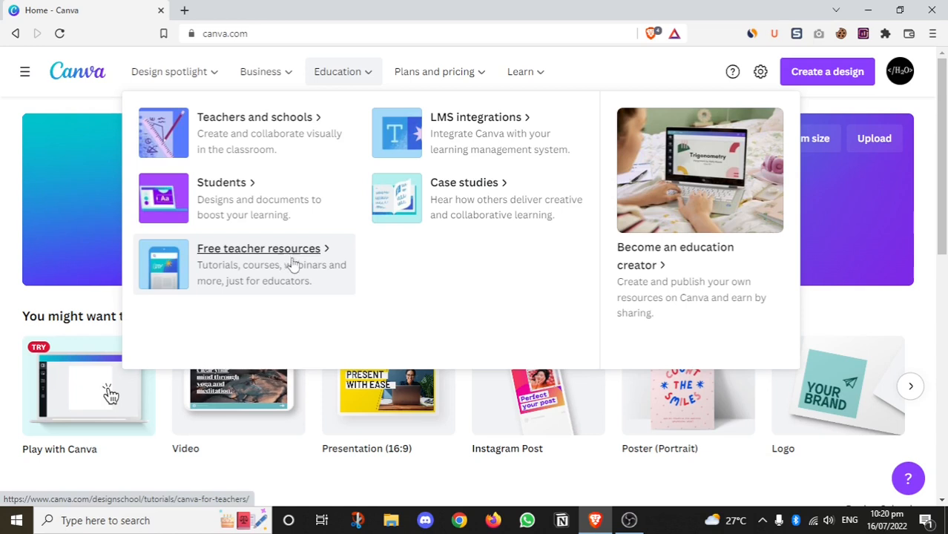
mouse_move(344, 277)
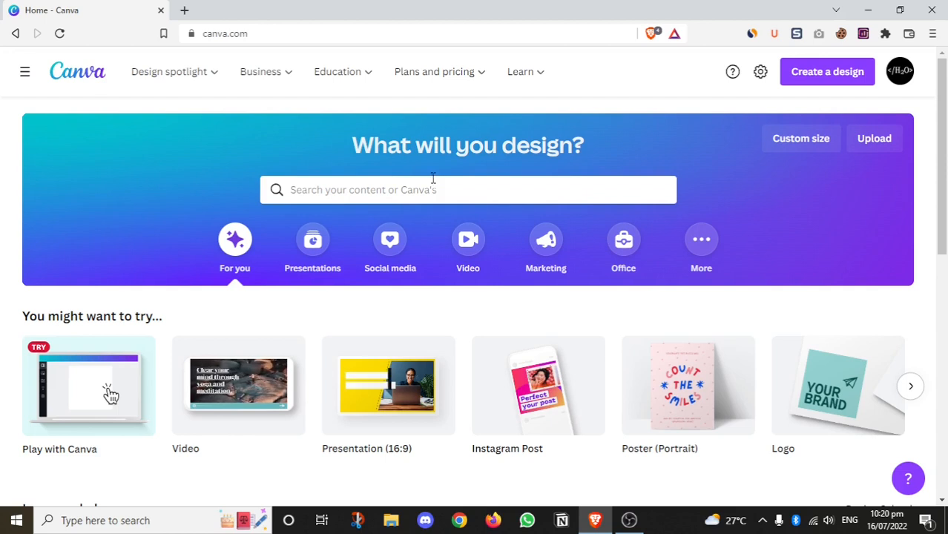
Begin a home search for a Facebook post design in Canva's search bar.
left_click(467, 190)
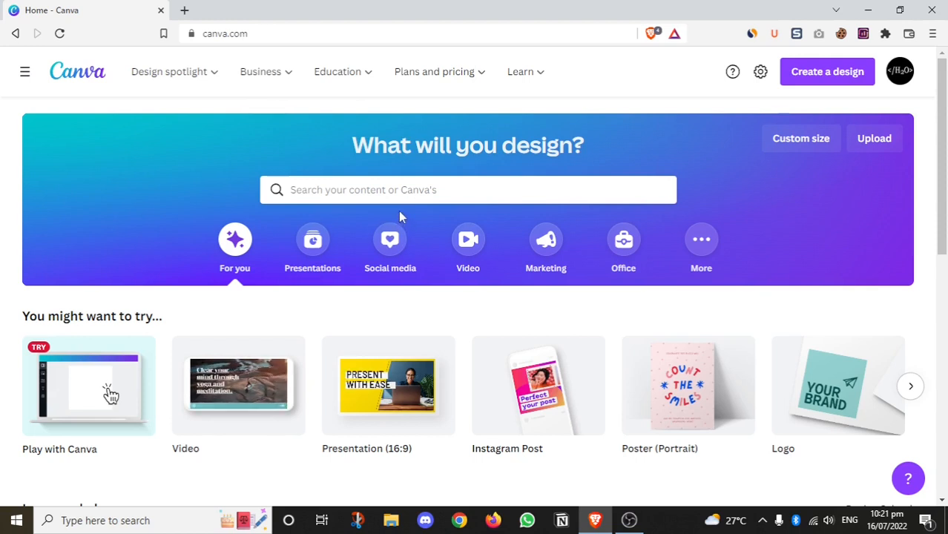
left_click(467, 190)
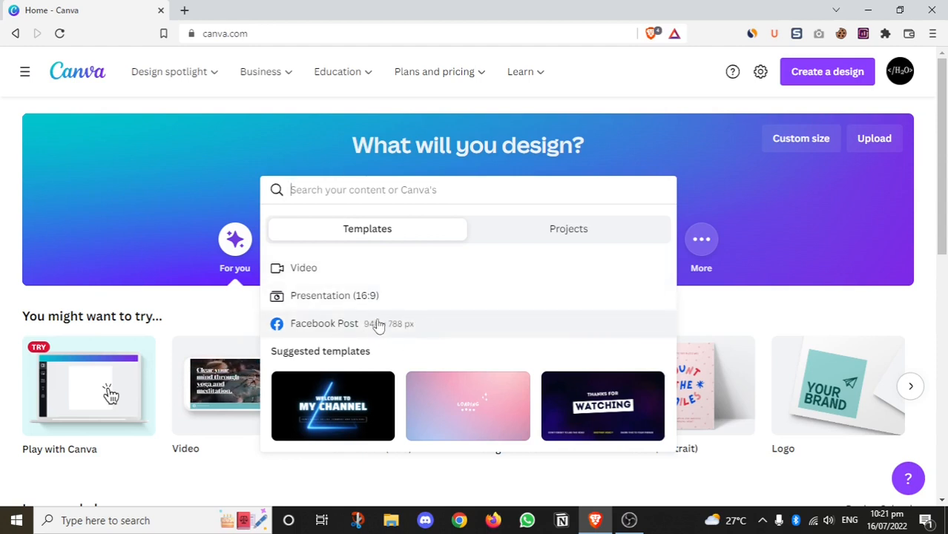
mouse_move(377, 190)
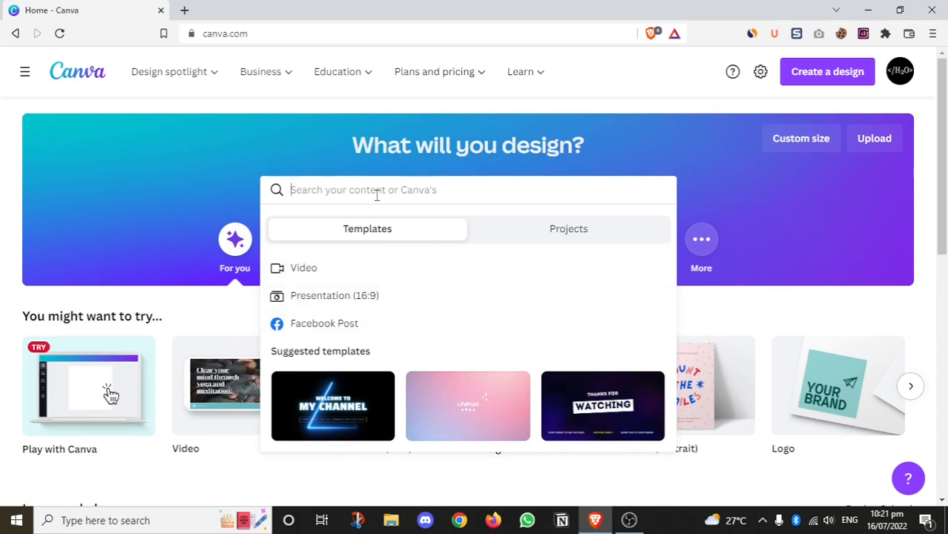
type("facebook")
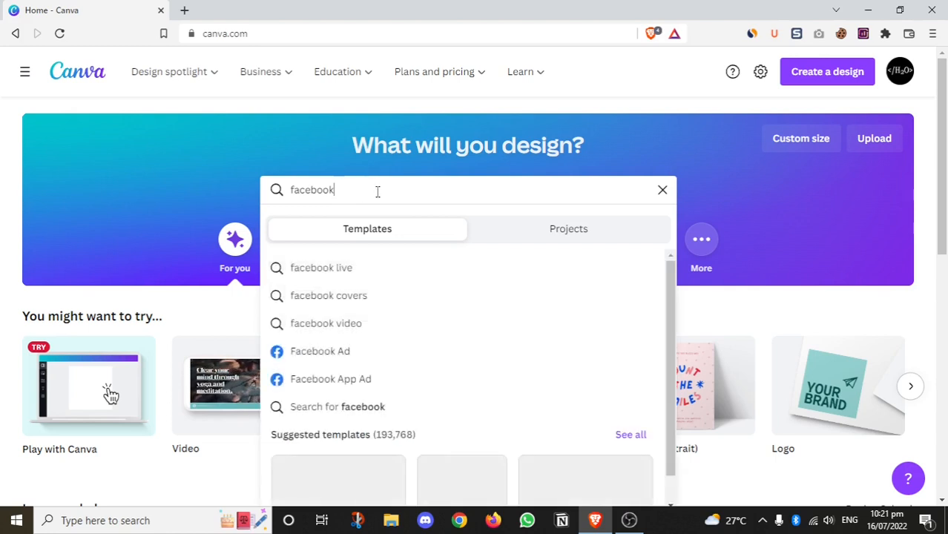
mouse_move(344, 367)
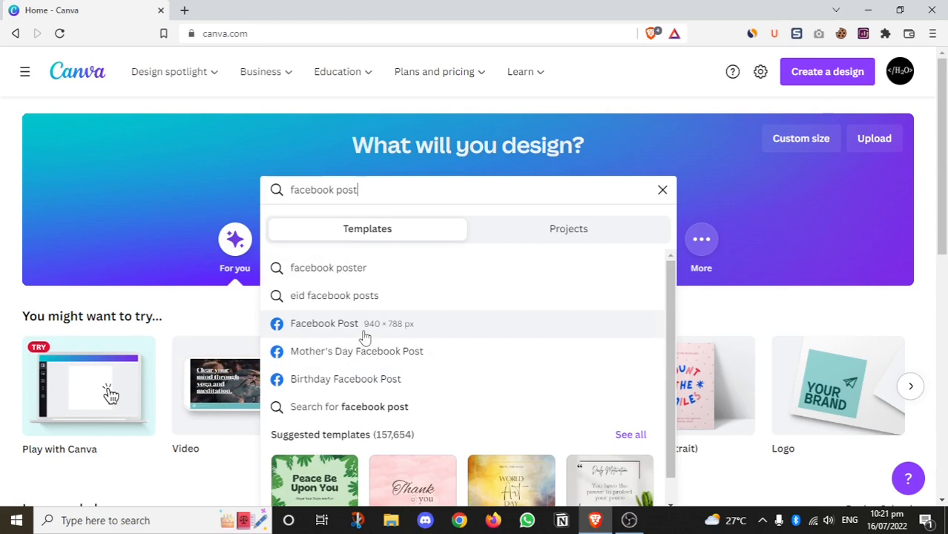
mouse_move(409, 358)
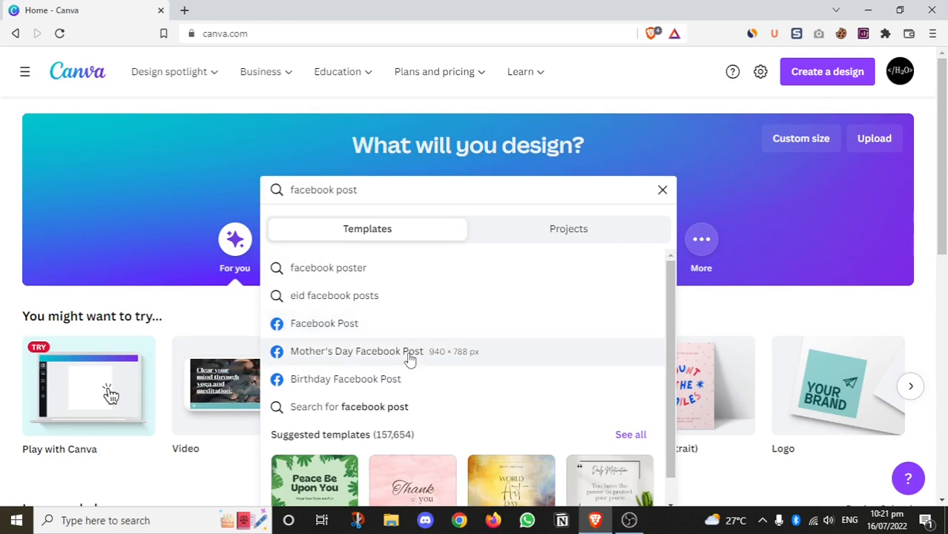
mouse_move(378, 334)
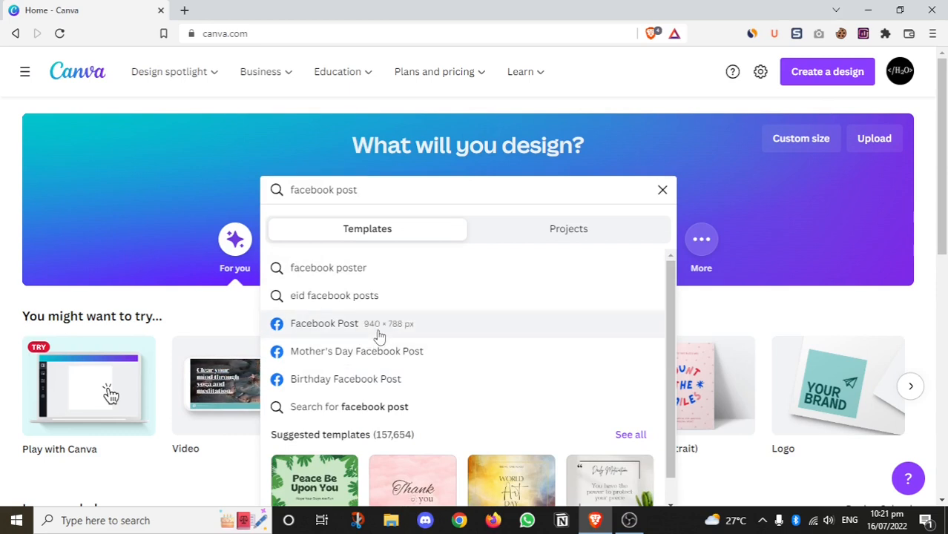
mouse_move(419, 330)
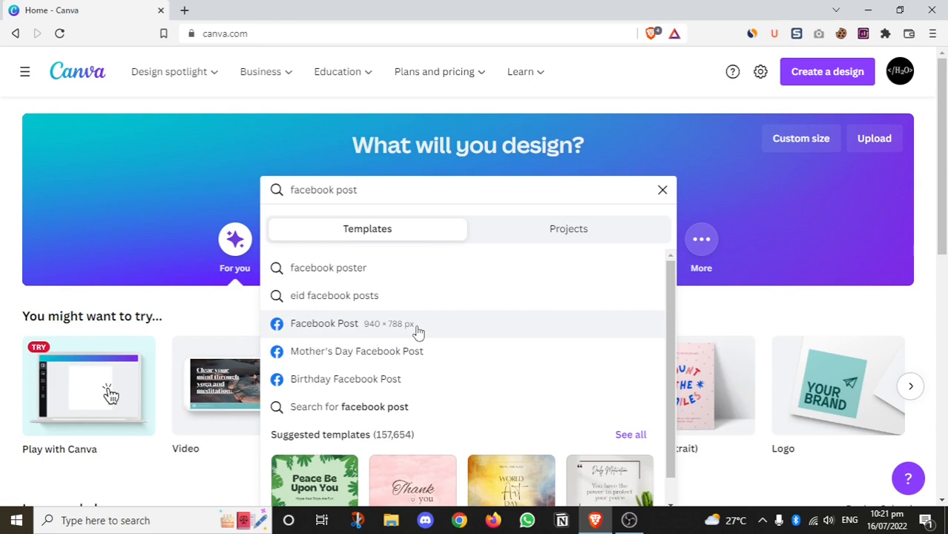
mouse_move(389, 335)
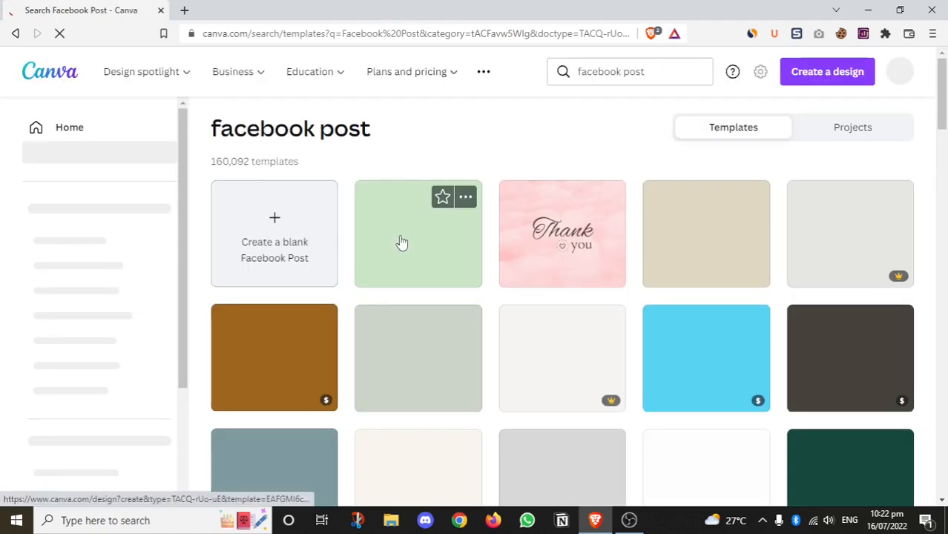
mouse_move(897, 360)
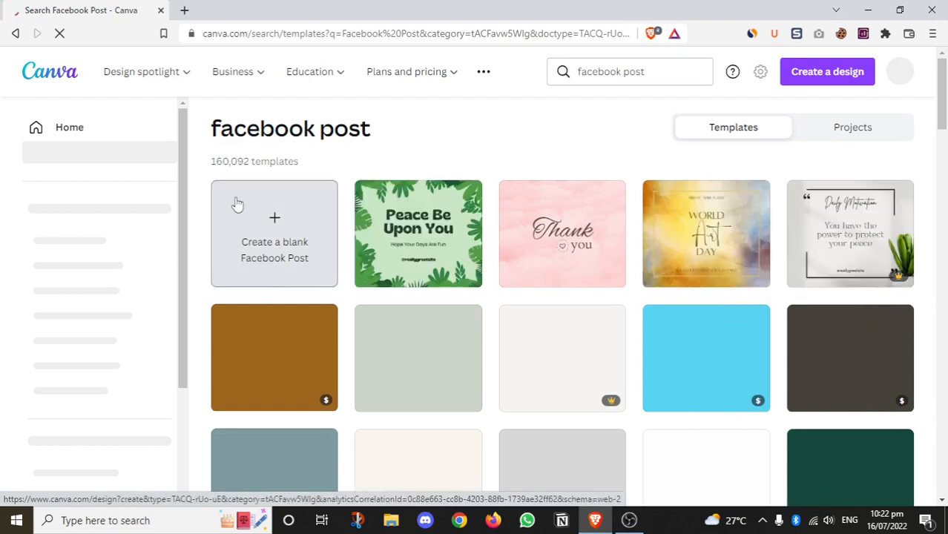
Search 'facebook post' templates and start a design from the Best Selling Food template.
scroll("down", 3)
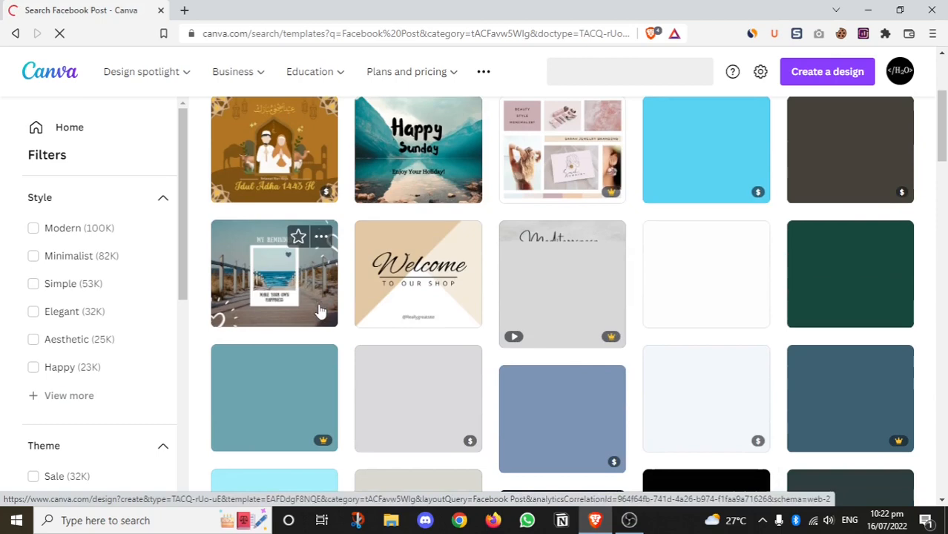
mouse_move(605, 338)
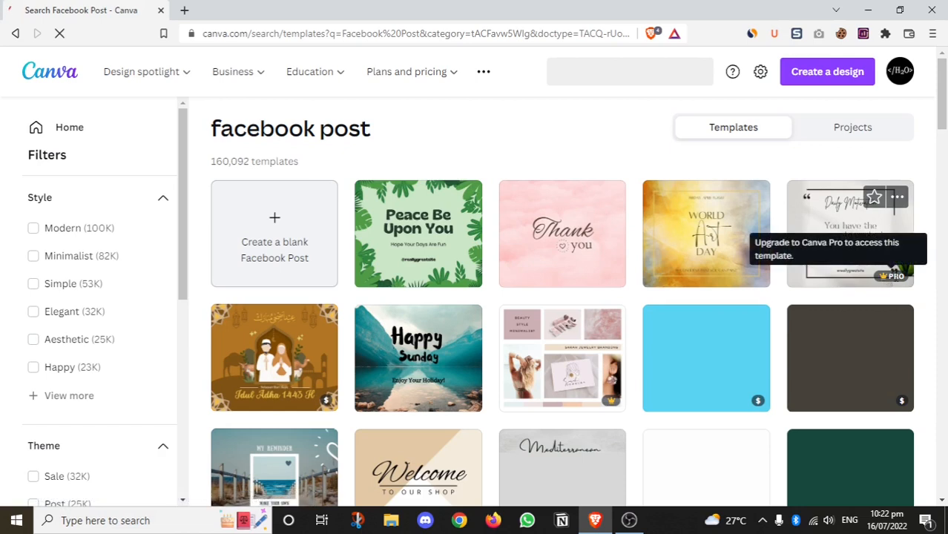
mouse_move(855, 294)
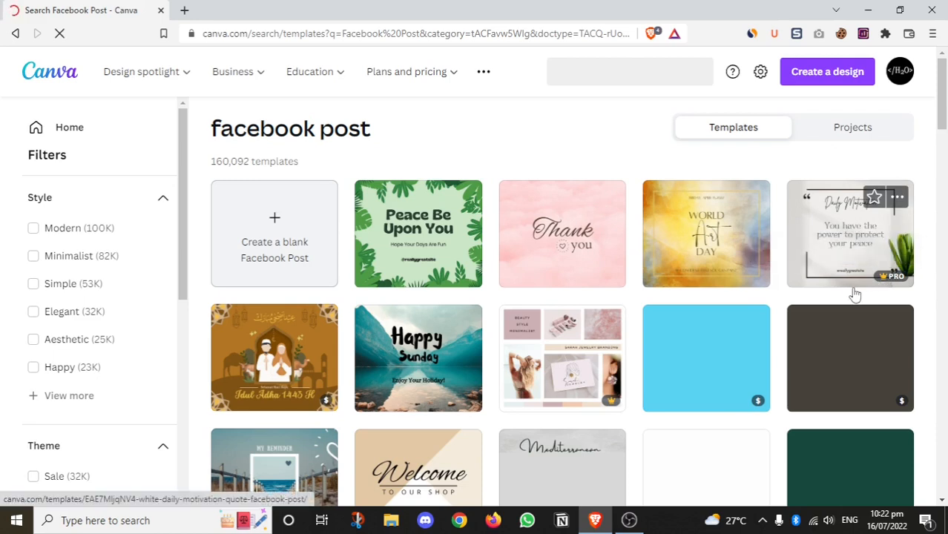
mouse_move(419, 233)
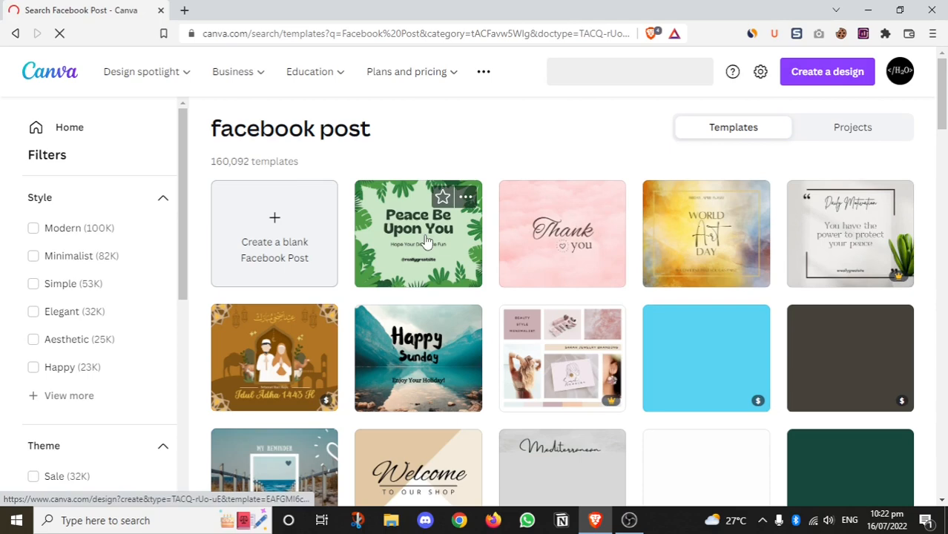
scroll("down", 3)
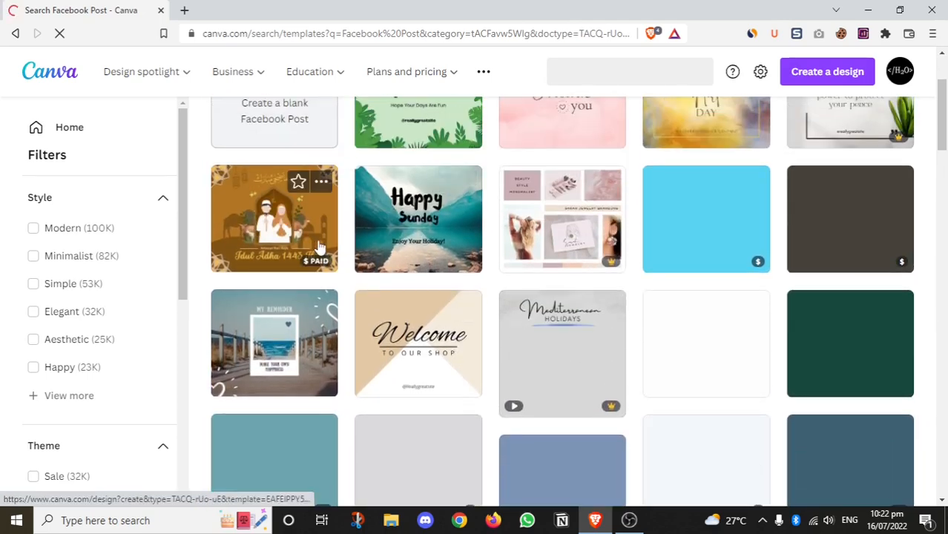
type("facebook post")
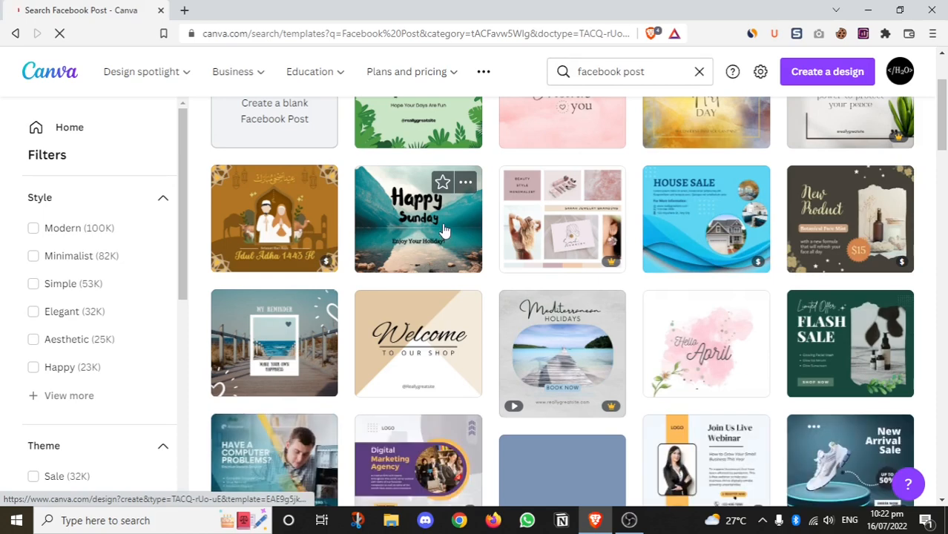
scroll("down", 3)
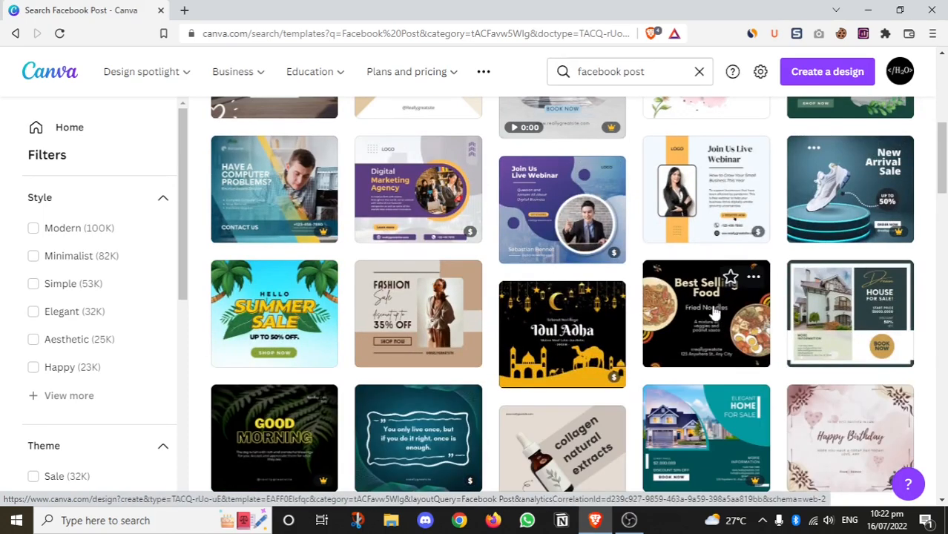
mouse_move(374, 384)
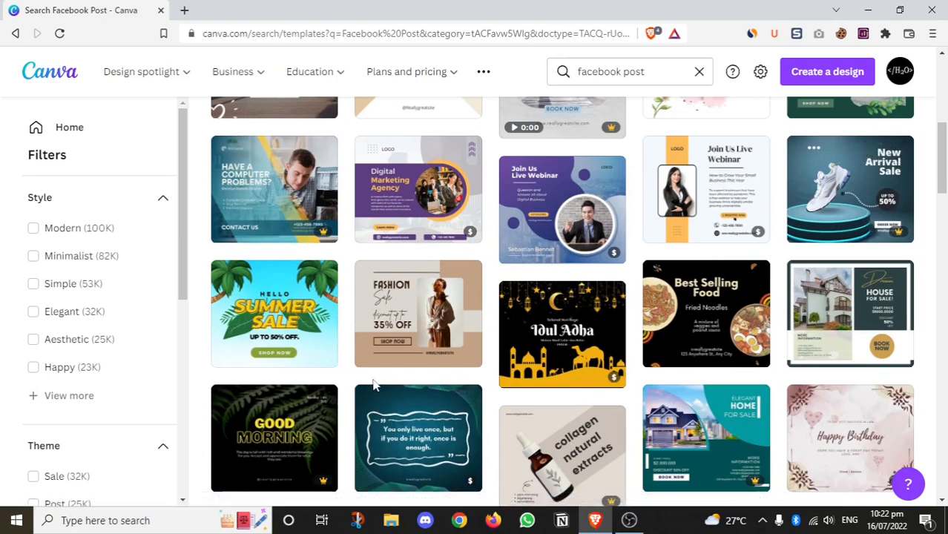
mouse_move(721, 303)
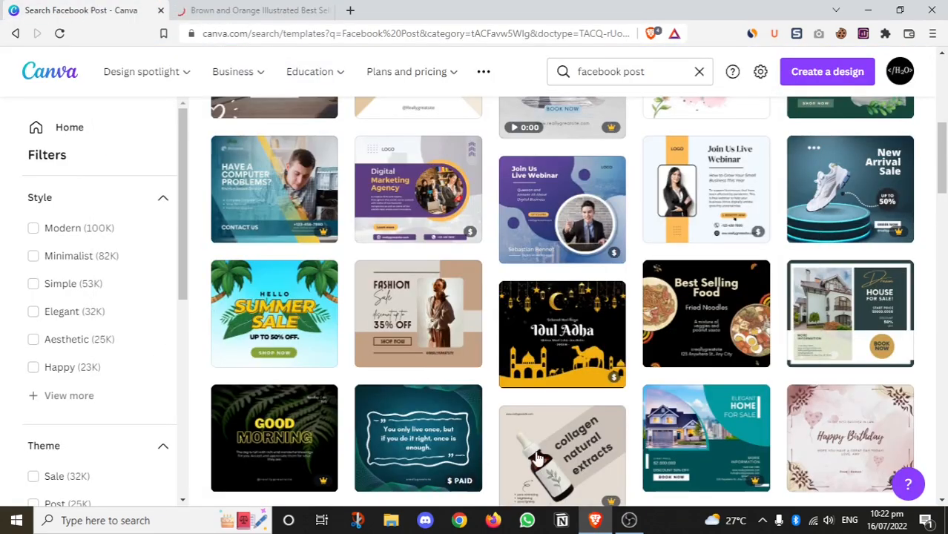
left_click(141, 71)
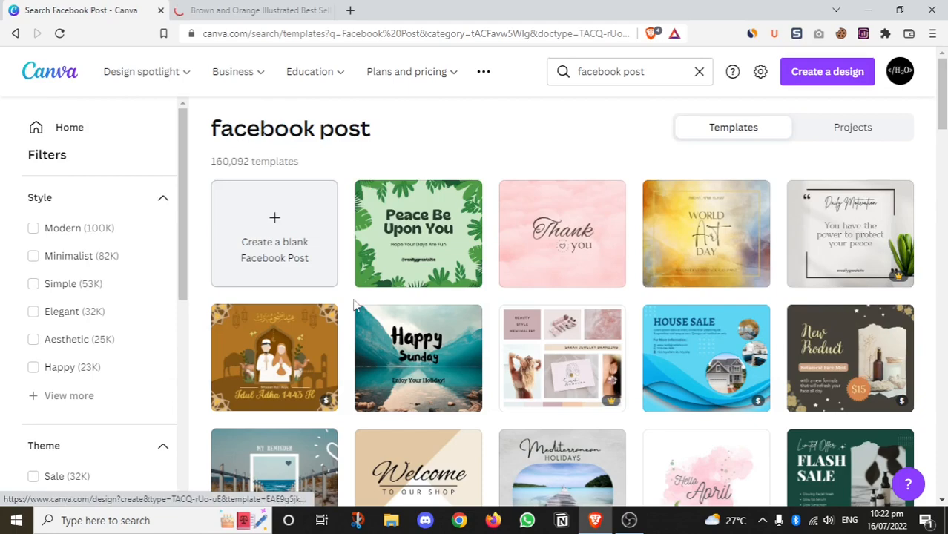
mouse_move(585, 383)
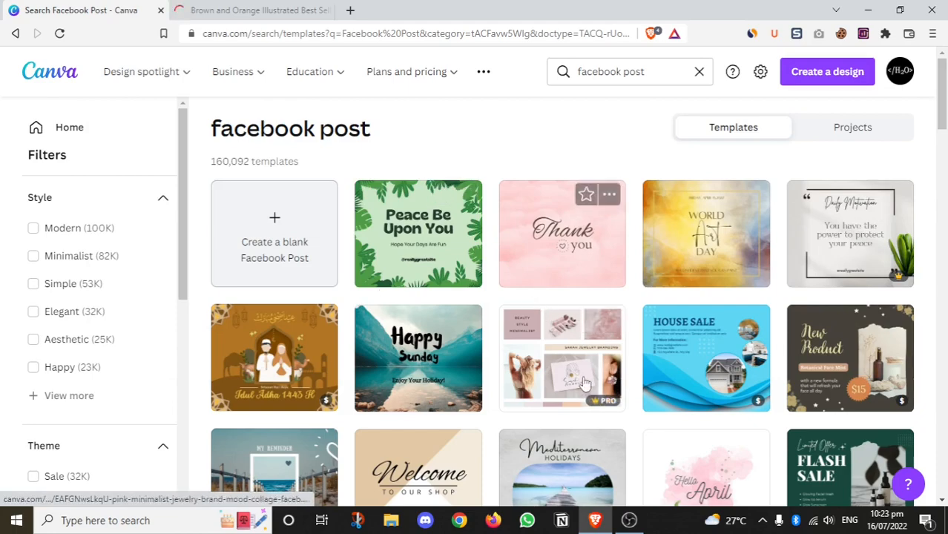
mouse_move(503, 329)
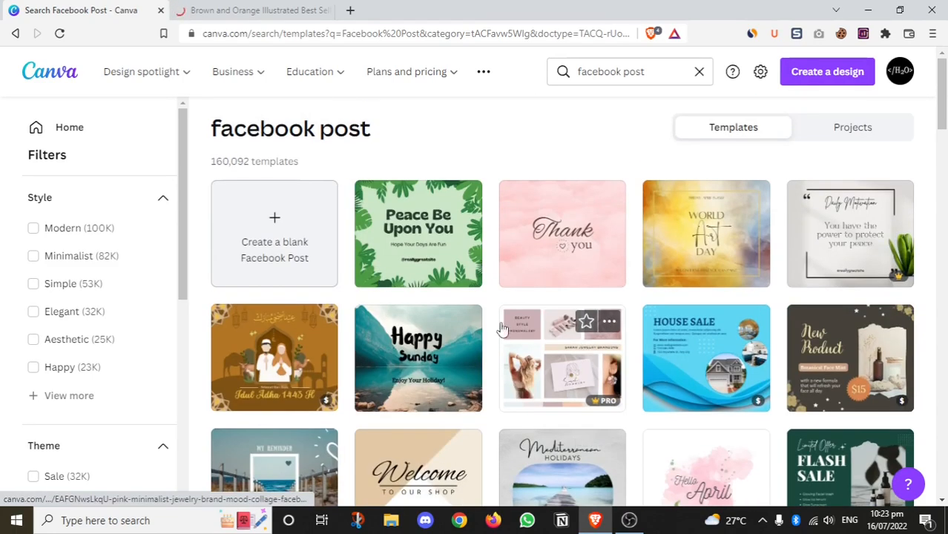
left_click(274, 234)
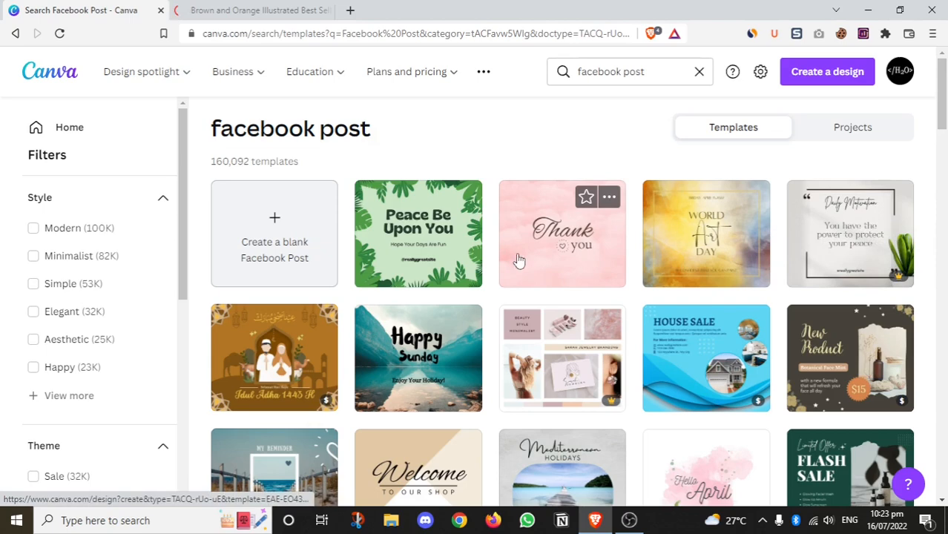
mouse_move(419, 249)
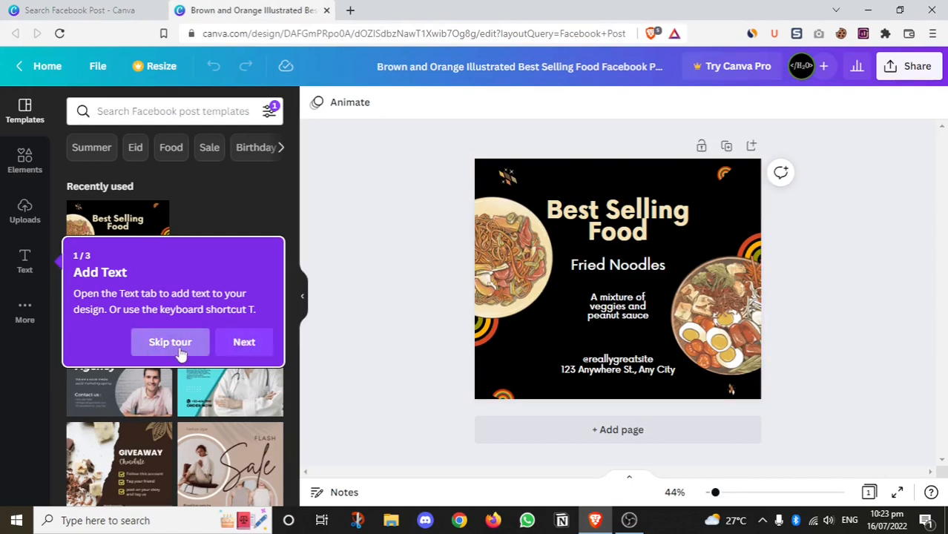
Skip the editor tour and select then deselect elements on the Best Selling Food post.
left_click(169, 341)
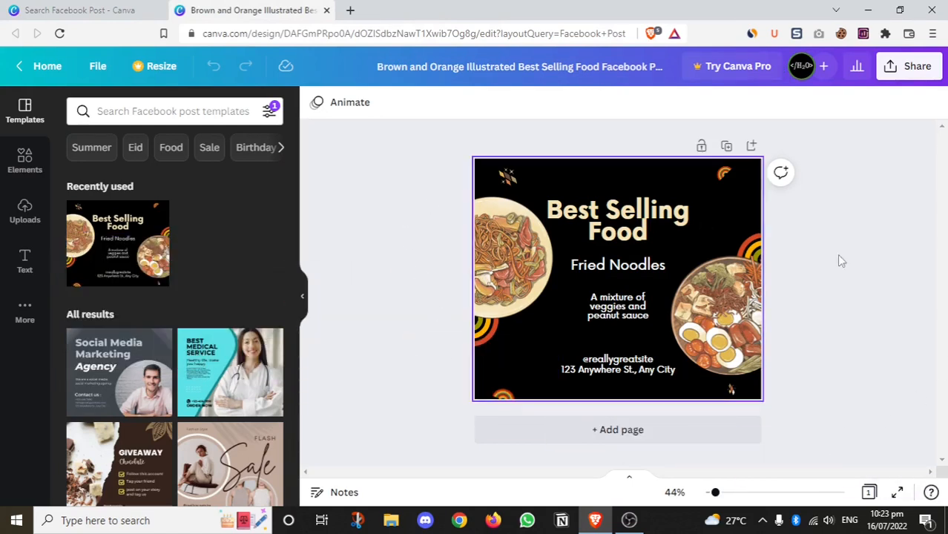
left_click(749, 249)
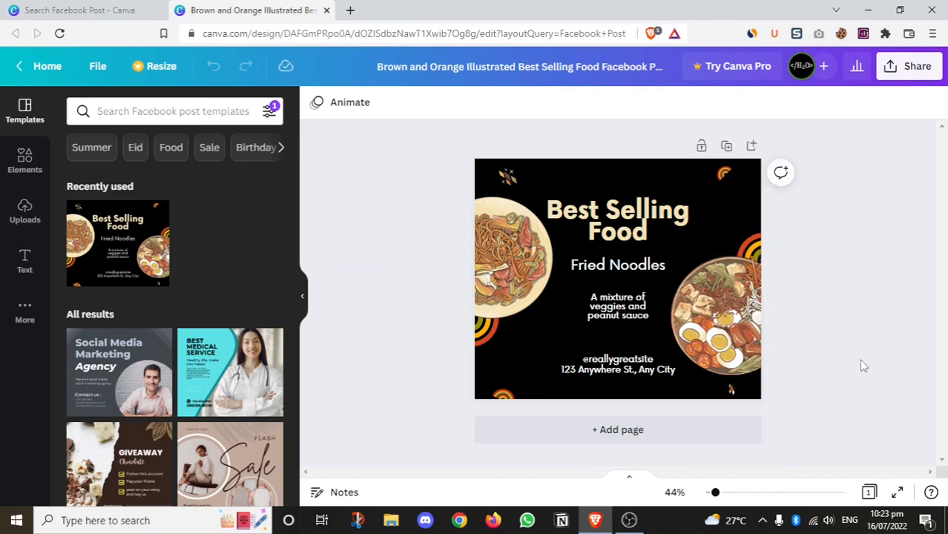
left_click(512, 255)
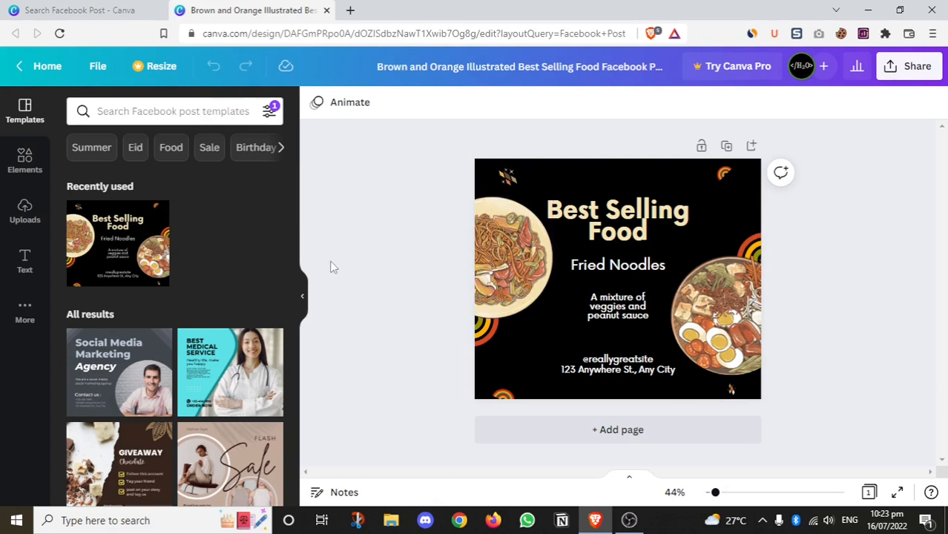
mouse_move(834, 181)
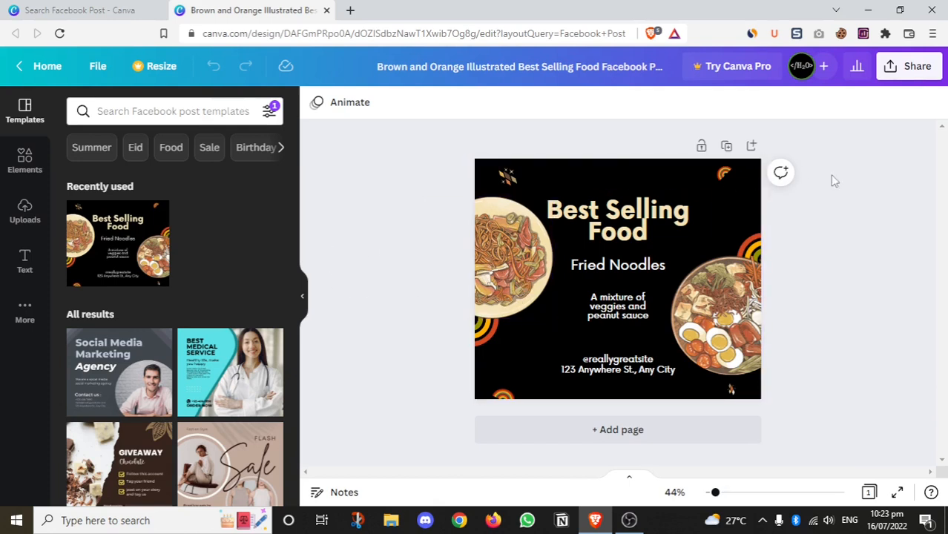
mouse_move(819, 224)
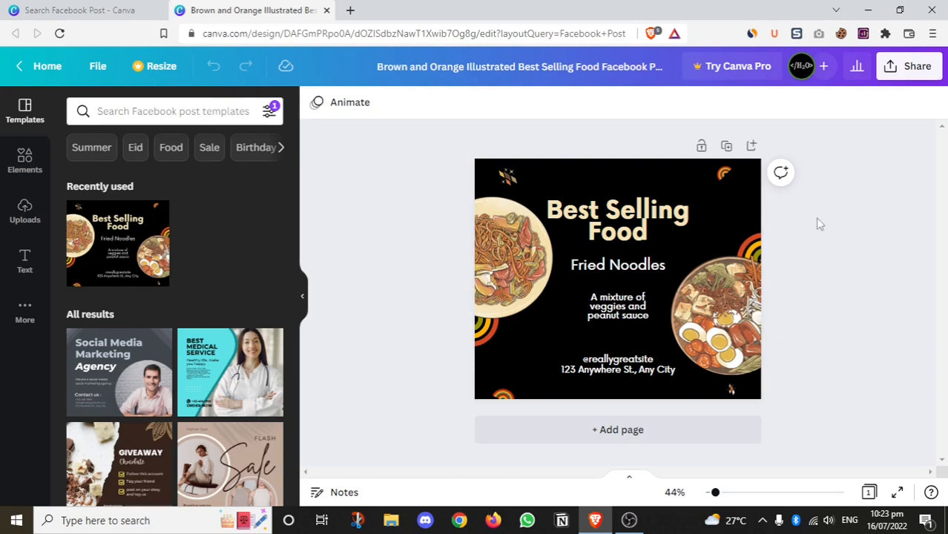
left_click(617, 220)
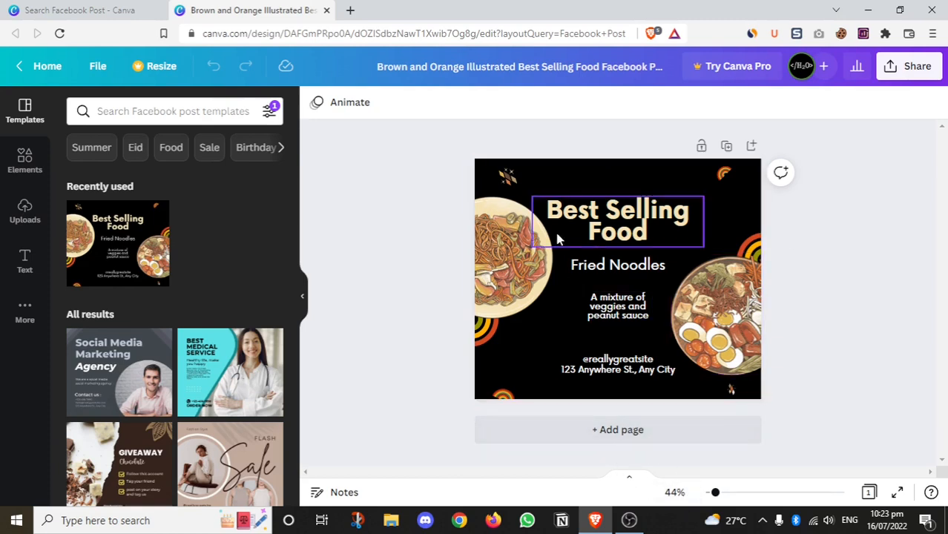
left_click(469, 303)
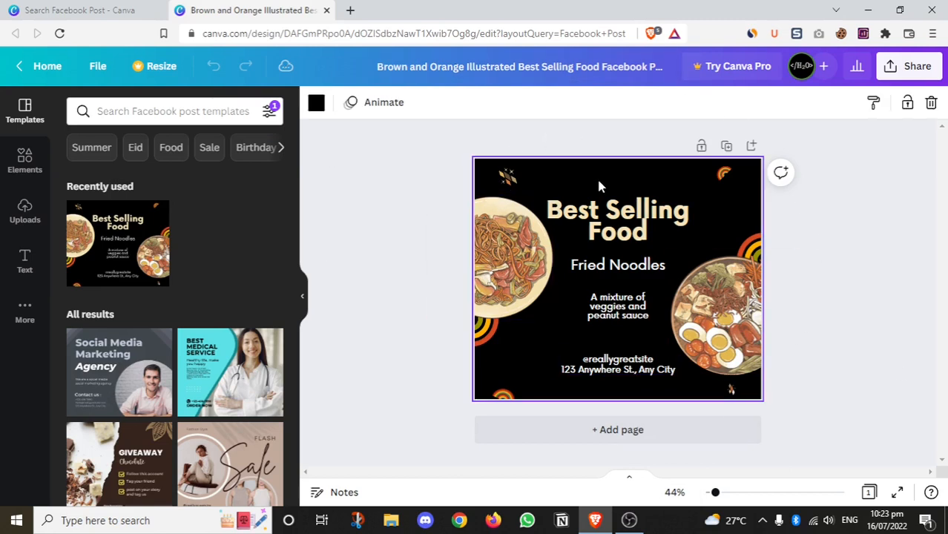
left_click(601, 186)
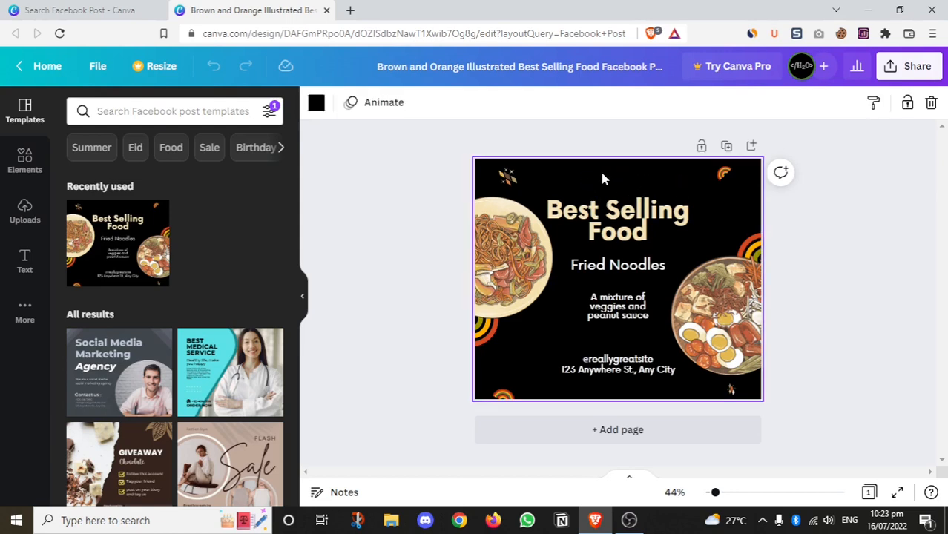
Remove the Best Selling Food heading so Fried Noodles becomes the top text.
left_click(617, 221)
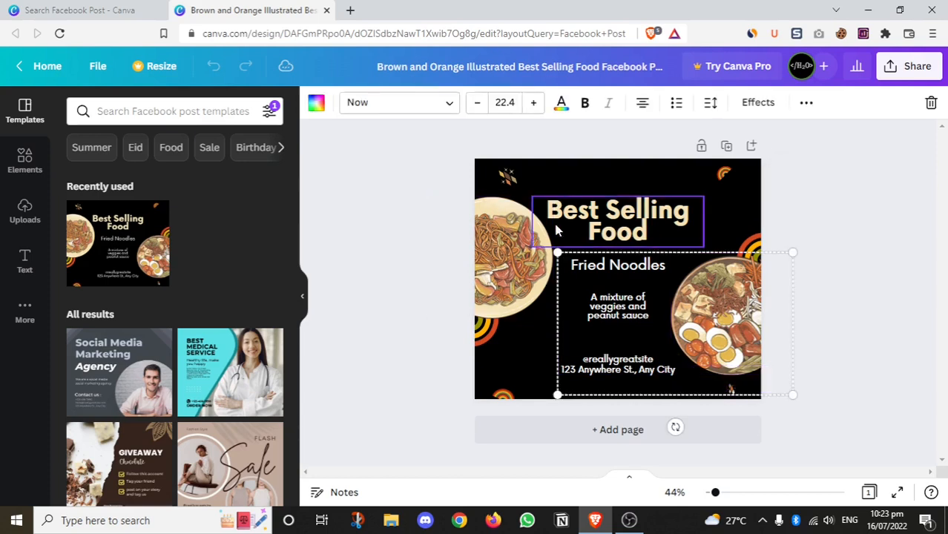
left_click(617, 181)
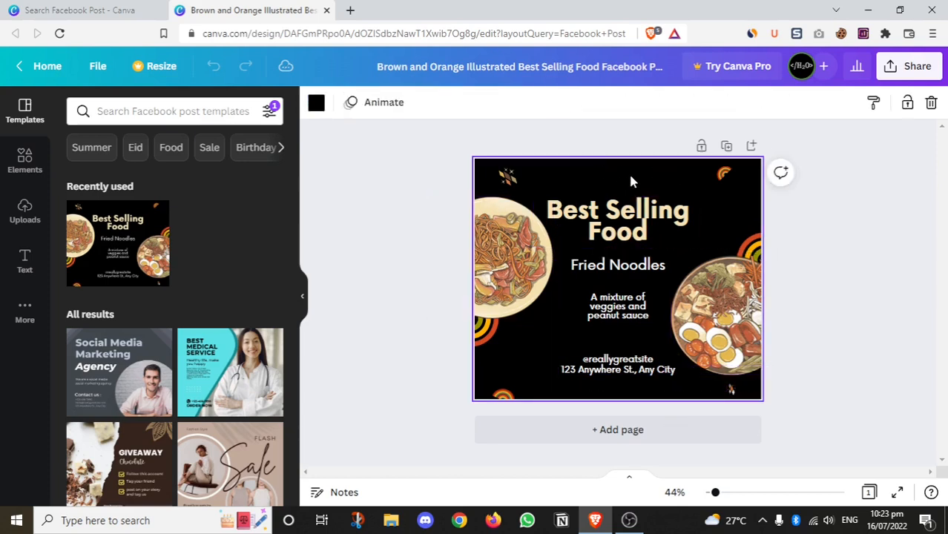
mouse_move(751, 417)
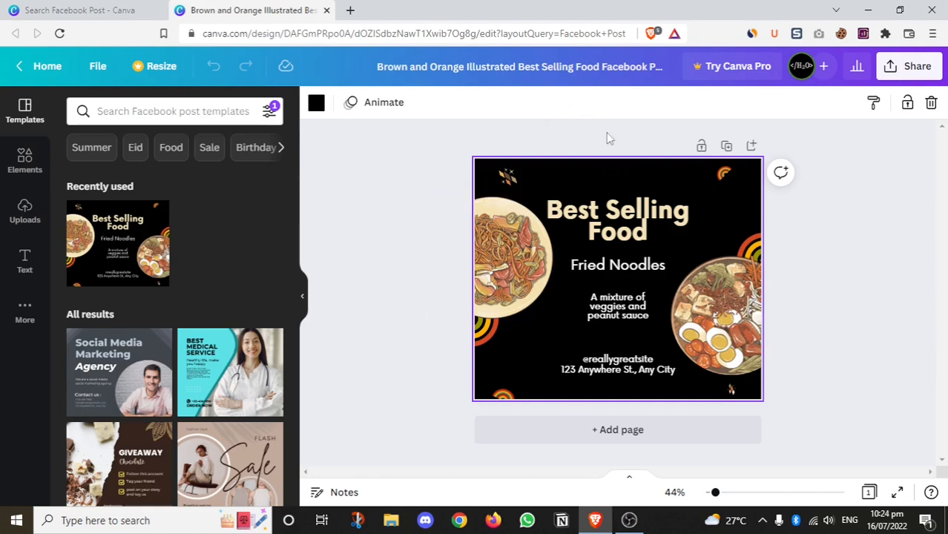
mouse_move(590, 174)
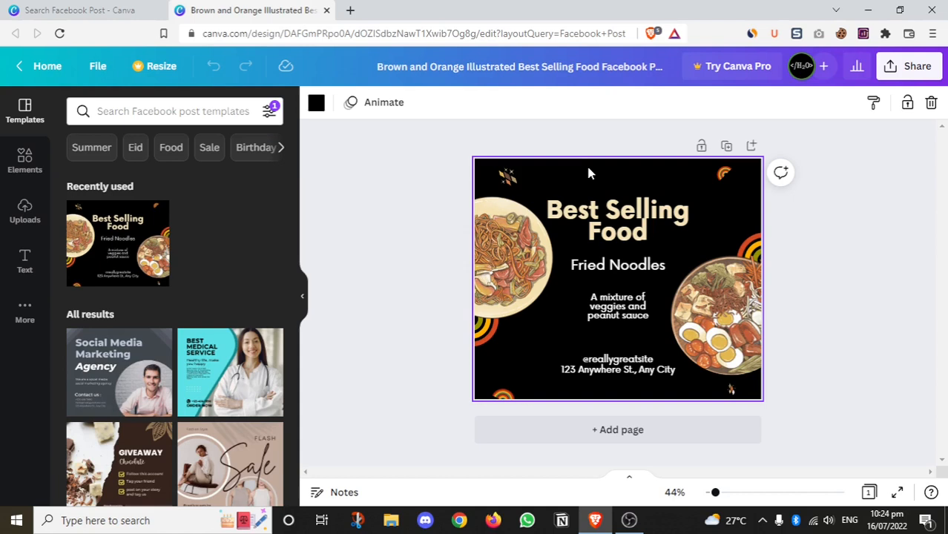
mouse_move(778, 294)
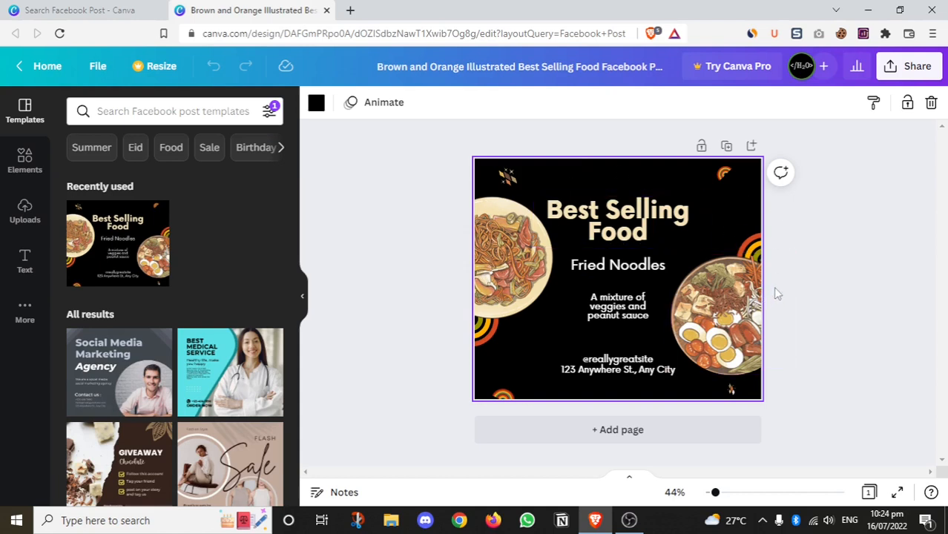
mouse_move(662, 181)
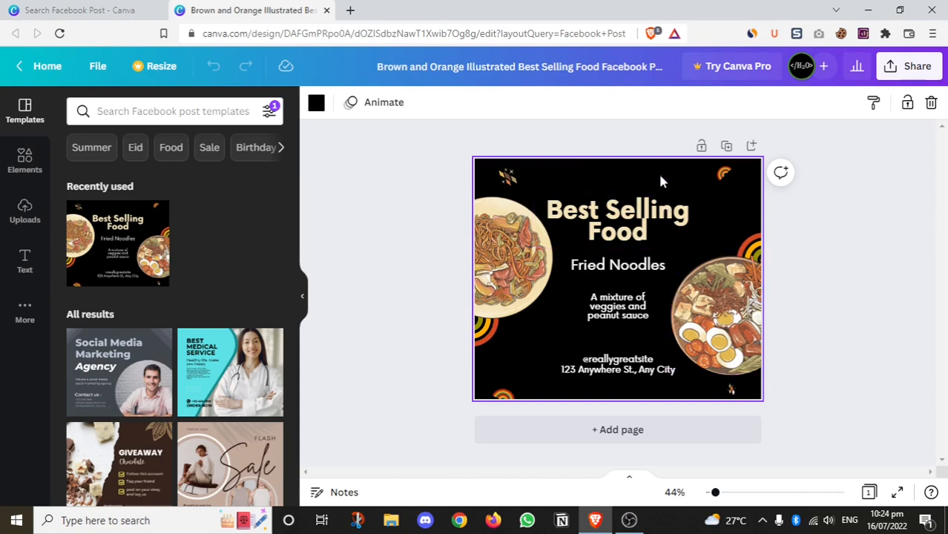
mouse_move(879, 307)
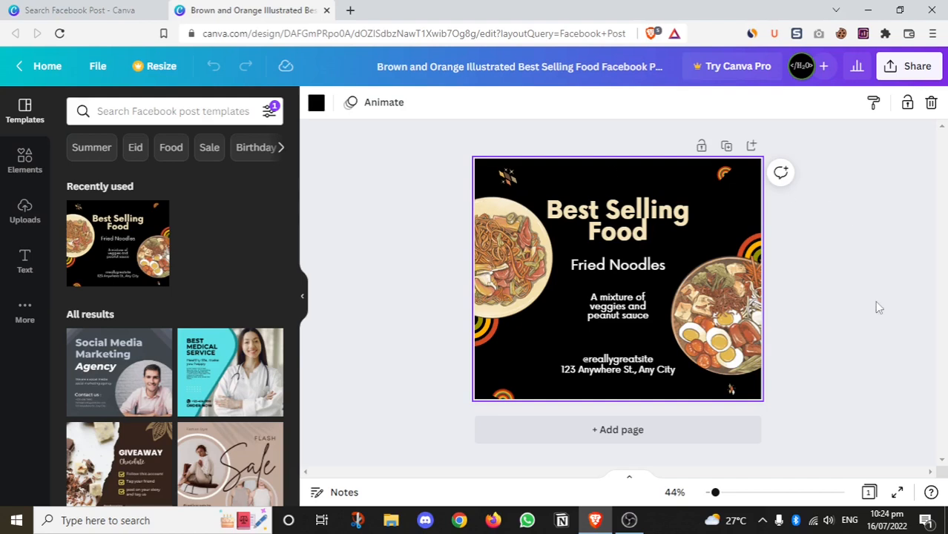
left_click(617, 264)
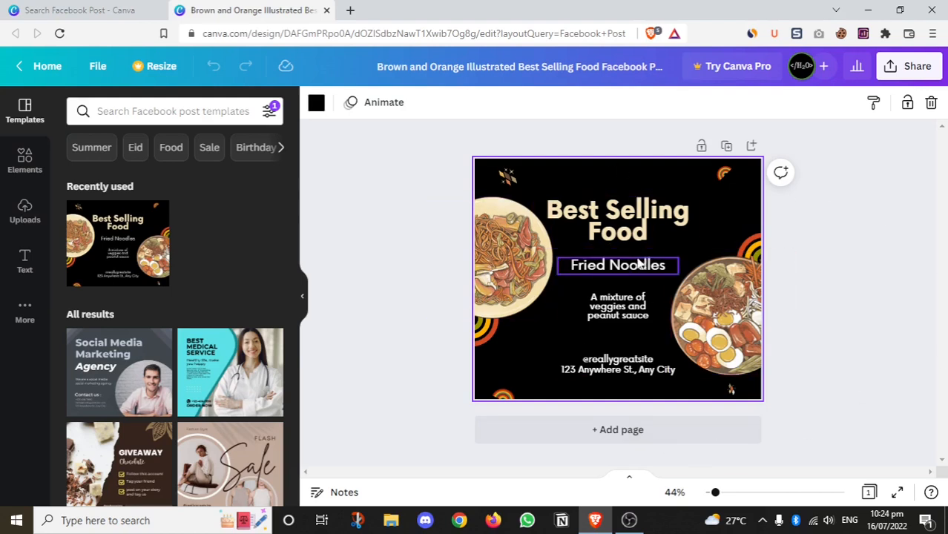
left_click(646, 190)
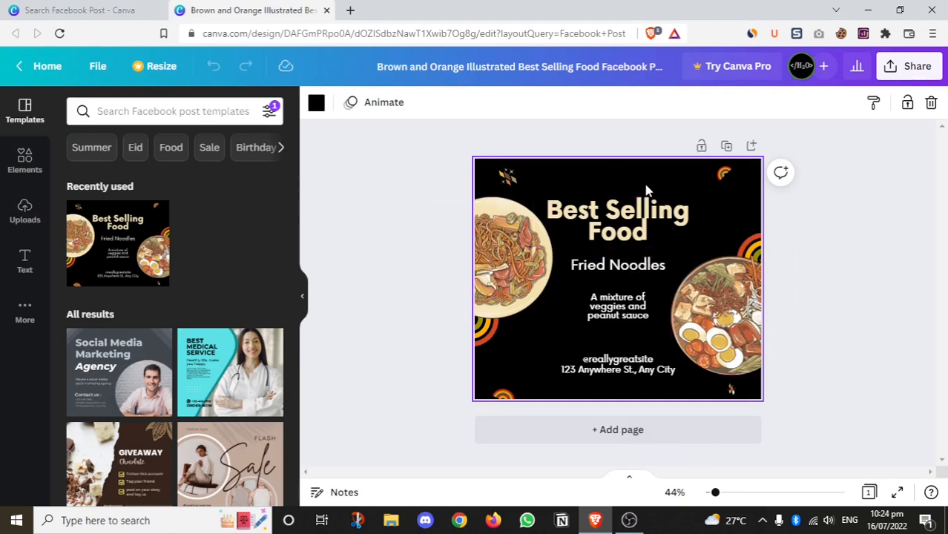
left_click(618, 220)
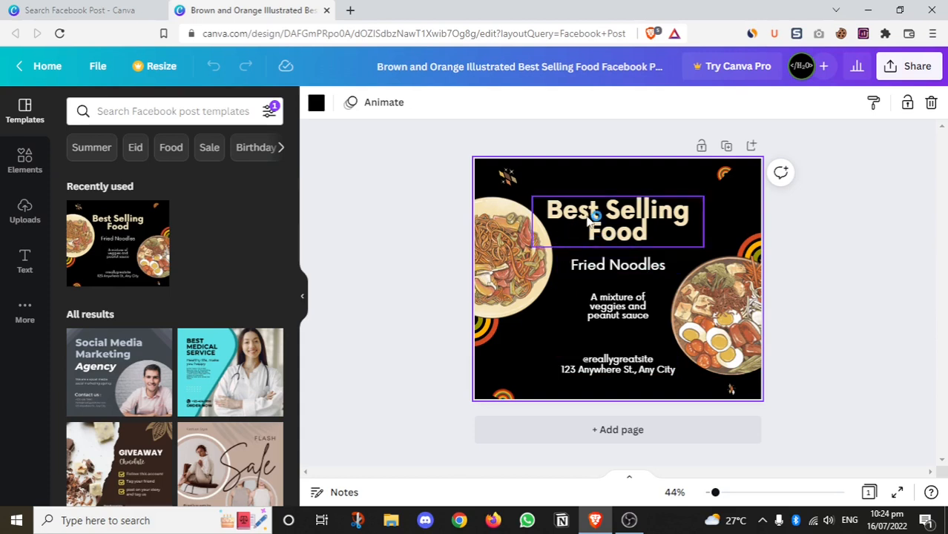
left_click(617, 220)
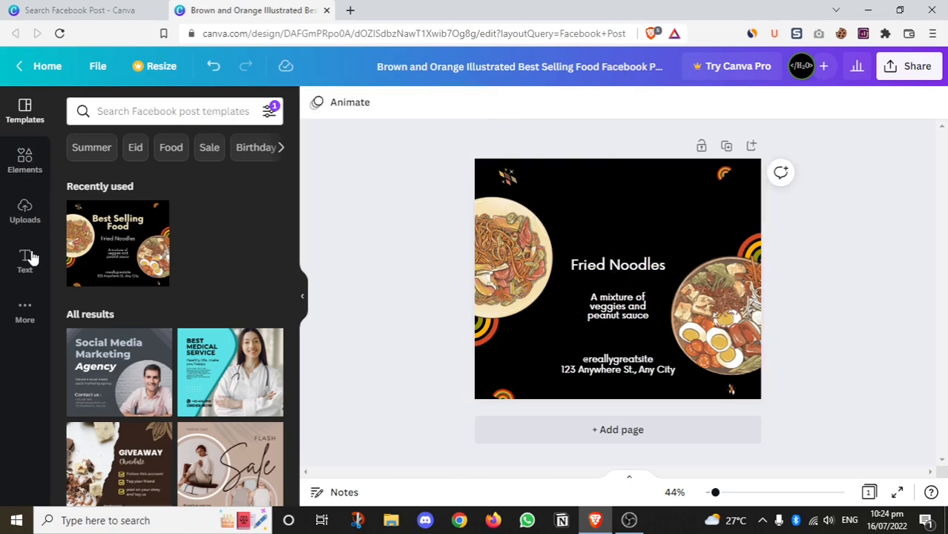
Insert an 'Add a heading' placeholder above Fried Noodles from the Text panel.
left_click(24, 261)
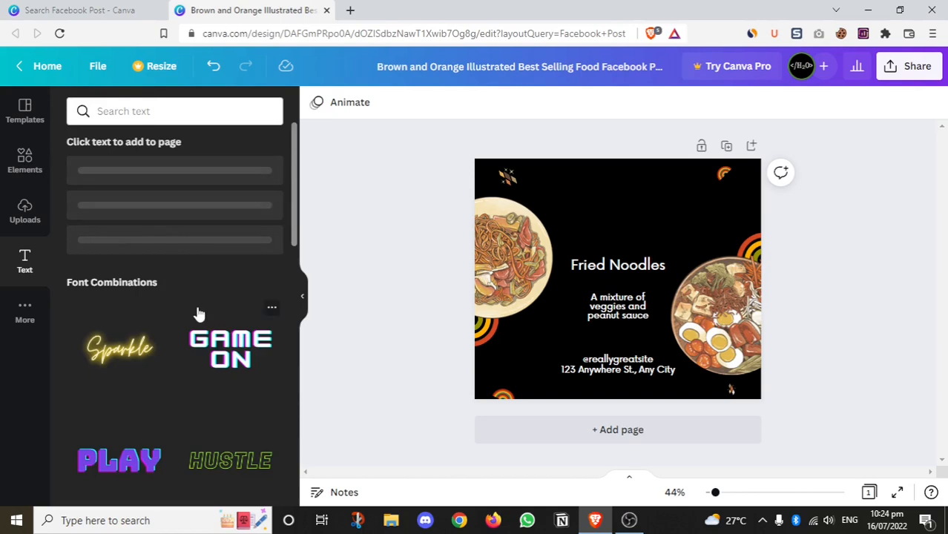
scroll("down", 3)
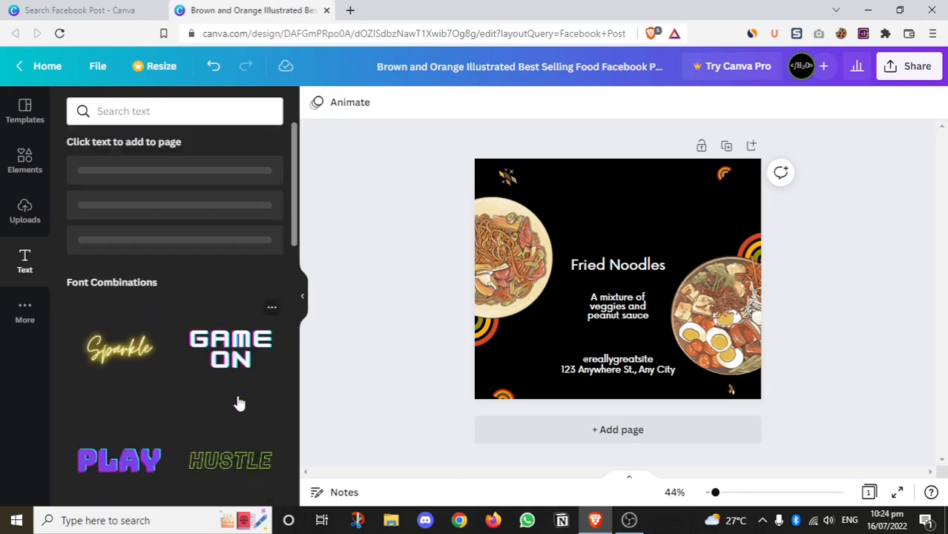
scroll("down", 3)
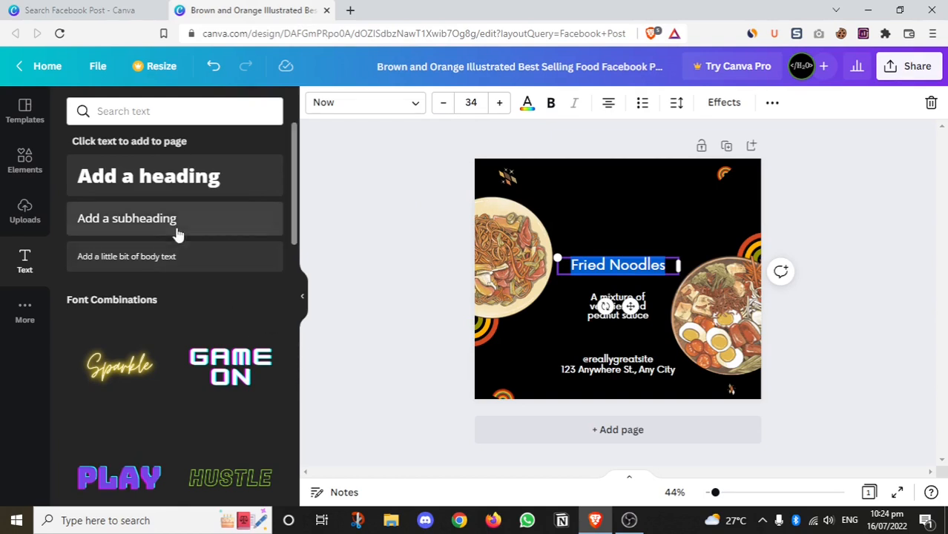
mouse_move(281, 285)
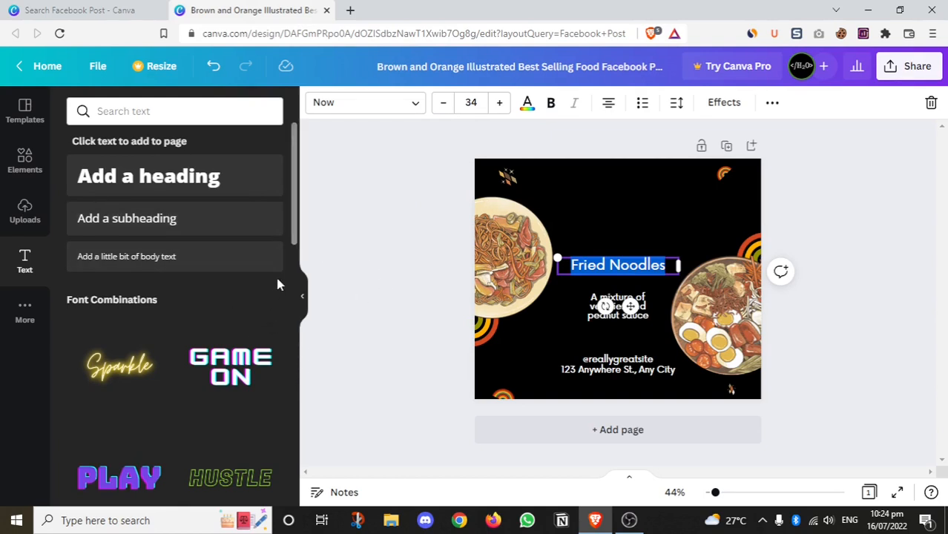
mouse_move(163, 165)
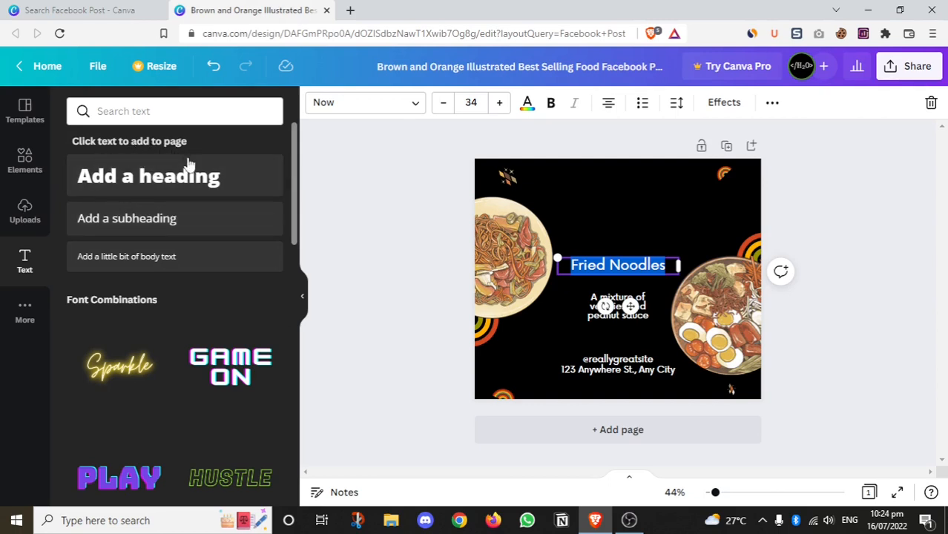
mouse_move(24, 260)
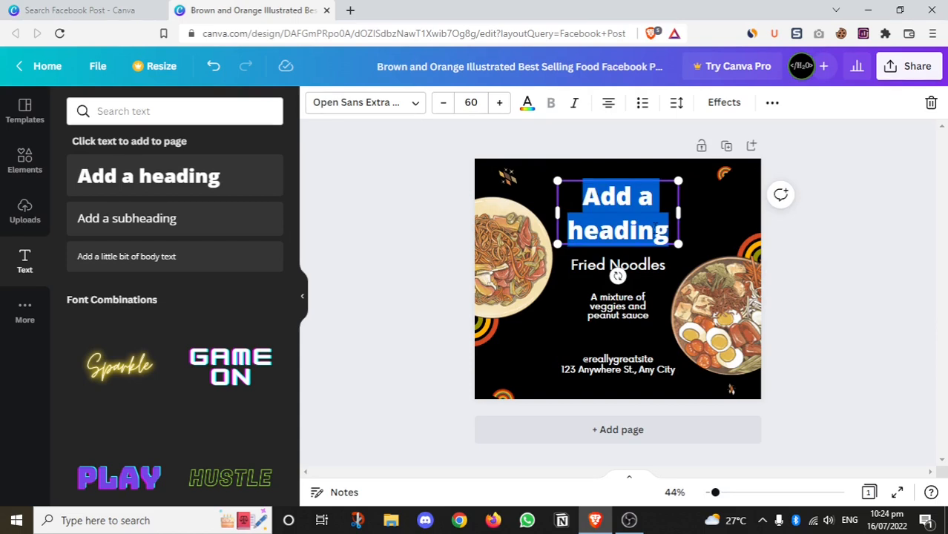
Replace the placeholder heading text with 'Good Food'.
type("Ha")
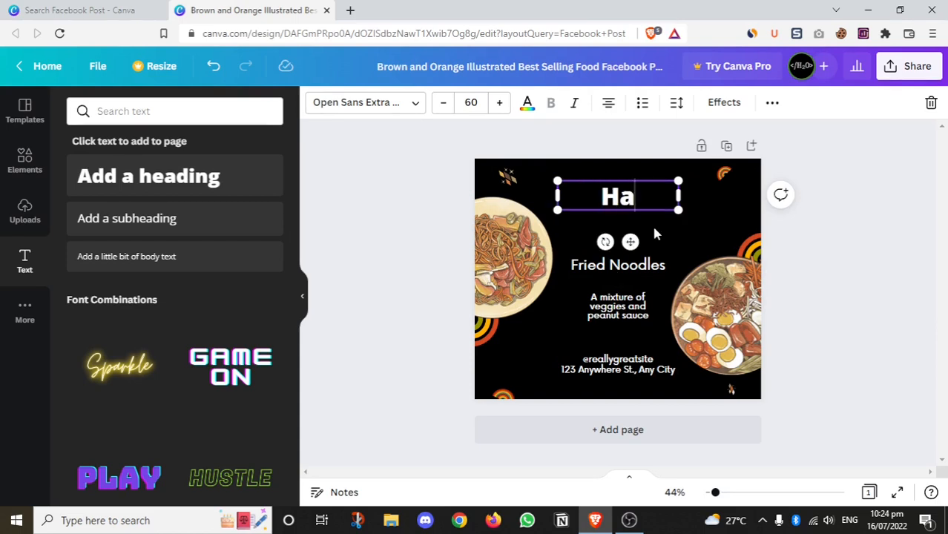
type("Good")
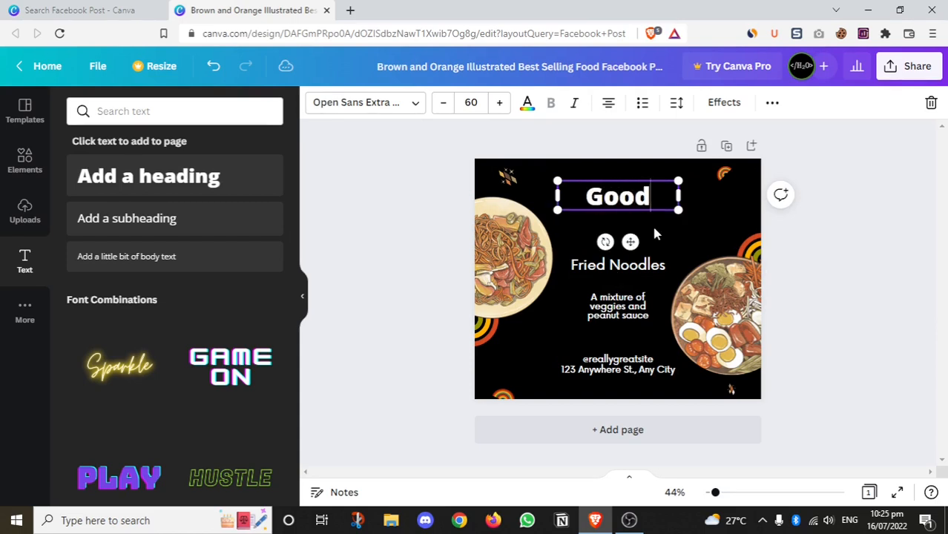
type("Food")
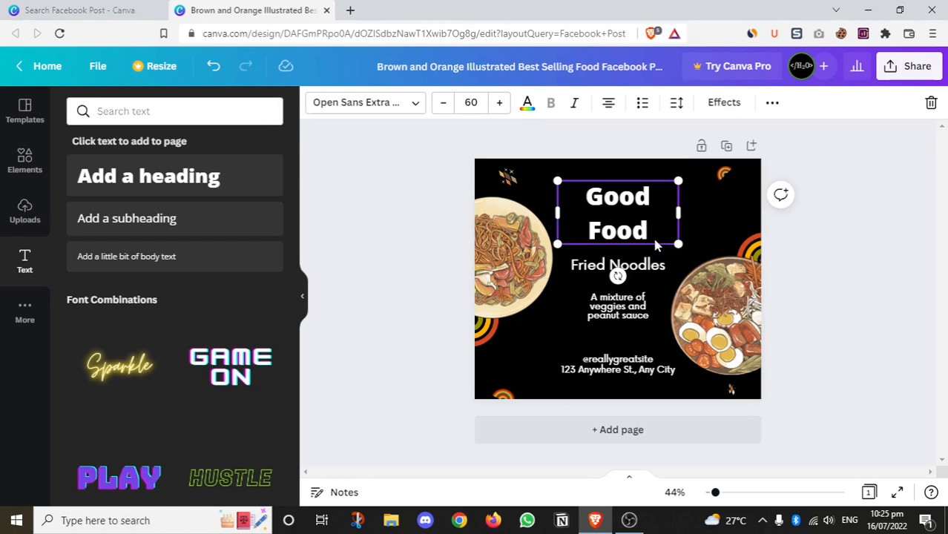
mouse_move(605, 206)
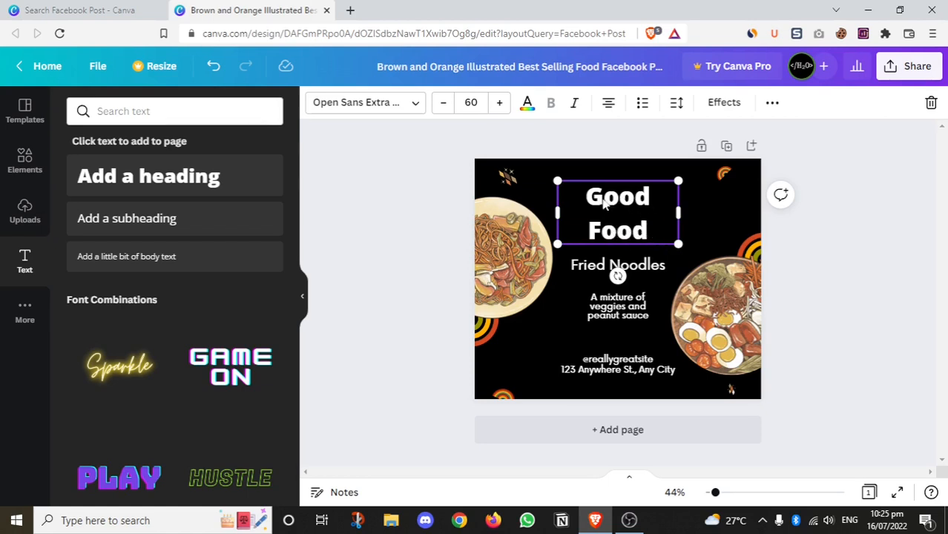
mouse_move(381, 125)
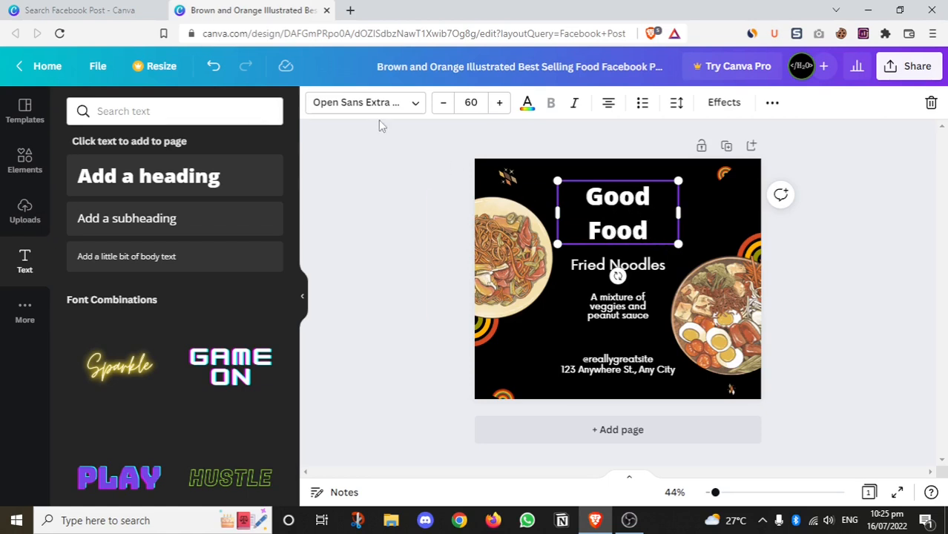
Set the Good Food heading in the Anton font from the font list.
left_click(359, 102)
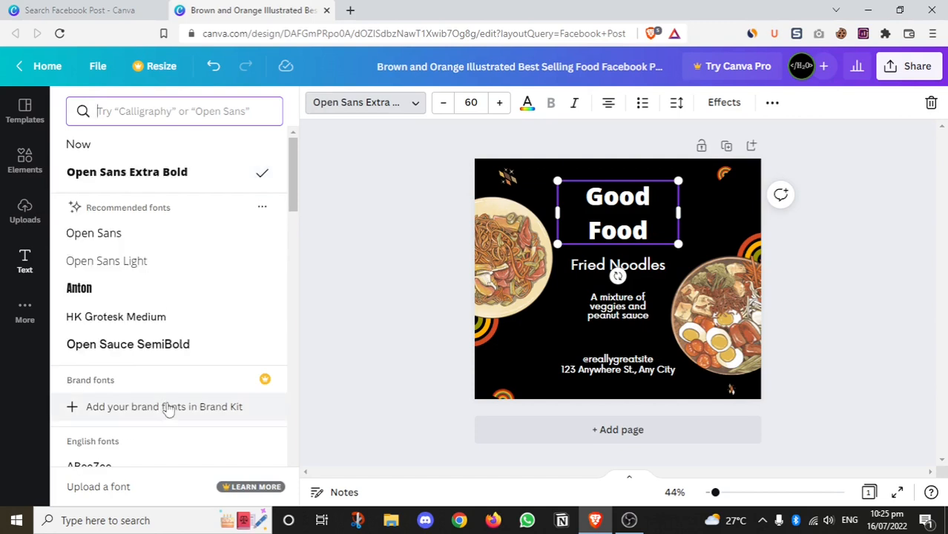
scroll("down", 3)
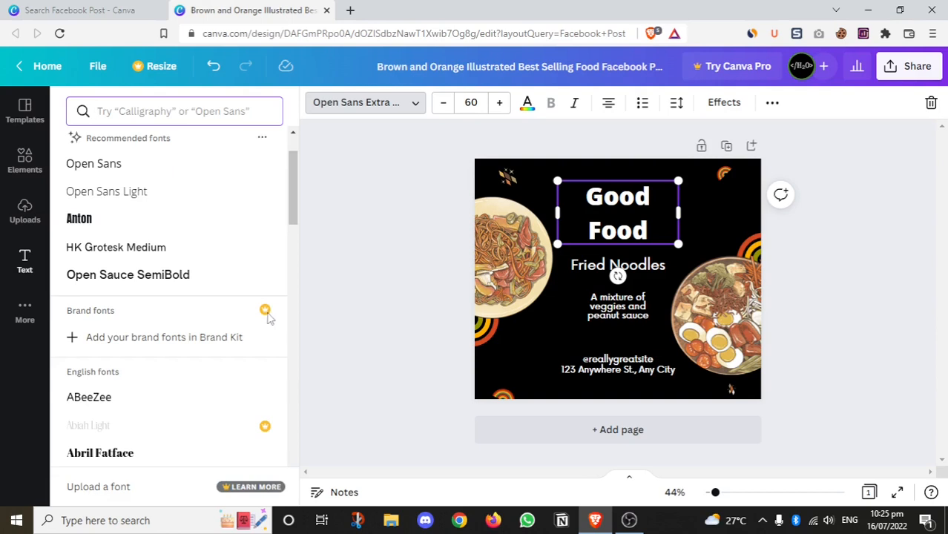
mouse_move(249, 337)
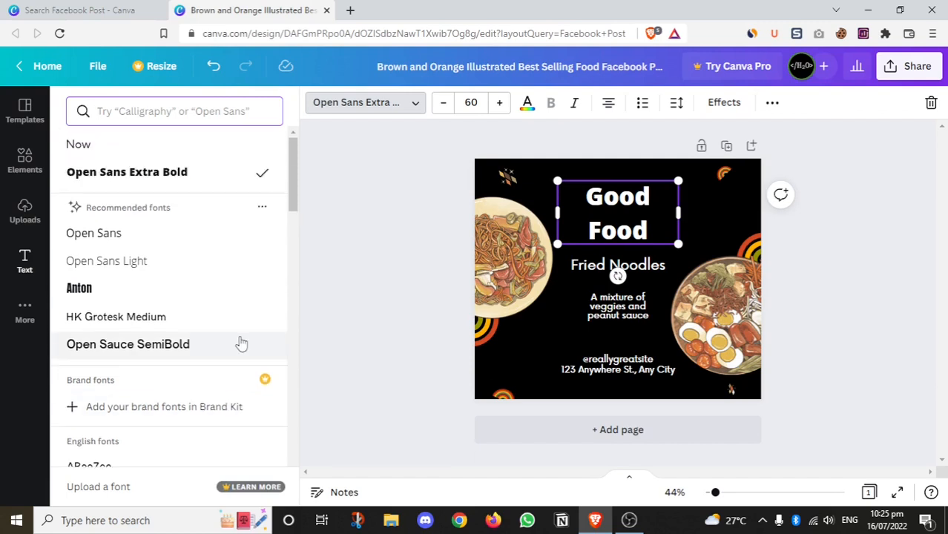
mouse_move(122, 288)
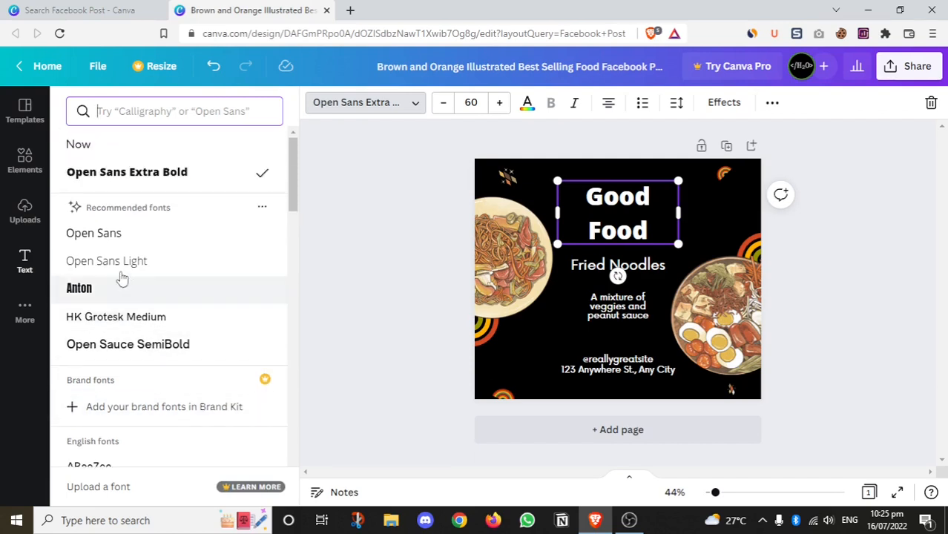
mouse_move(106, 261)
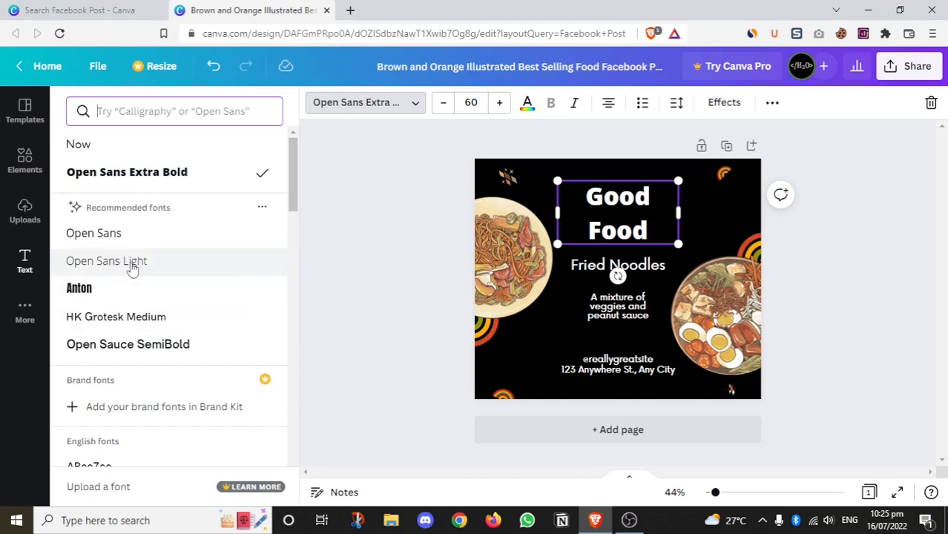
left_click(78, 288)
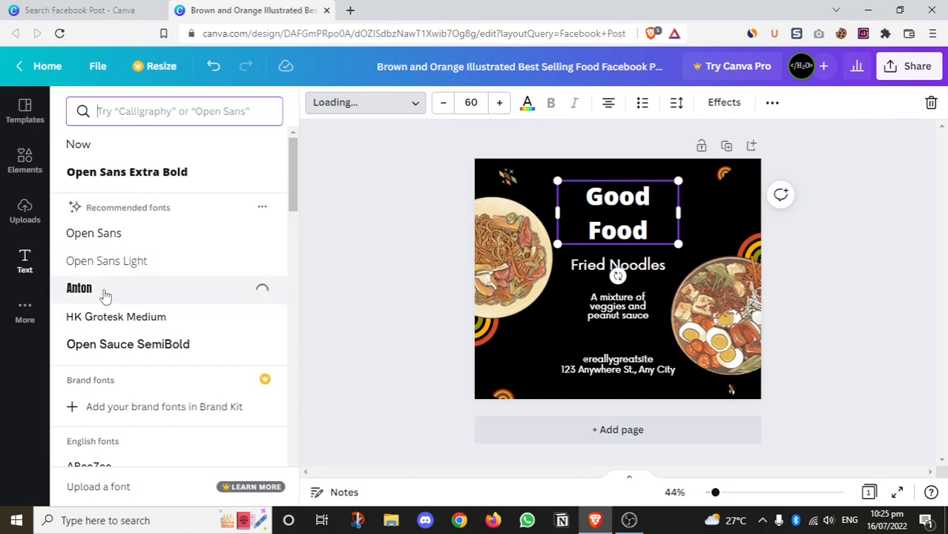
left_click(79, 288)
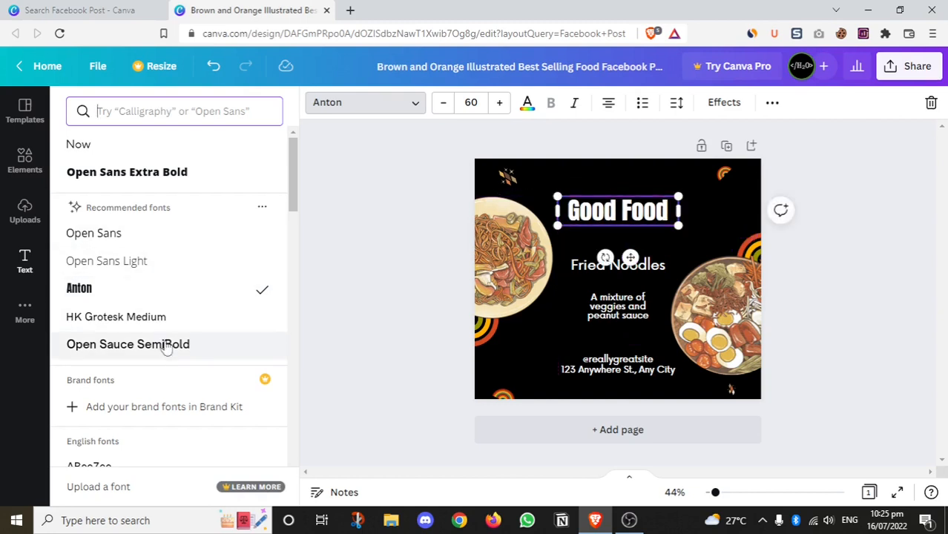
Try Open Sauce SemiBold on the heading, then settle on Anton.
left_click(128, 344)
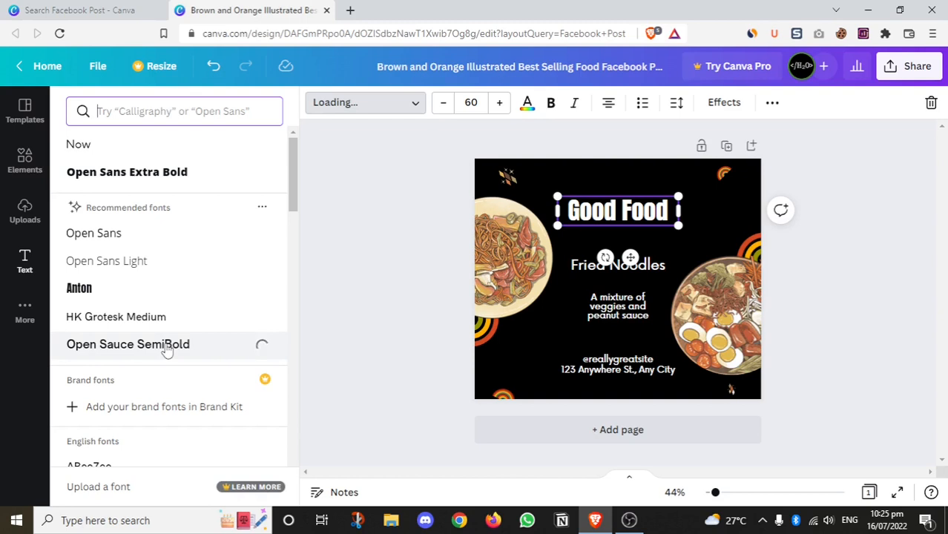
left_click(127, 345)
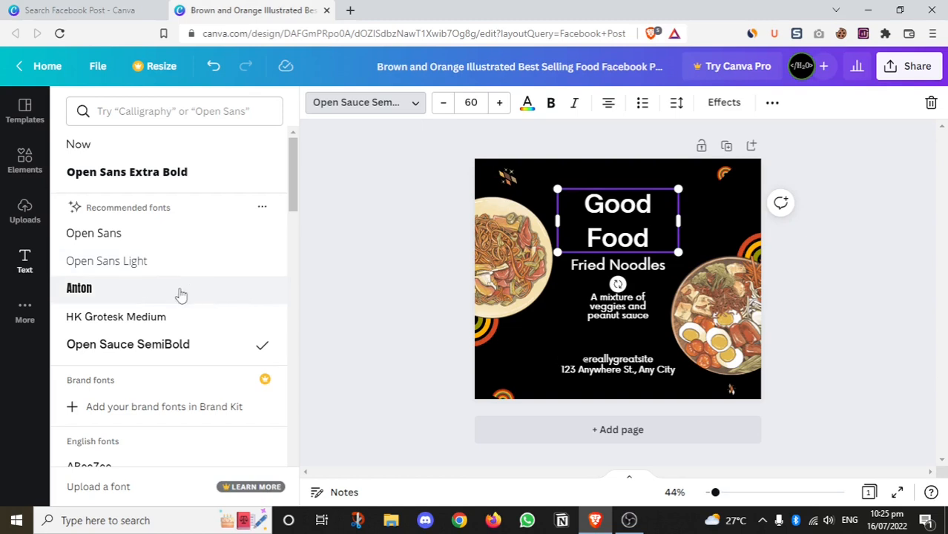
left_click(80, 288)
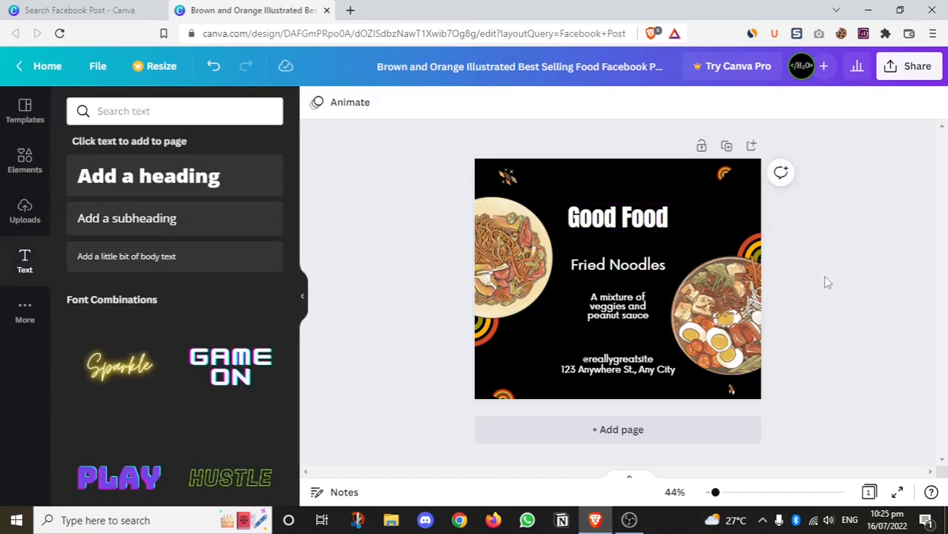
left_click(727, 327)
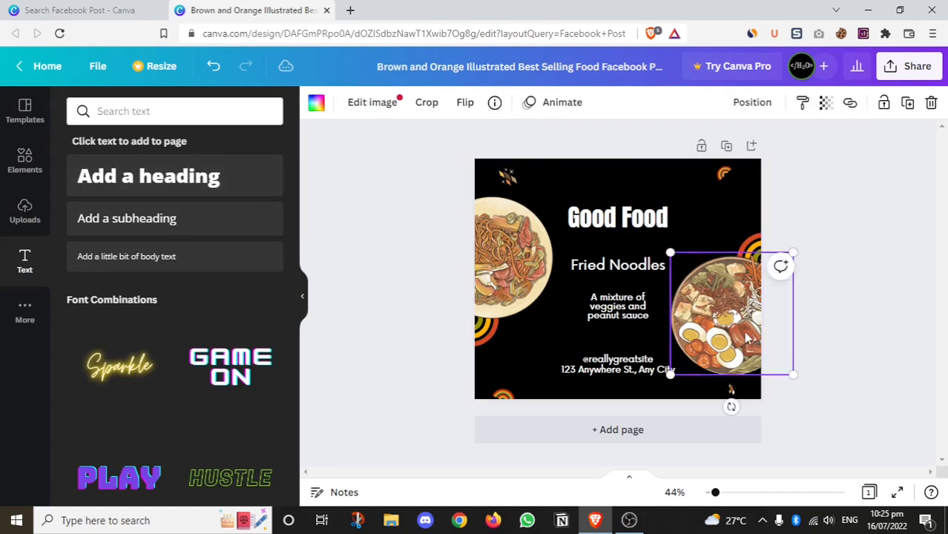
mouse_move(501, 260)
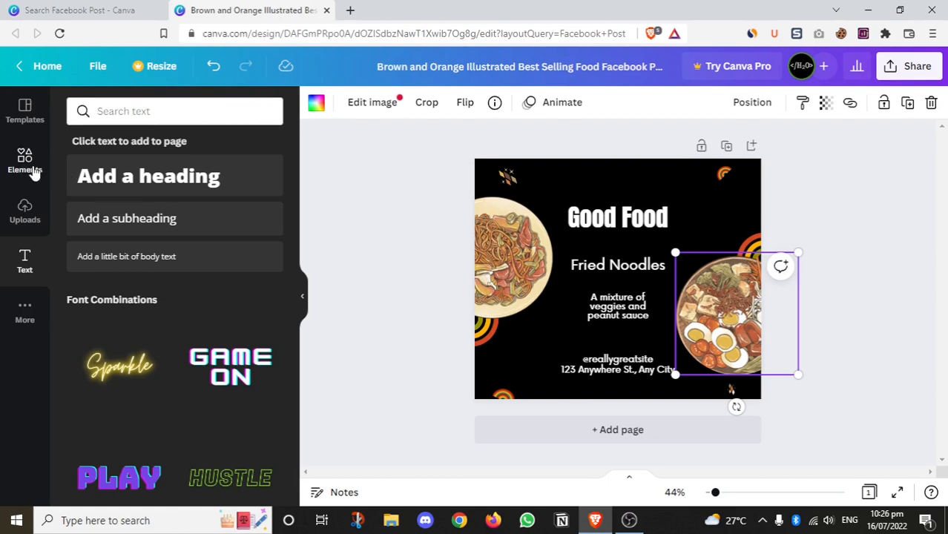
Show the Elements library with lines, shapes, graphics and stickers.
left_click(24, 161)
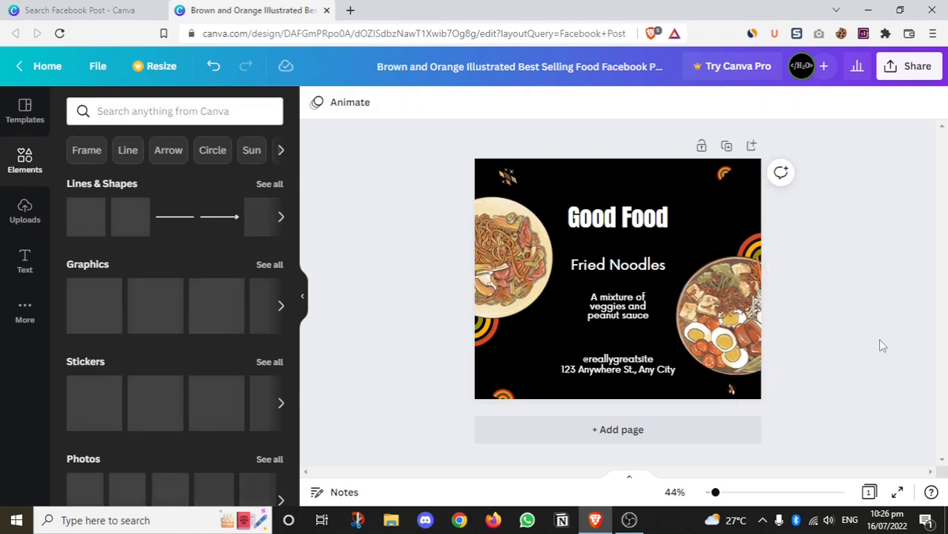
mouse_move(775, 328)
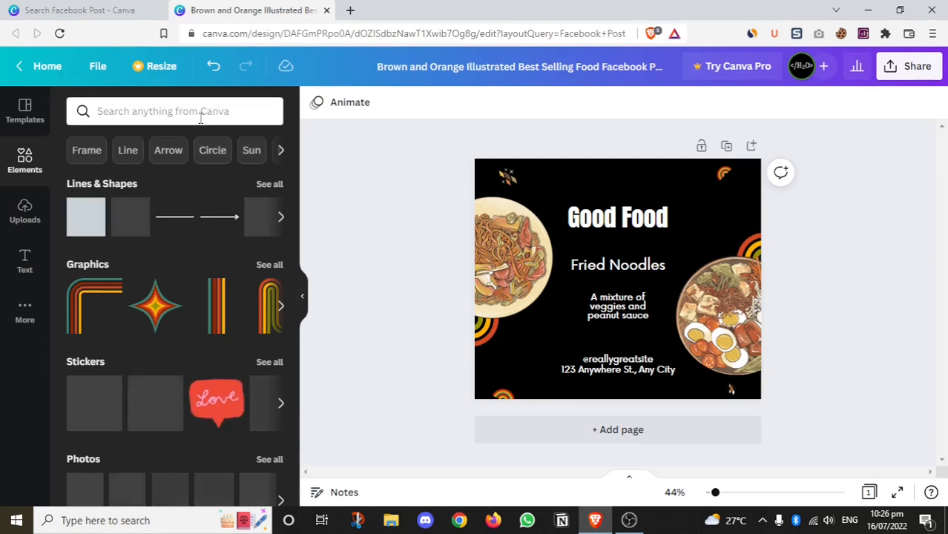
Search the elements for 'chopsticks' and browse the chopsticks graphics.
type("c")
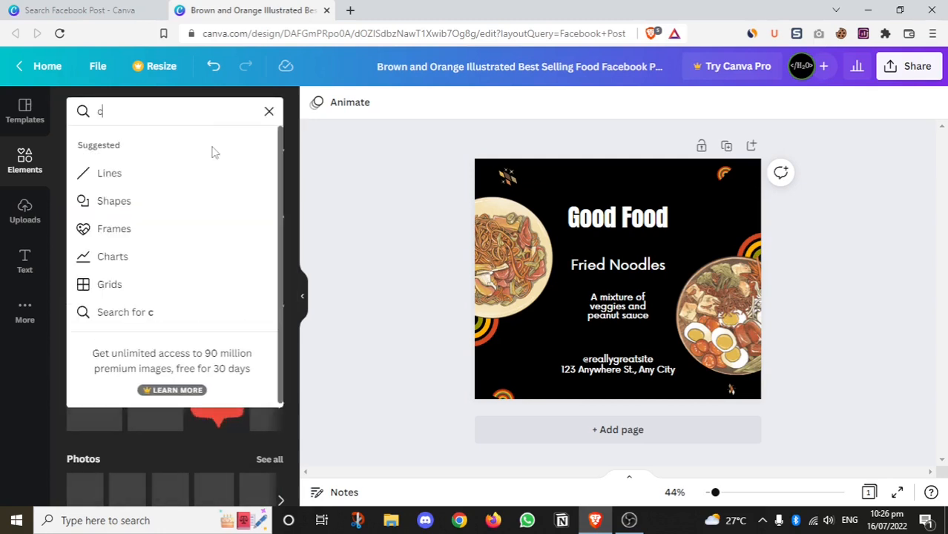
type("hops")
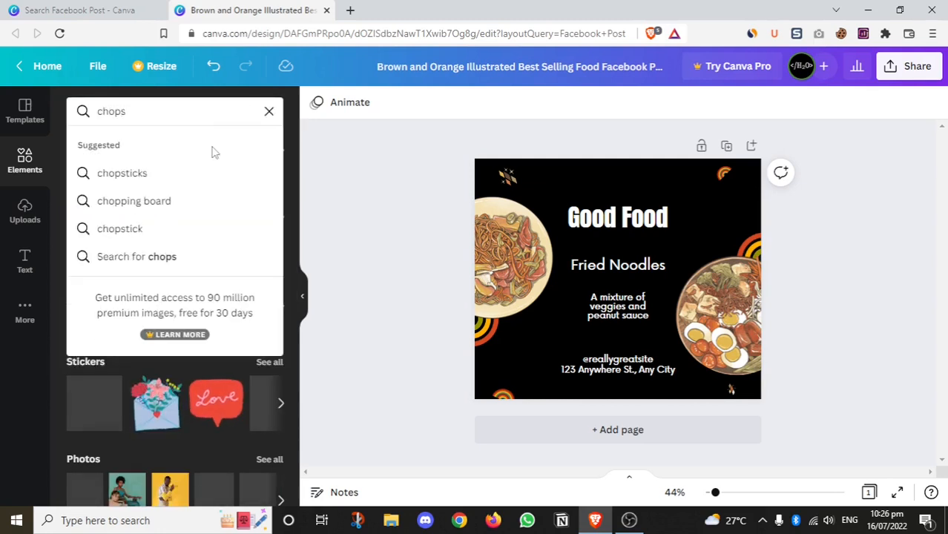
left_click(122, 172)
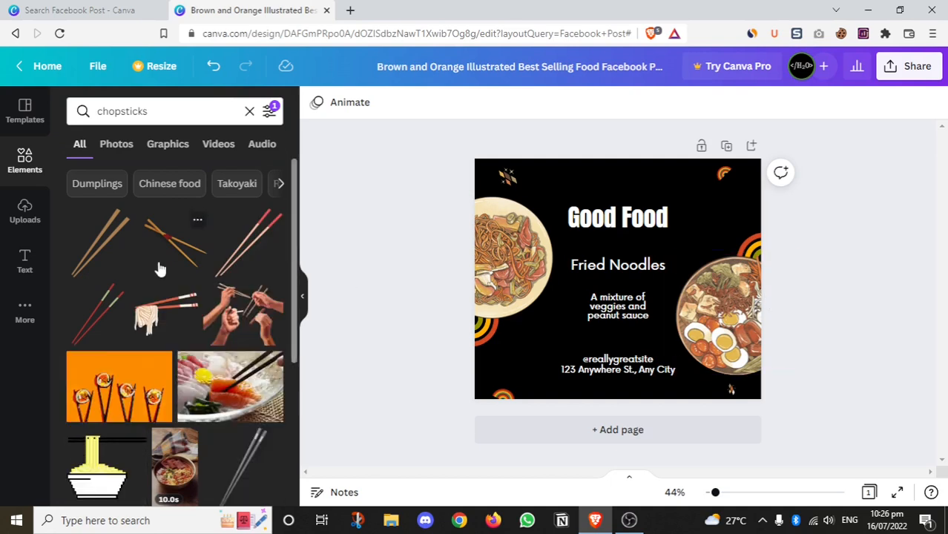
scroll("down", 3)
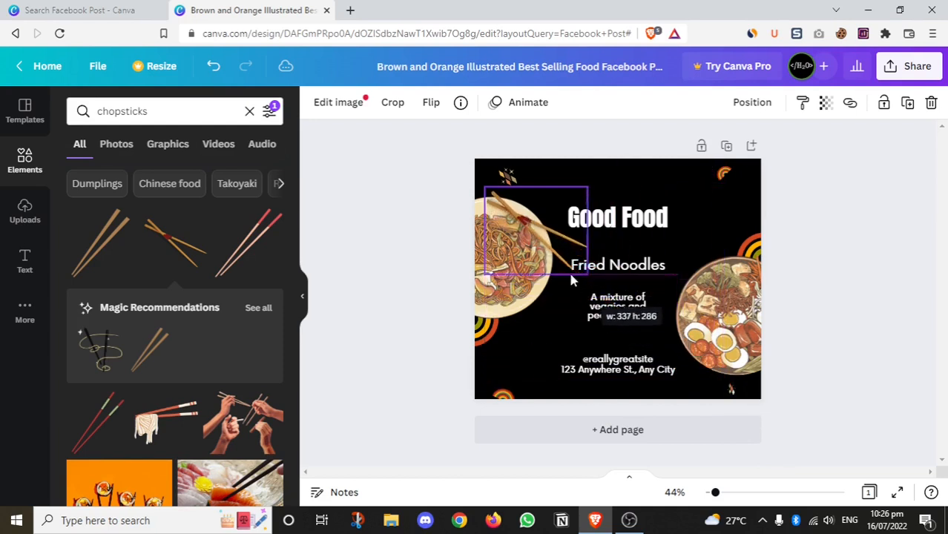
Shrink the chopsticks graphic and place it below the noodle bowl beside the description.
left_click_drag(587, 279, 650, 378)
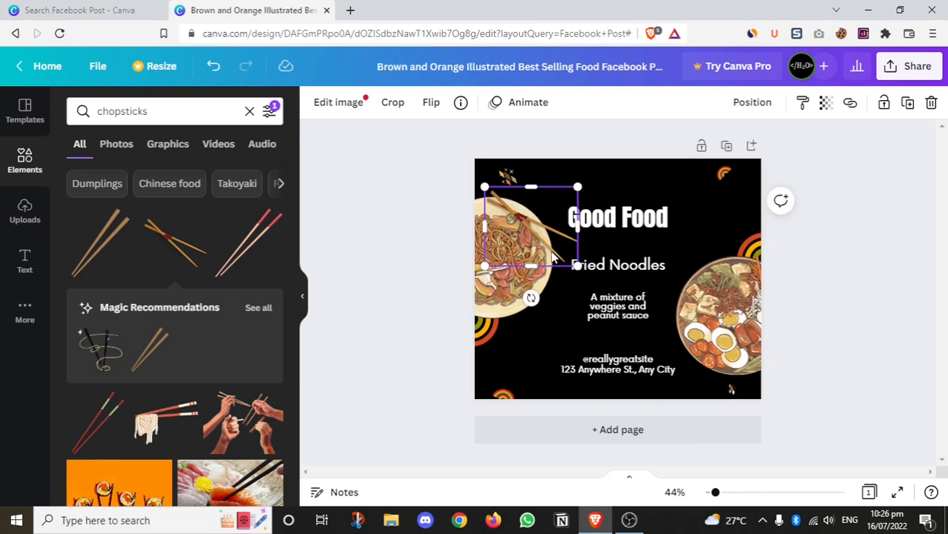
left_click_drag(532, 230, 712, 323)
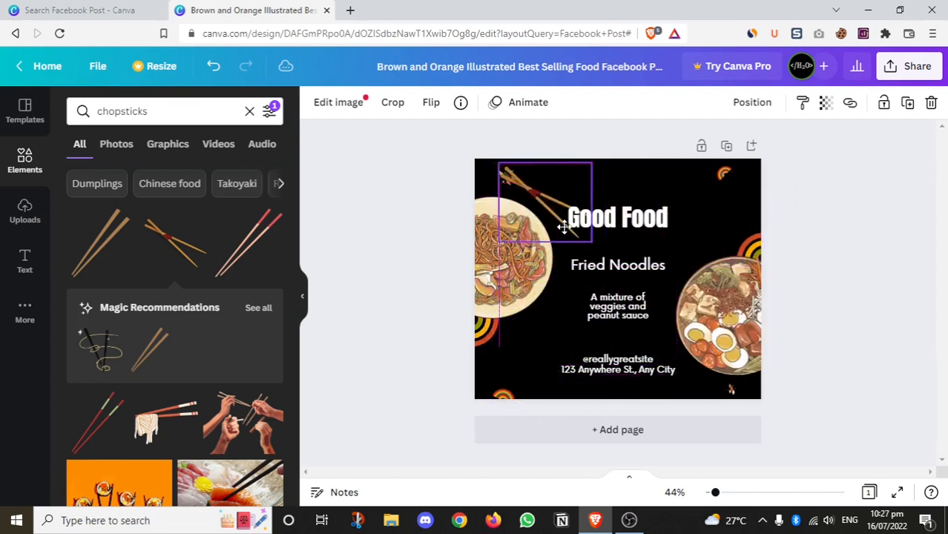
left_click_drag(564, 225, 547, 383)
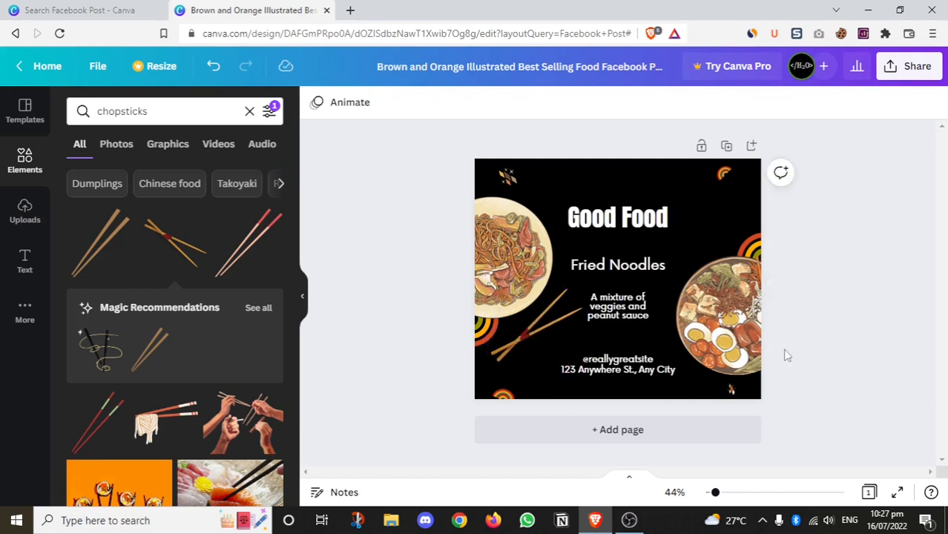
left_click(724, 311)
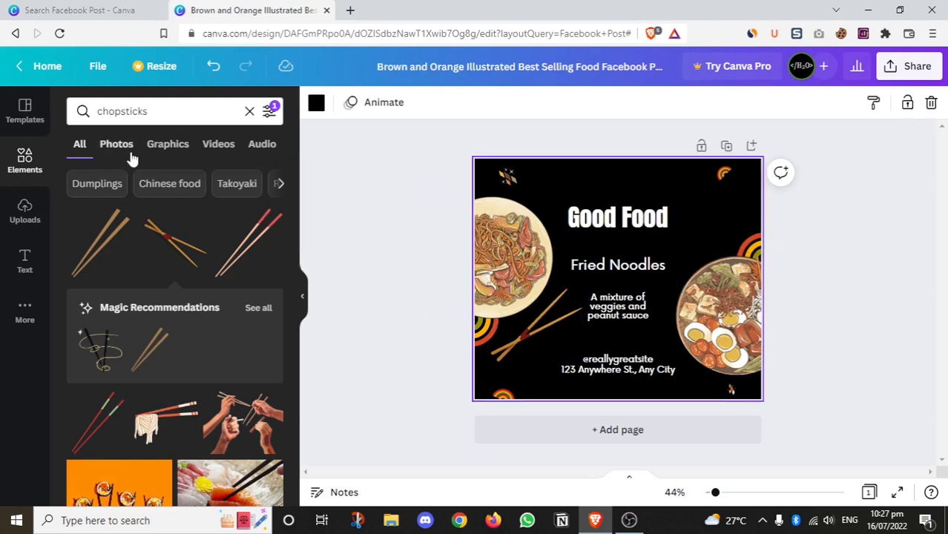
Narrow the chopsticks results to photos only and browse them.
left_click(116, 144)
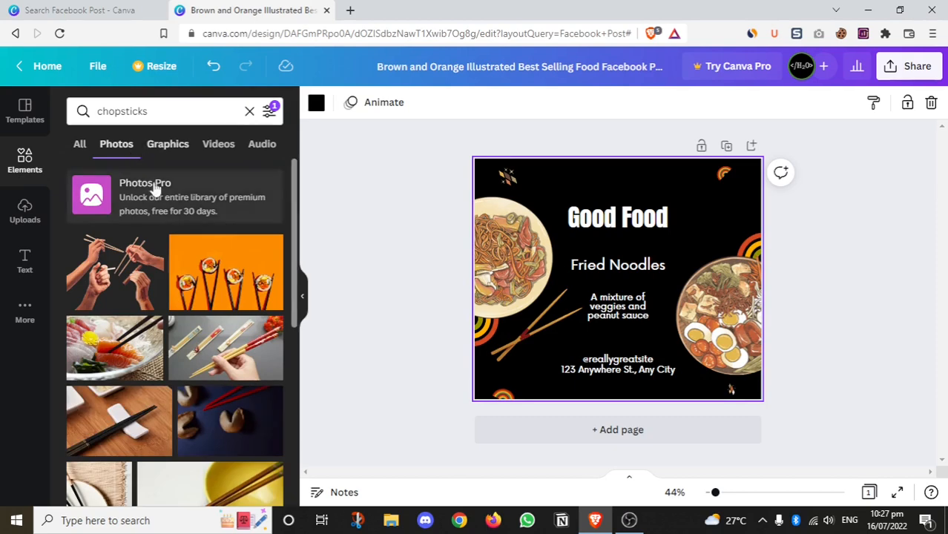
scroll("down", 3)
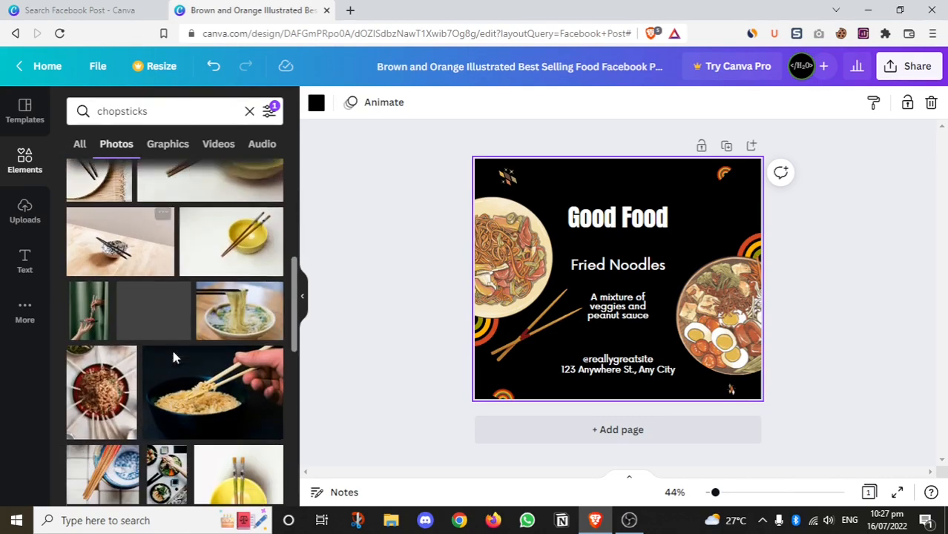
scroll("down", 3)
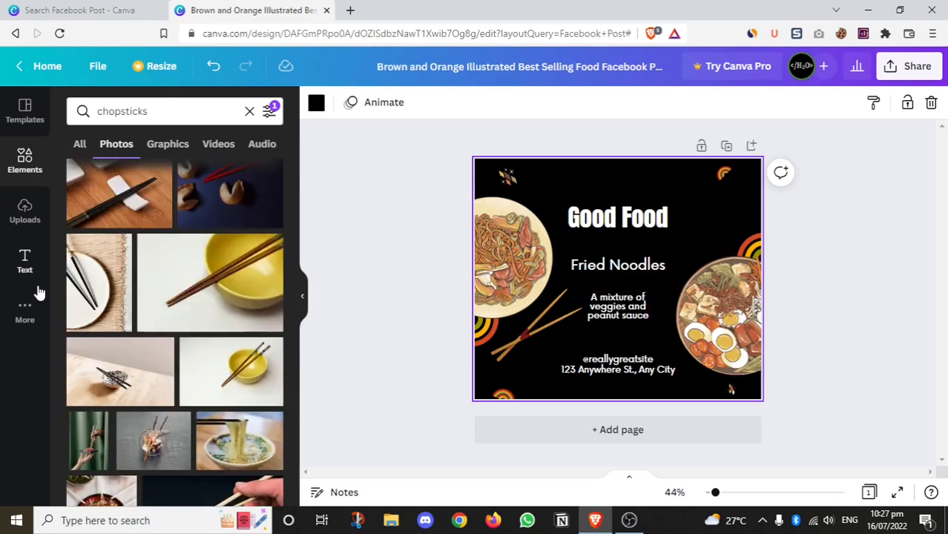
left_click(24, 307)
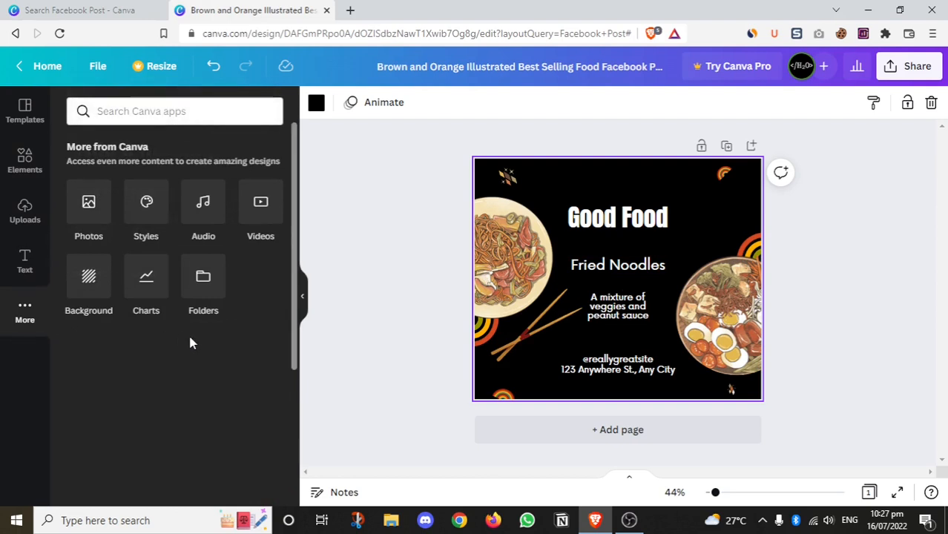
mouse_move(190, 211)
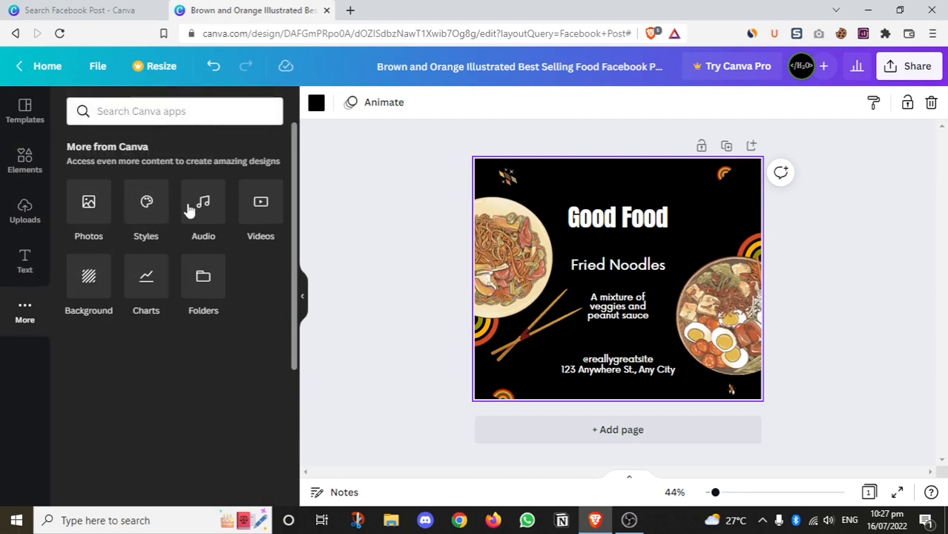
mouse_move(158, 290)
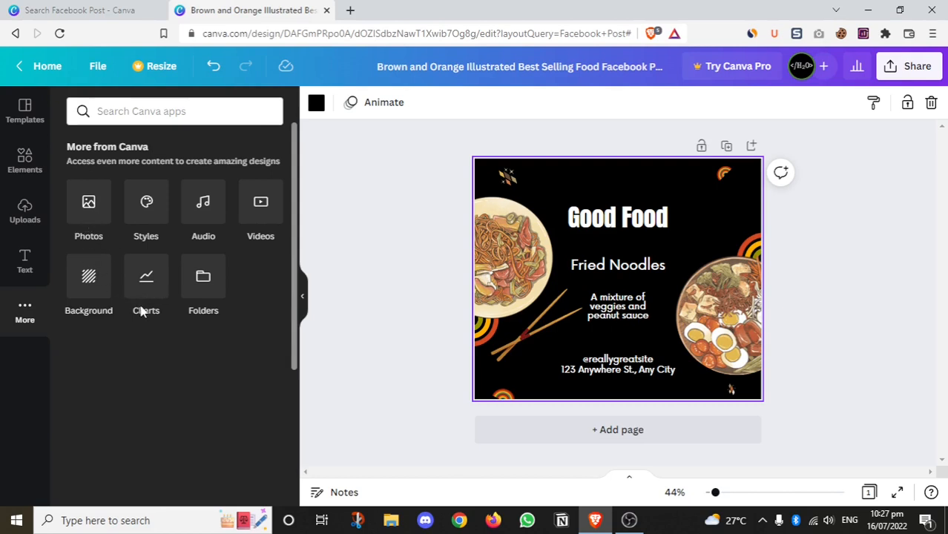
Browse the More panel of Canva apps and content, then return to the post.
scroll("down", 3)
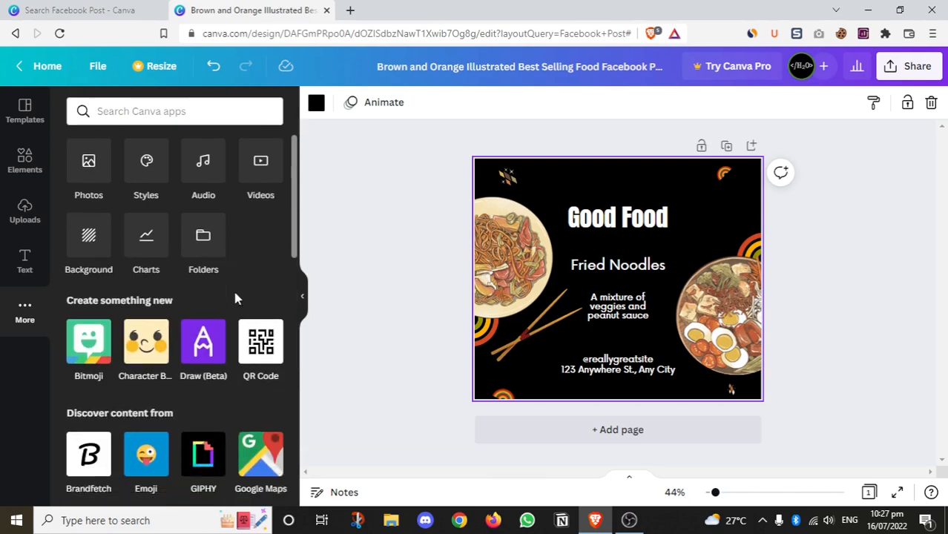
left_click(718, 312)
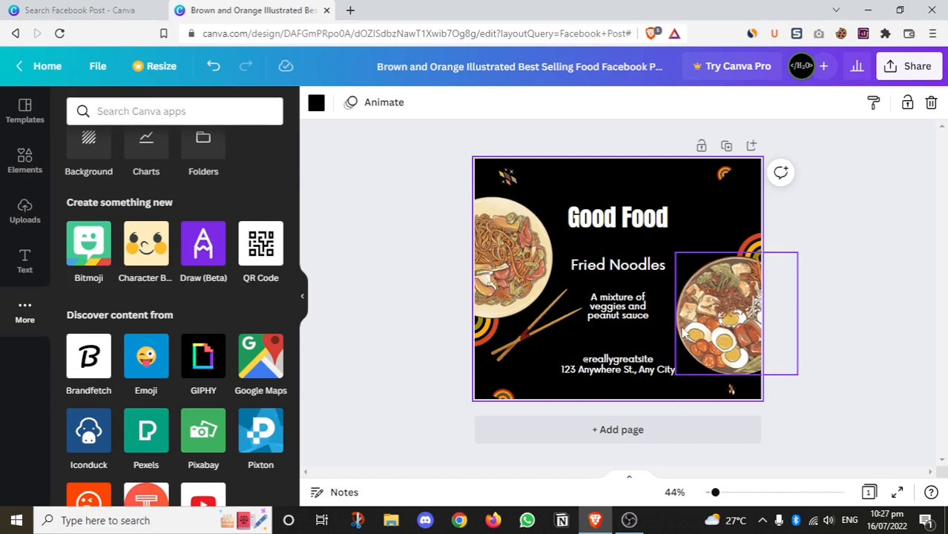
left_click(869, 273)
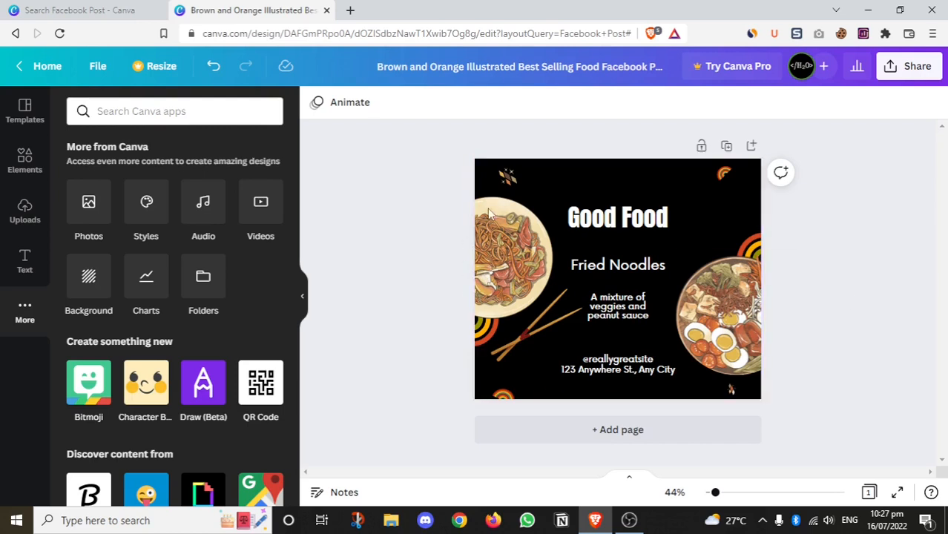
left_click(618, 368)
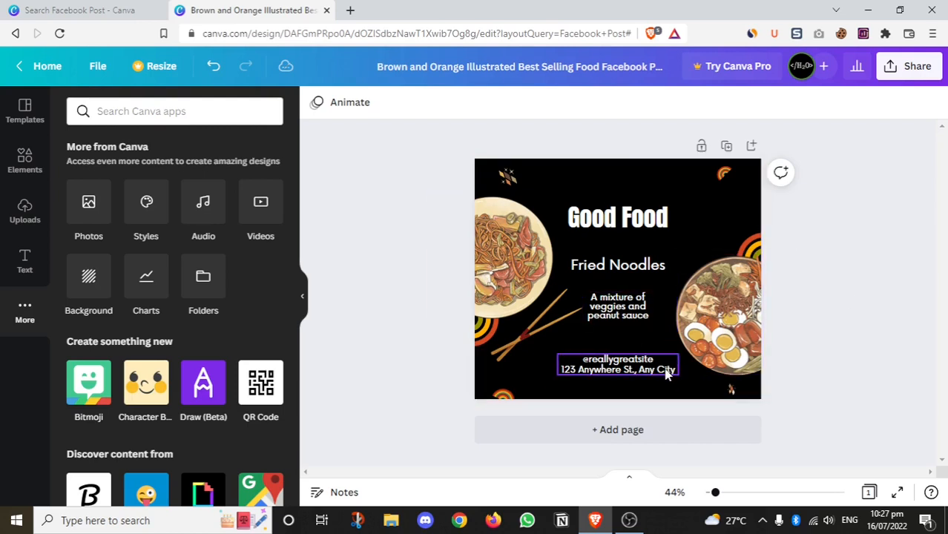
left_click(505, 274)
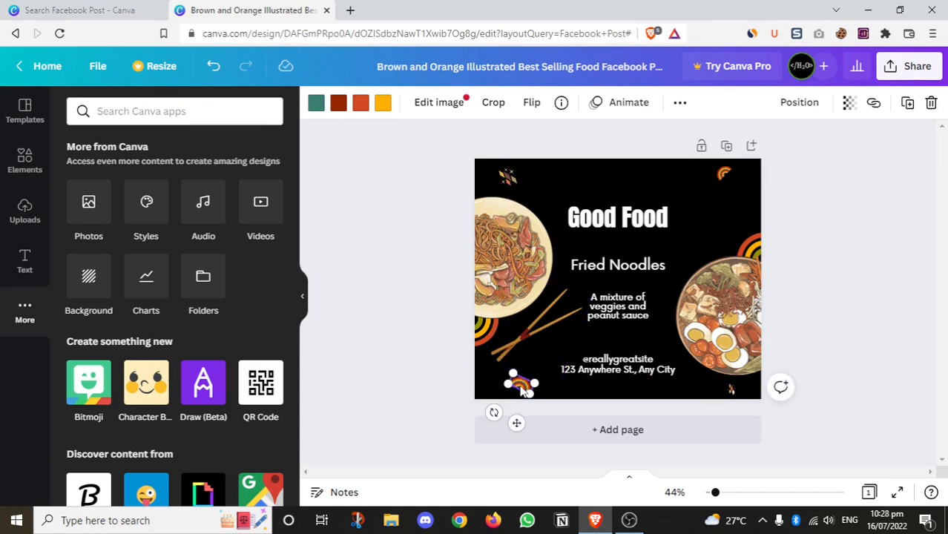
right_click(521, 387)
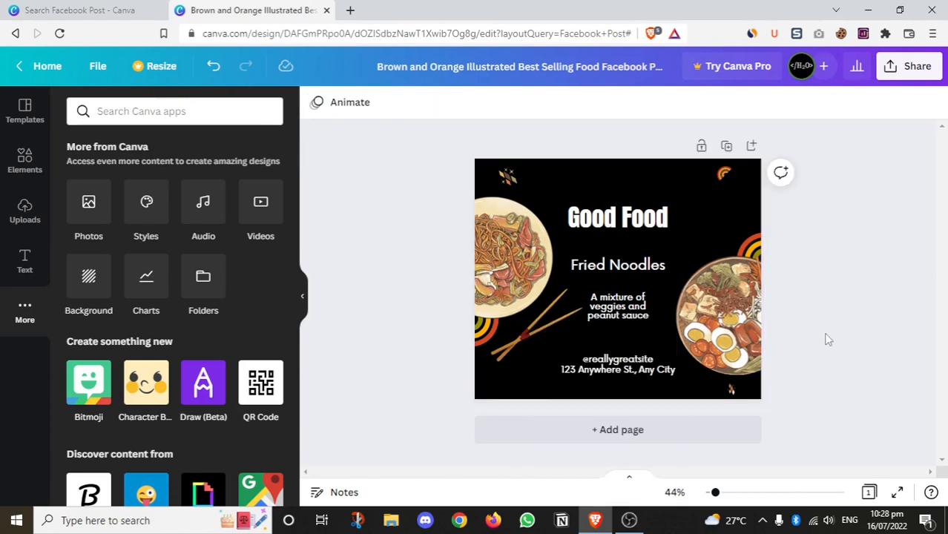
left_click(618, 368)
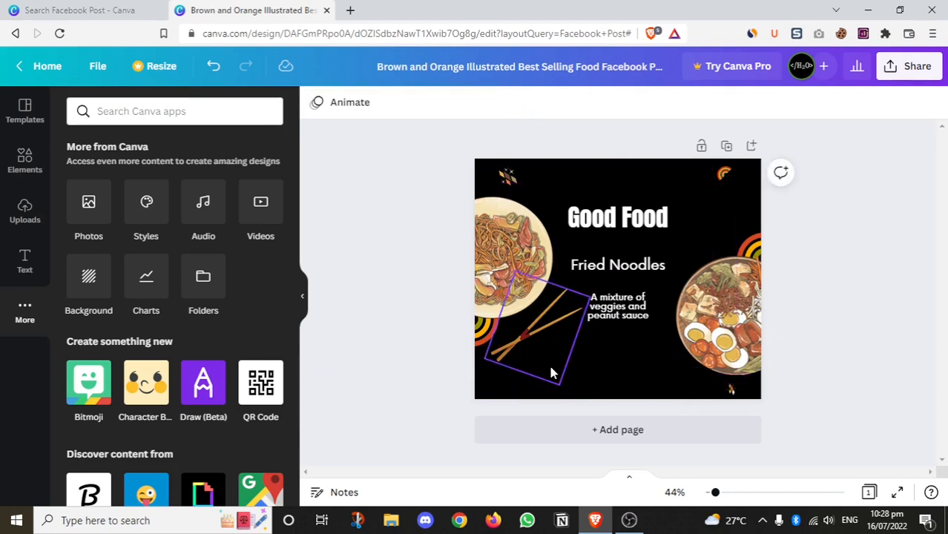
left_click(904, 303)
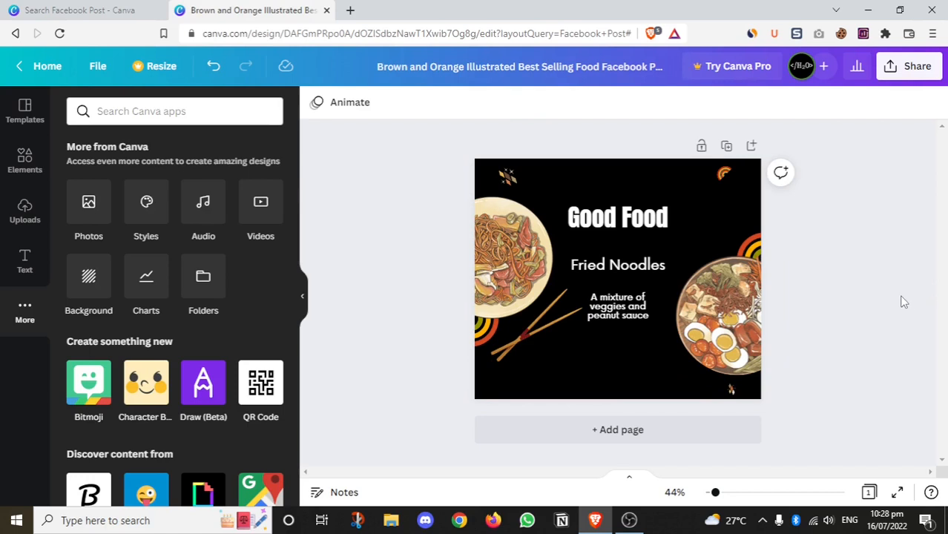
left_click(617, 368)
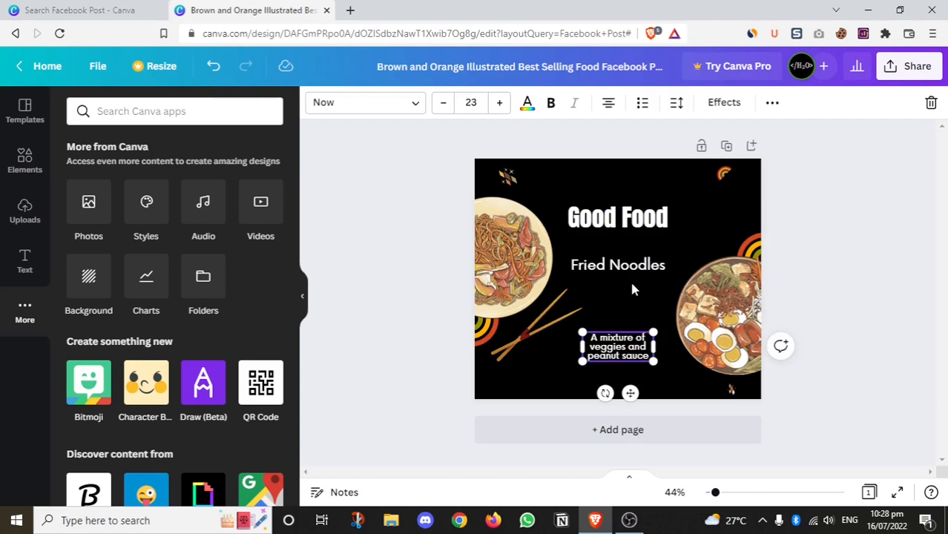
Deselect the veggies description text and select the page background.
left_click(618, 264)
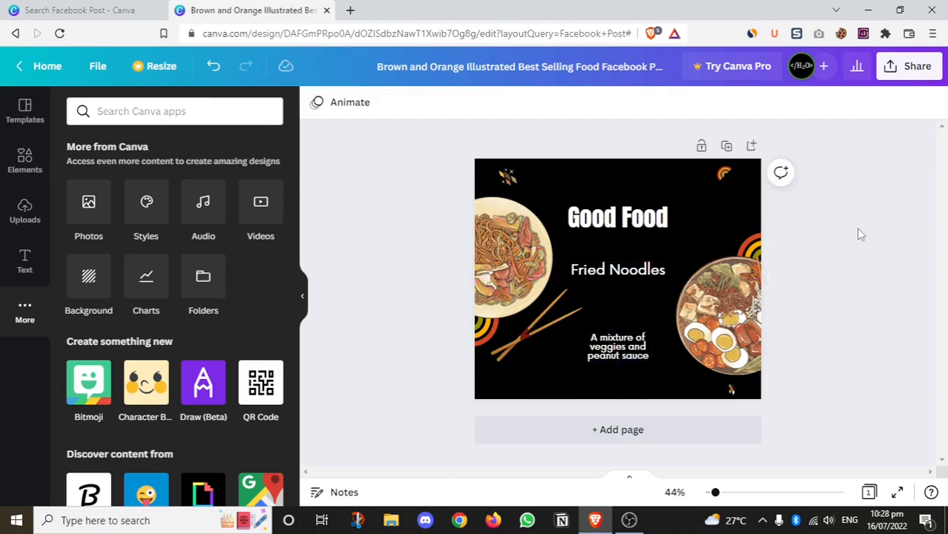
left_click(716, 319)
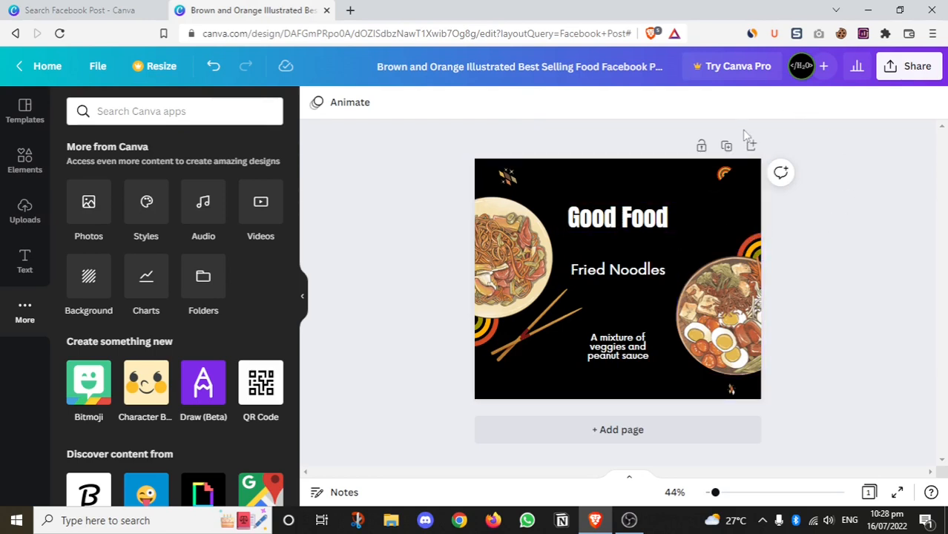
mouse_move(751, 147)
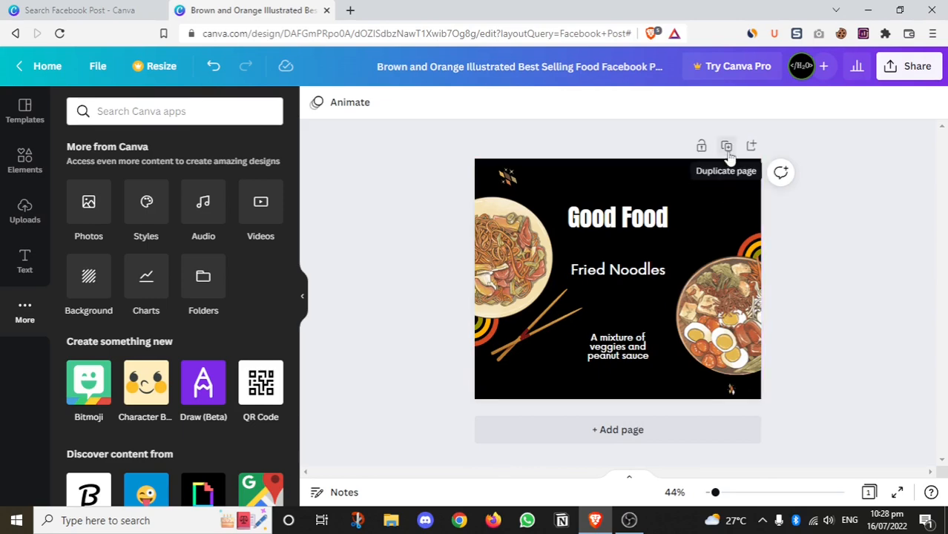
mouse_move(706, 128)
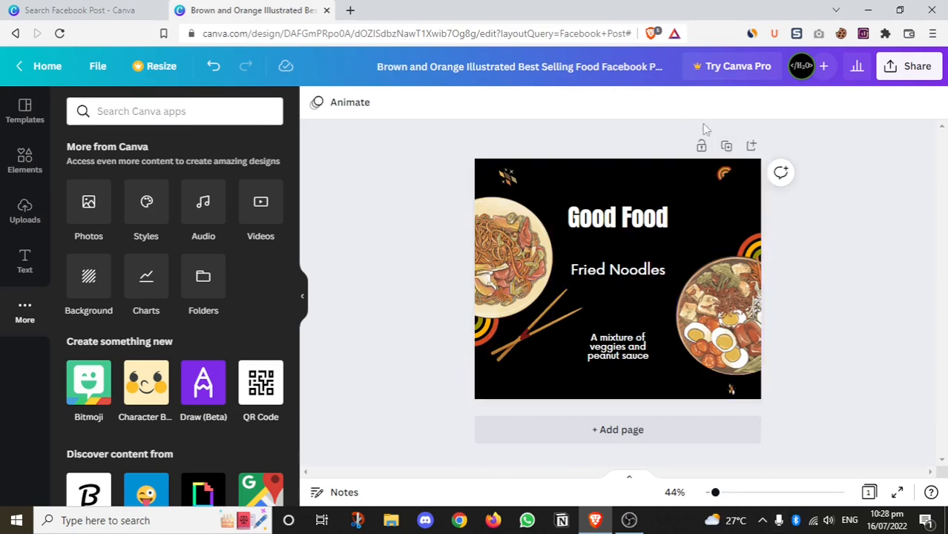
mouse_move(725, 145)
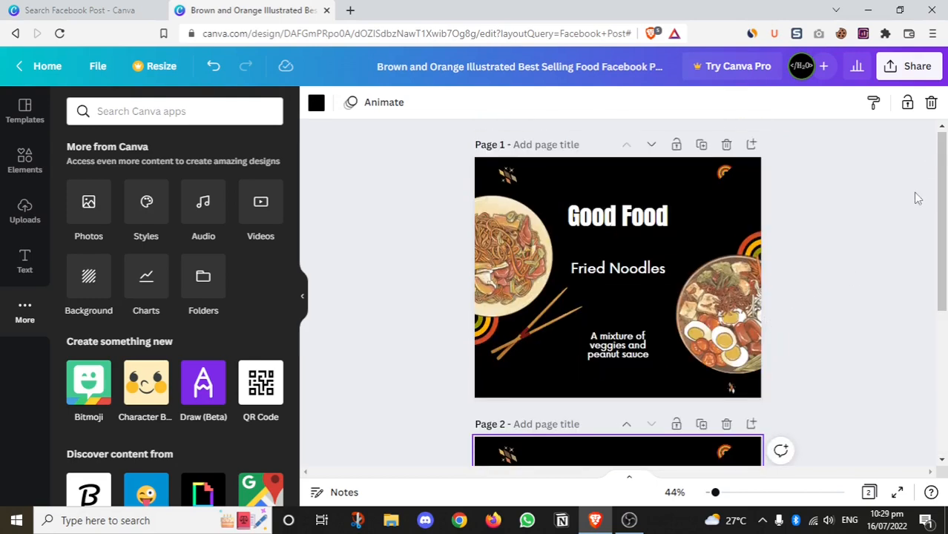
mouse_move(829, 285)
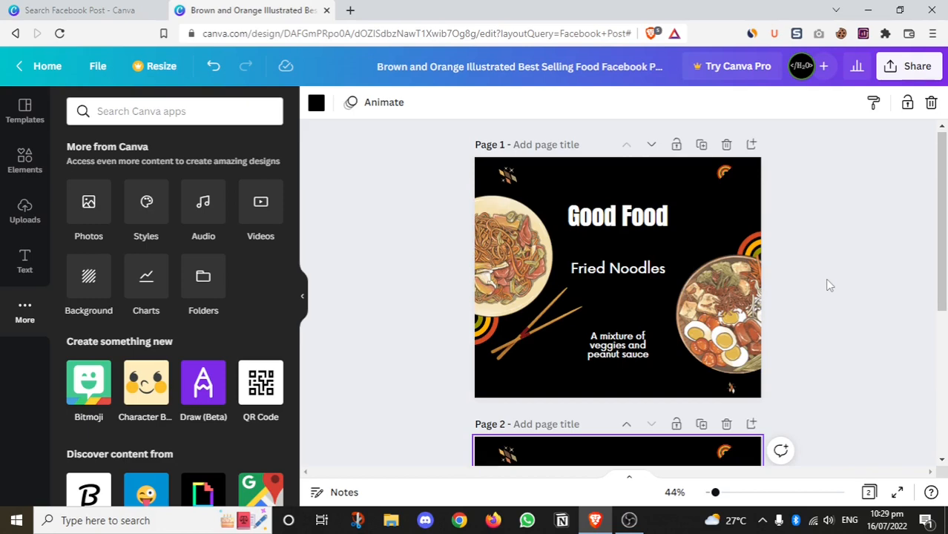
Adjust the chopsticks image to brightness -9, contrast 63 and lowered saturation.
left_click(512, 255)
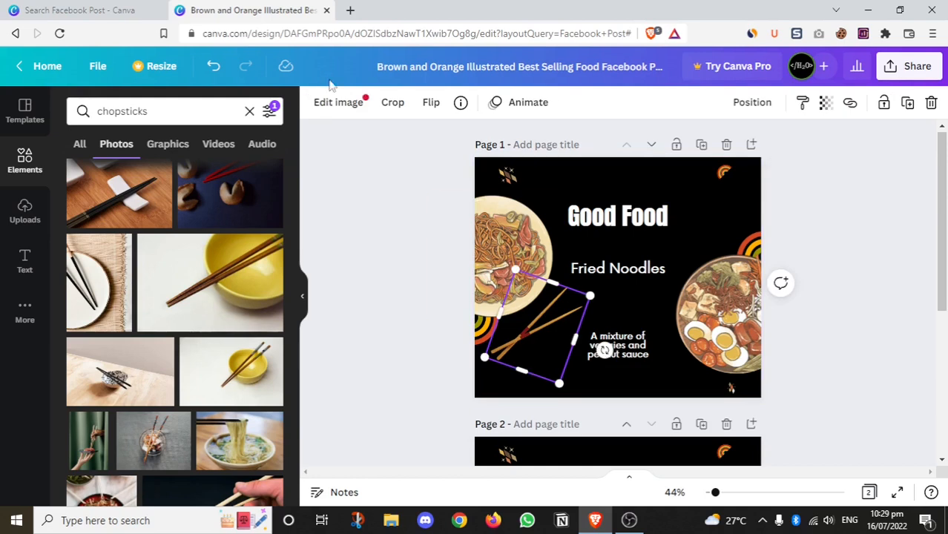
left_click(336, 102)
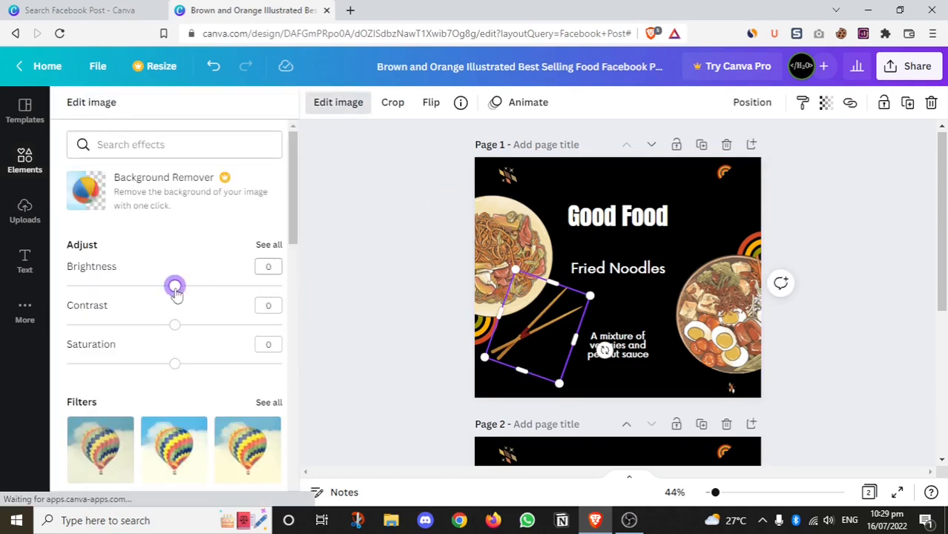
left_click_drag(175, 285, 201, 285)
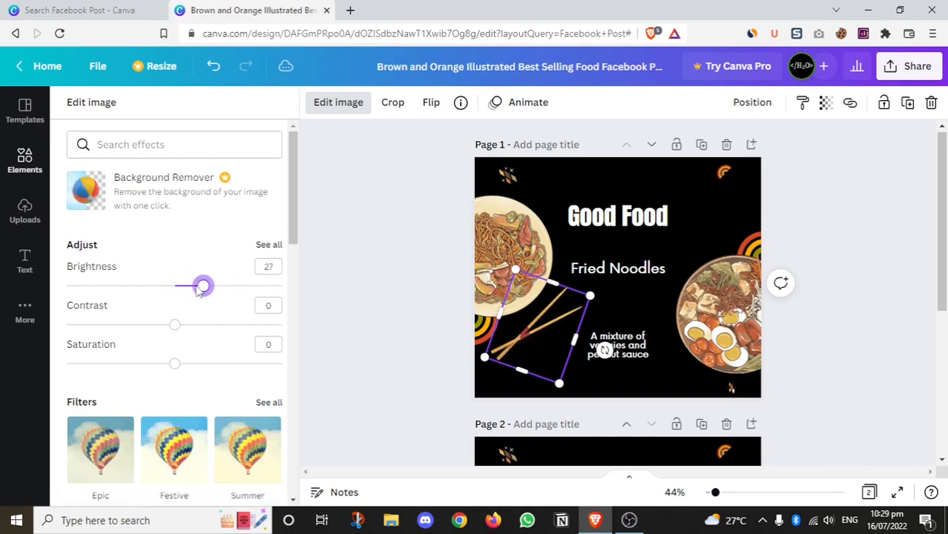
left_click_drag(201, 286, 165, 286)
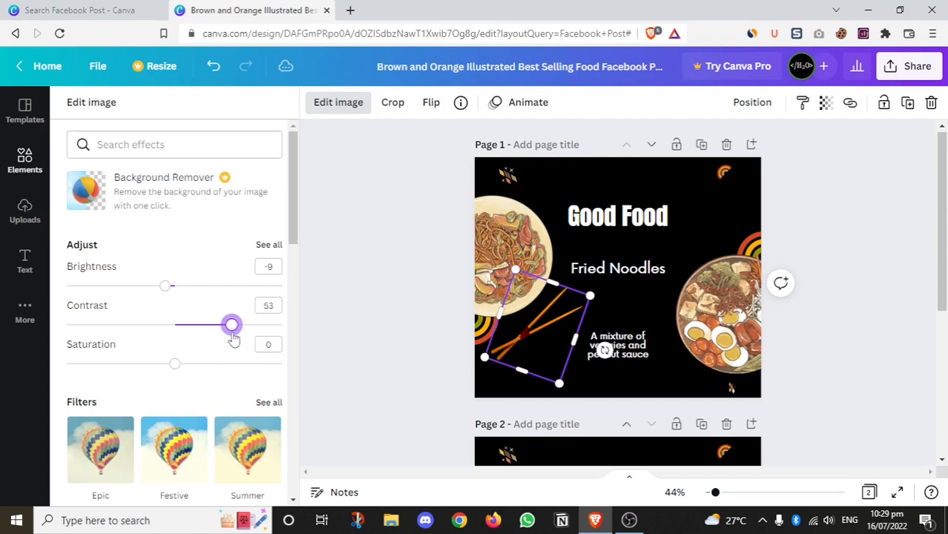
left_click_drag(175, 364, 101, 364)
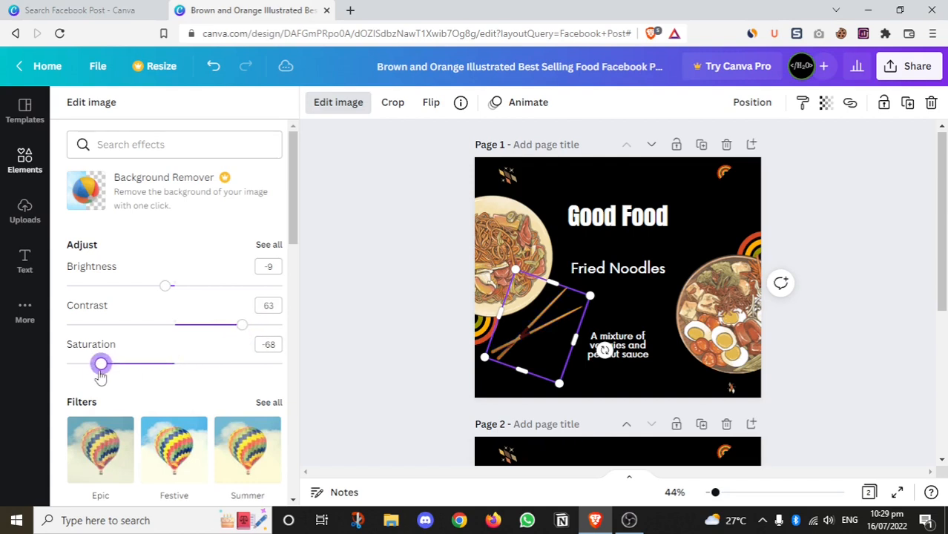
left_click_drag(101, 363, 181, 364)
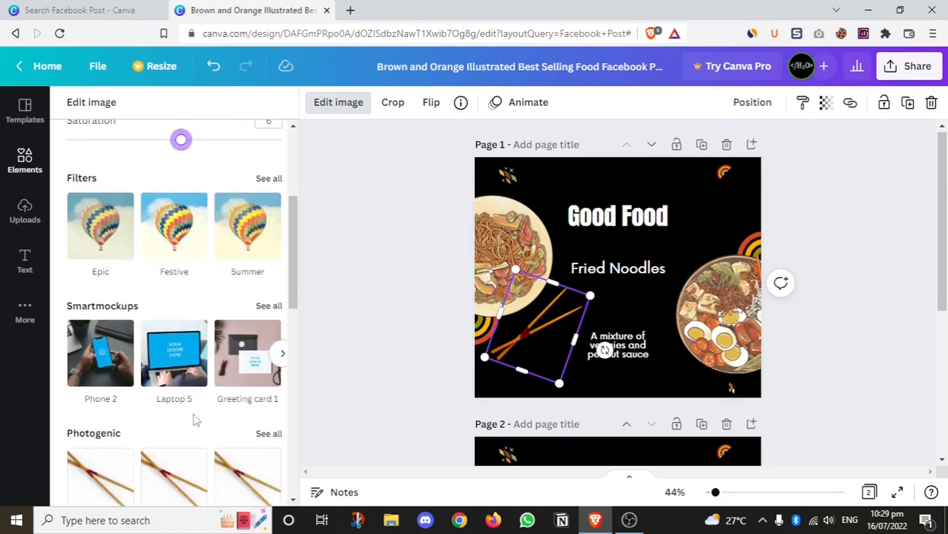
scroll("down", 3)
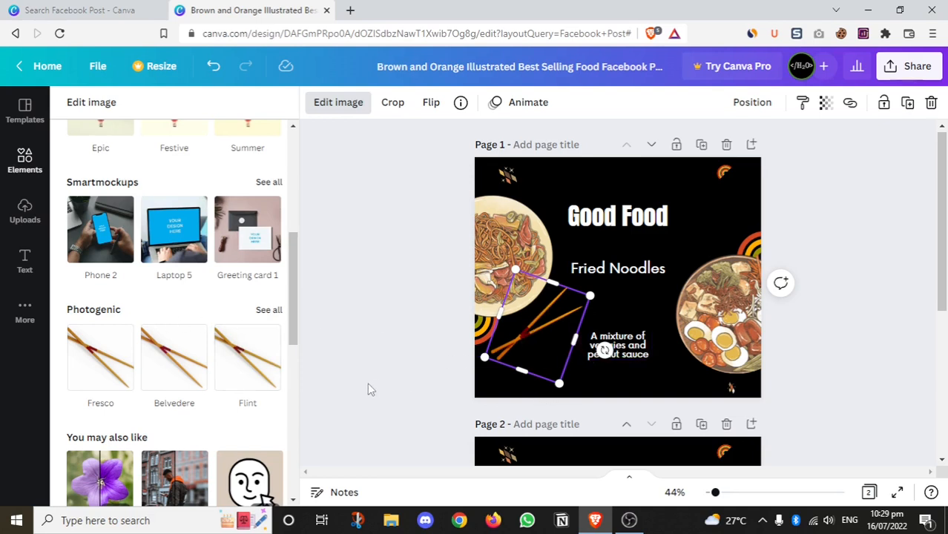
scroll("down", 3)
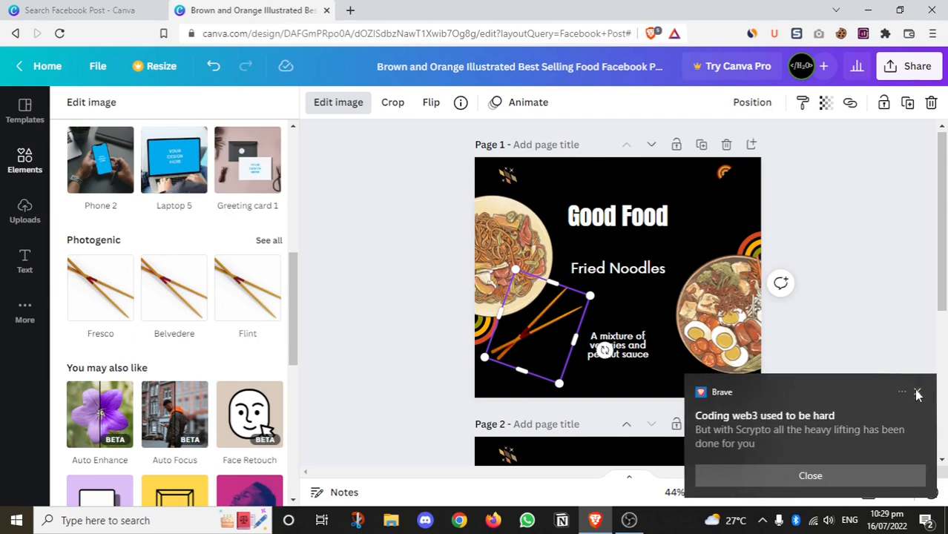
left_click(917, 393)
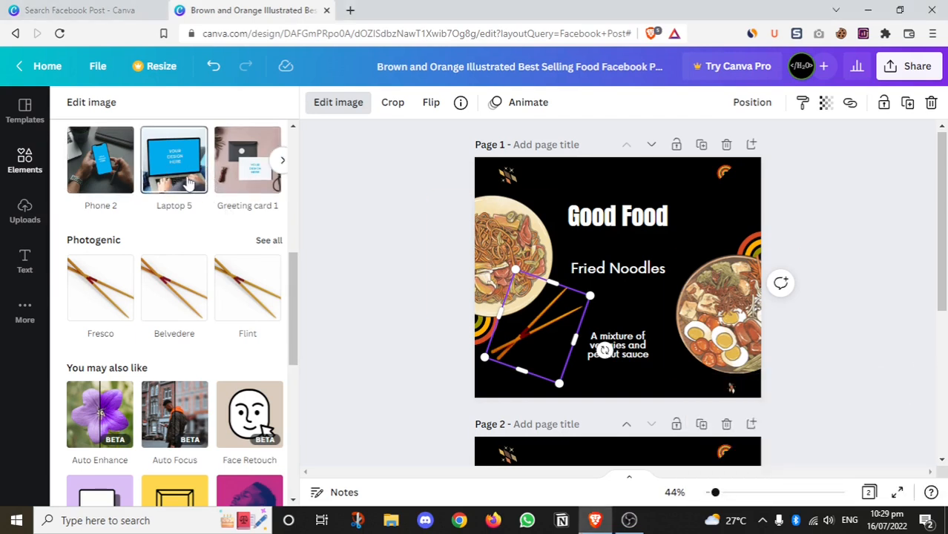
scroll("down", 3)
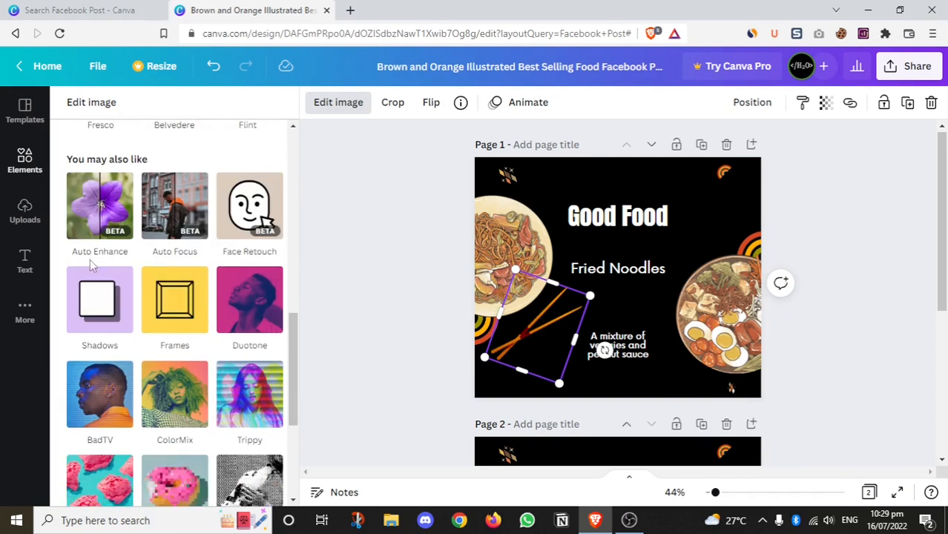
mouse_move(89, 192)
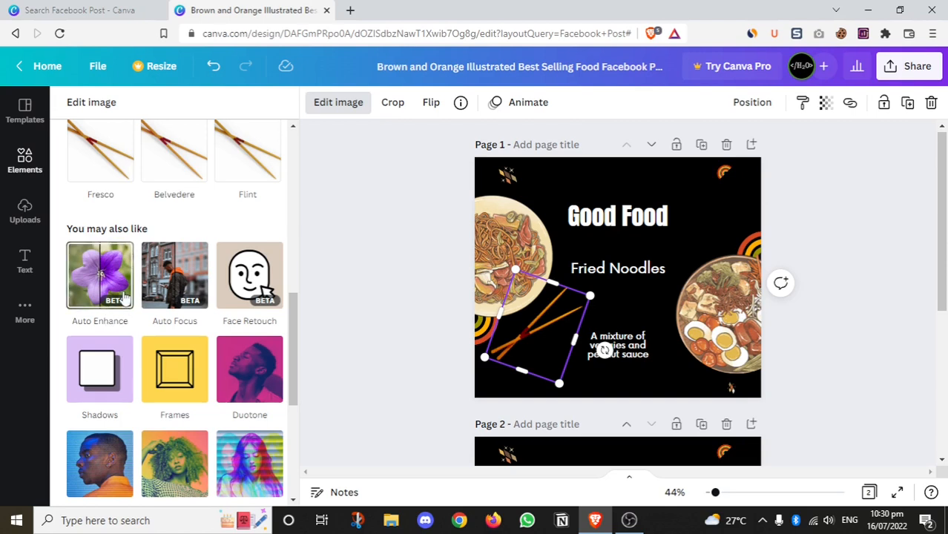
mouse_move(288, 297)
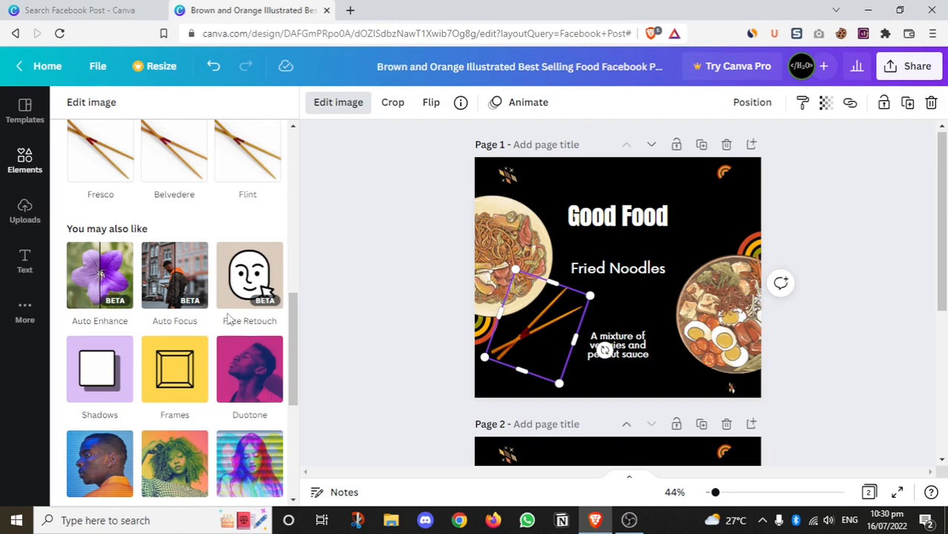
scroll("down", 3)
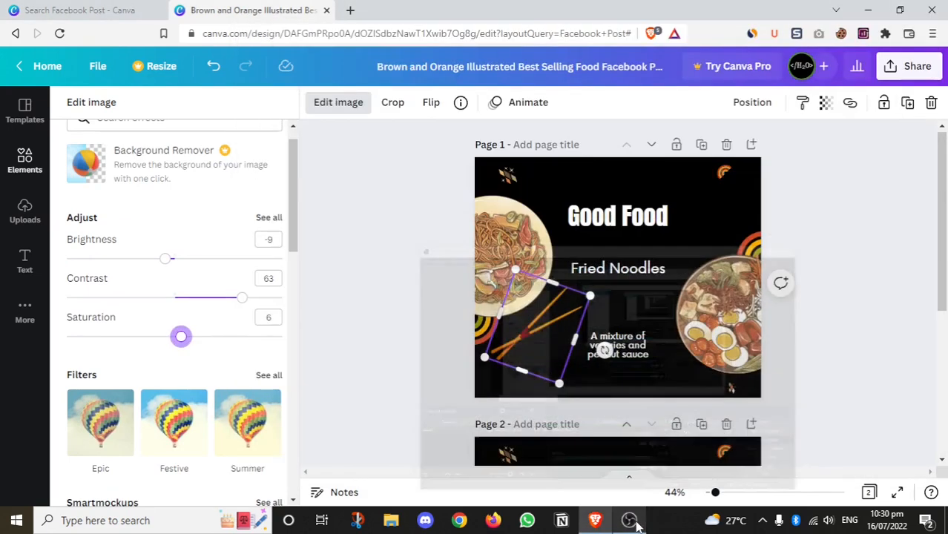
scroll("down", 3)
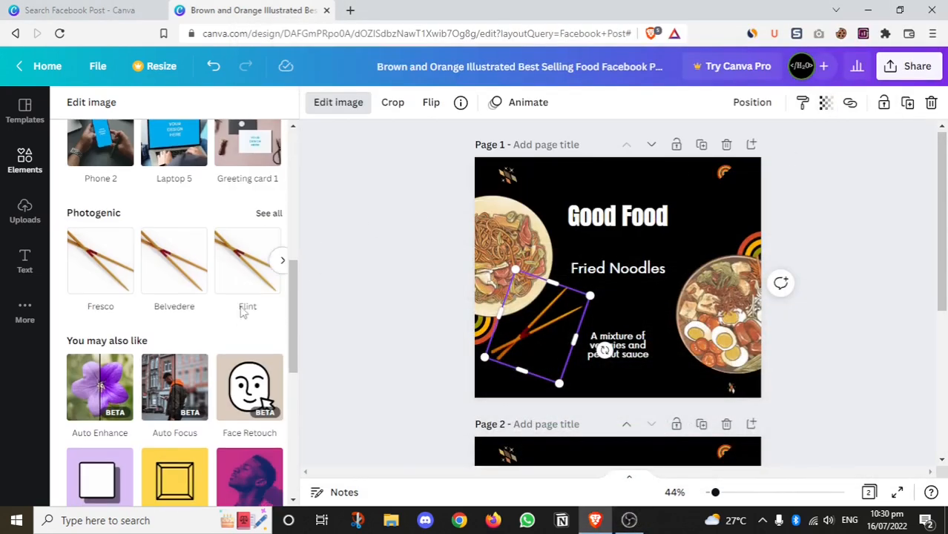
Reduce the chopsticks image transparency to 76.
type("chopsticks")
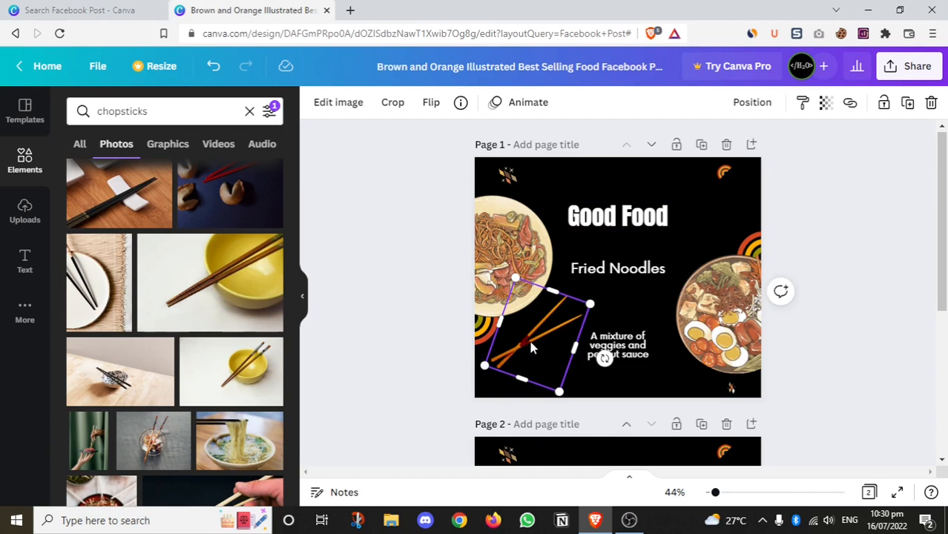
left_click(825, 102)
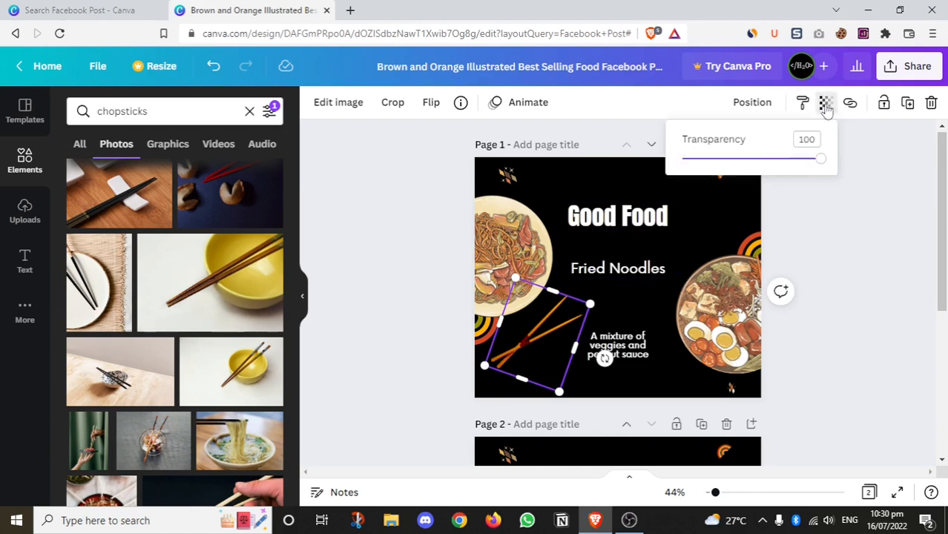
left_click_drag(820, 157, 752, 158)
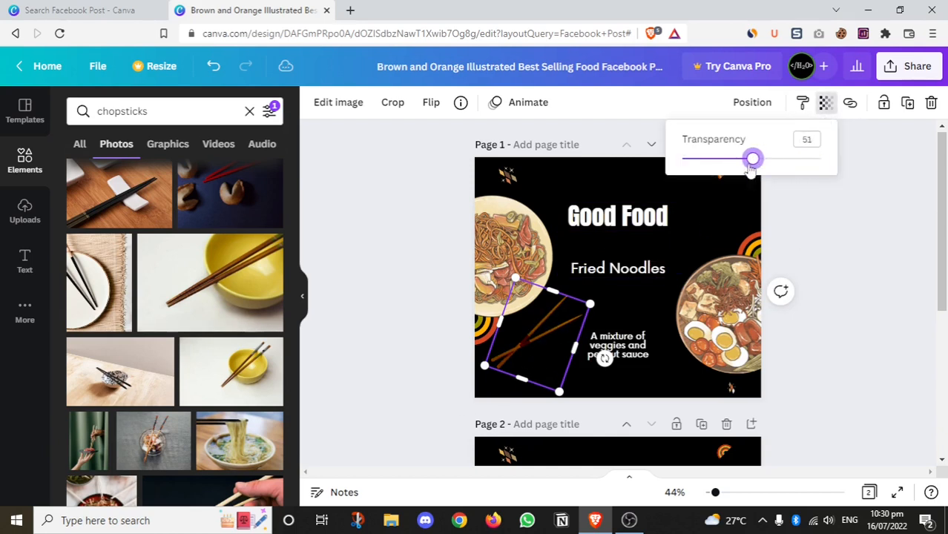
left_click_drag(753, 158, 760, 157)
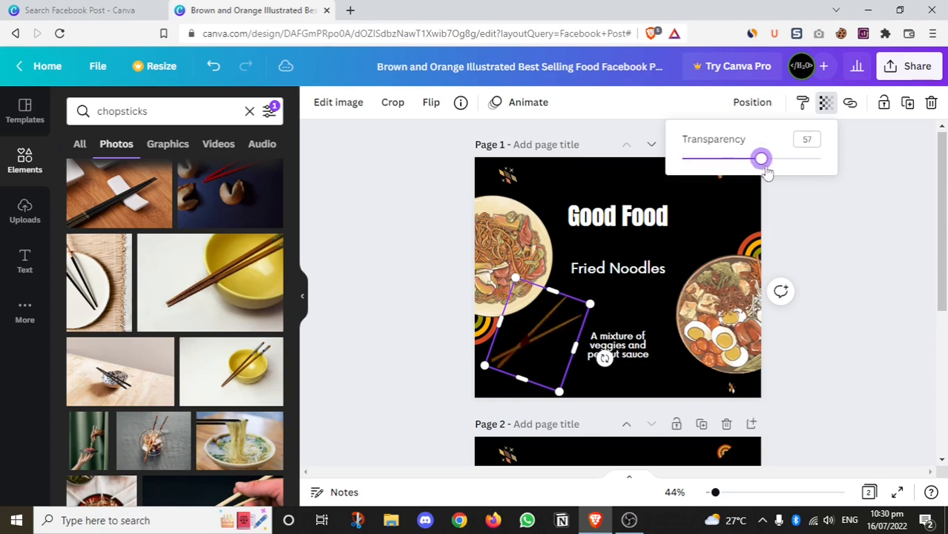
left_click_drag(760, 157, 788, 158)
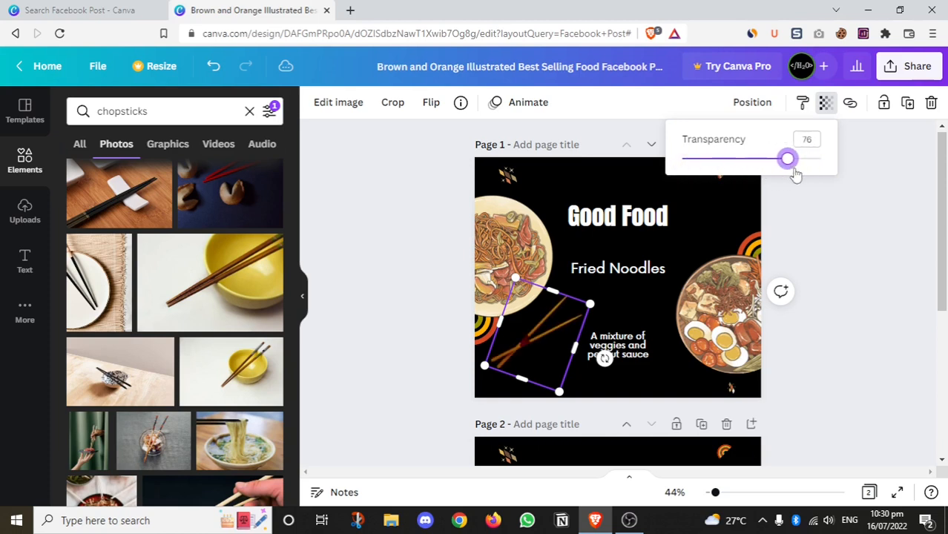
left_click(884, 164)
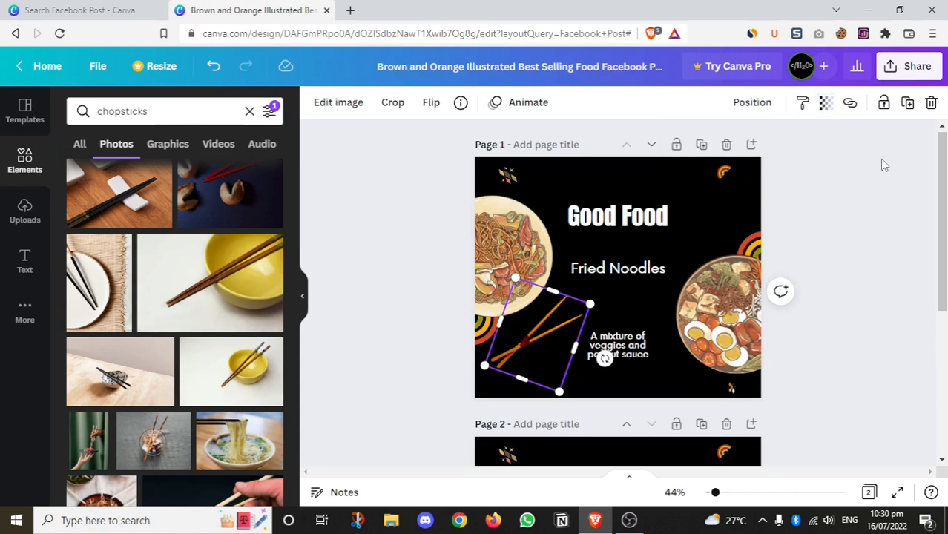
mouse_move(558, 327)
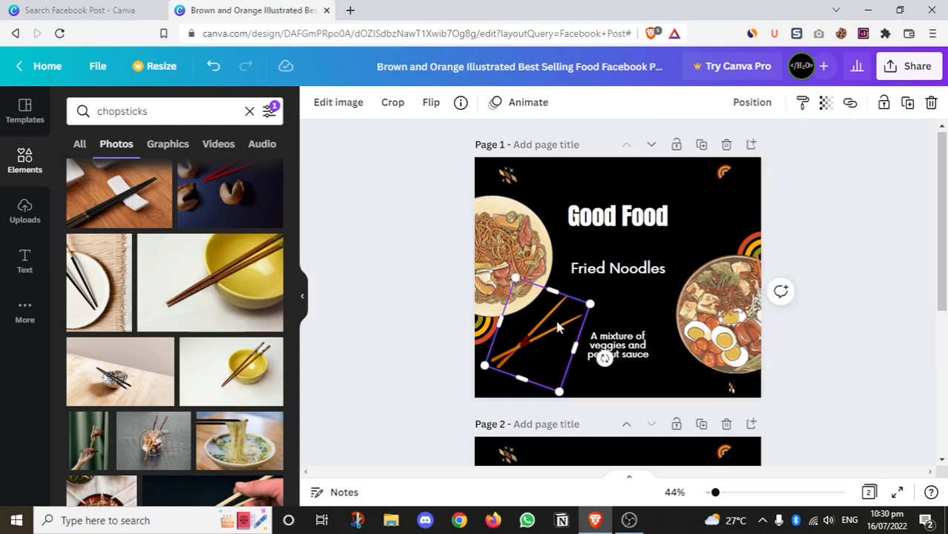
mouse_move(884, 103)
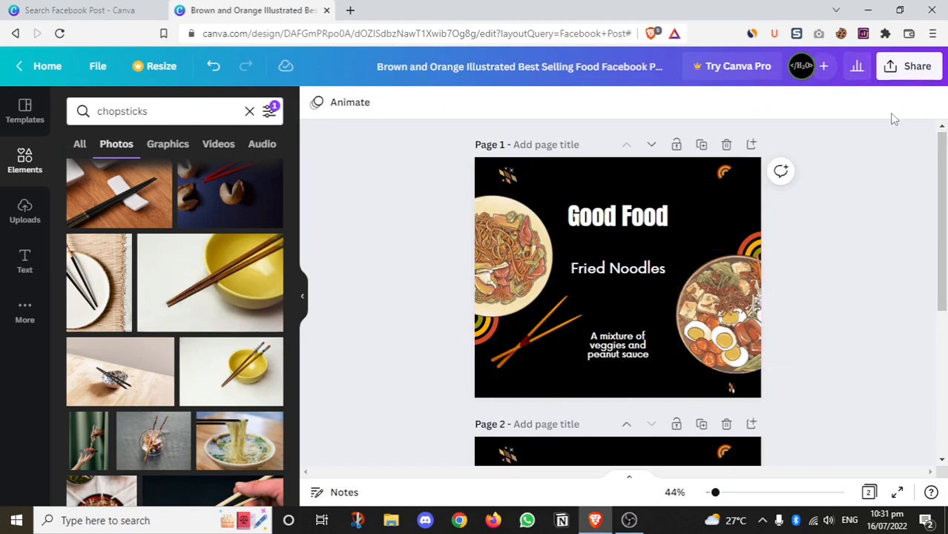
mouse_move(869, 261)
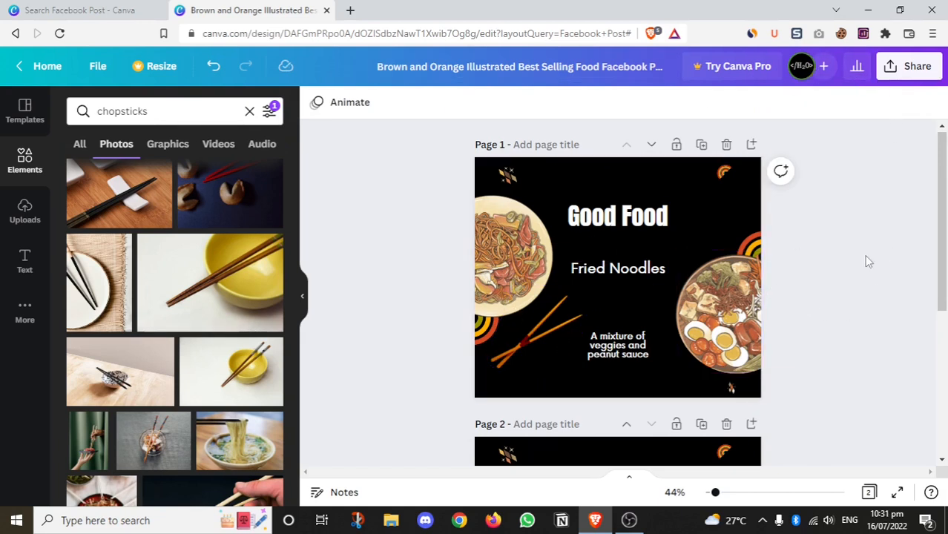
Reselect the chopsticks image at the lower left of page 1 after checking the noodle bowl.
left_click(534, 334)
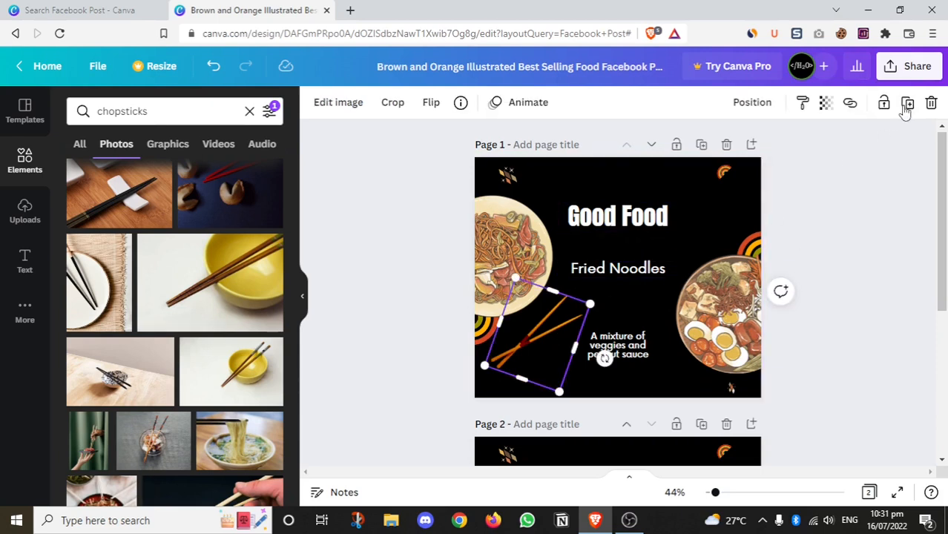
mouse_move(802, 102)
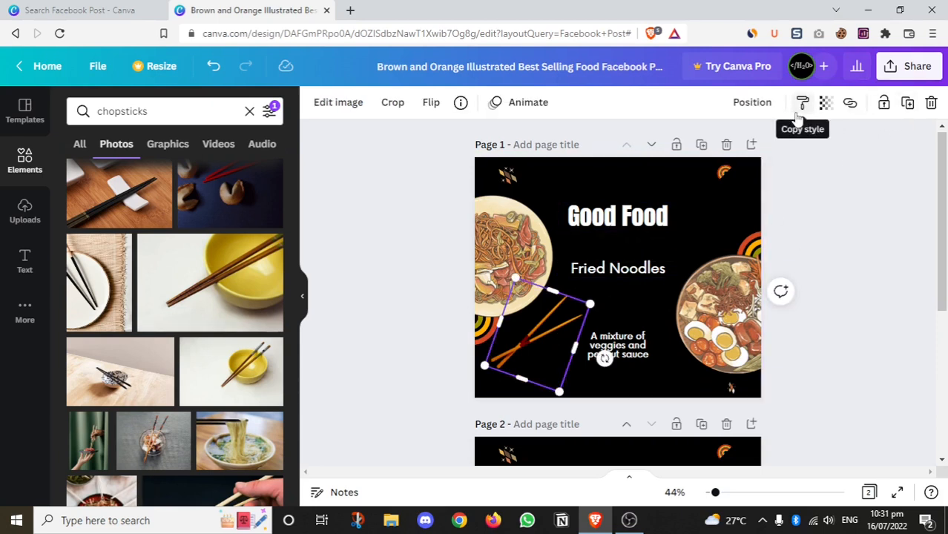
mouse_move(774, 199)
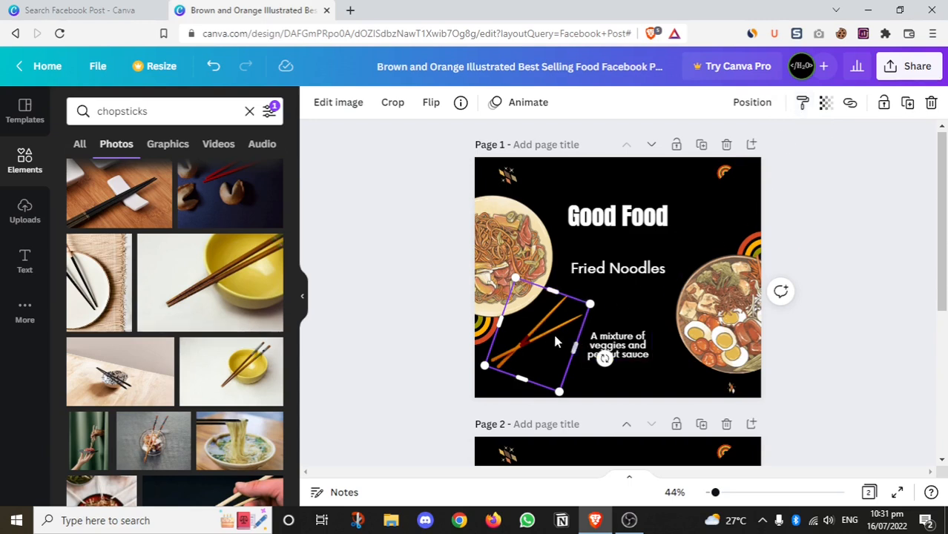
left_click(730, 312)
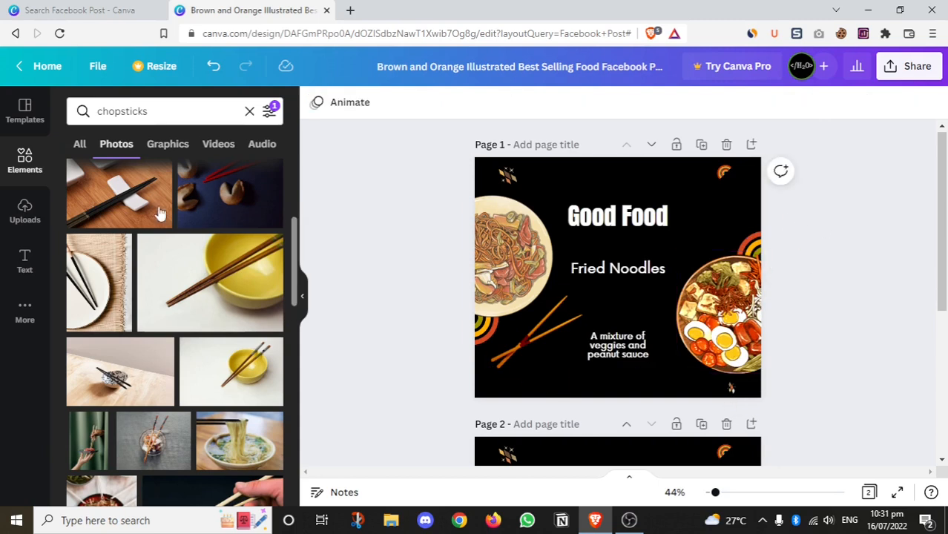
left_click(735, 311)
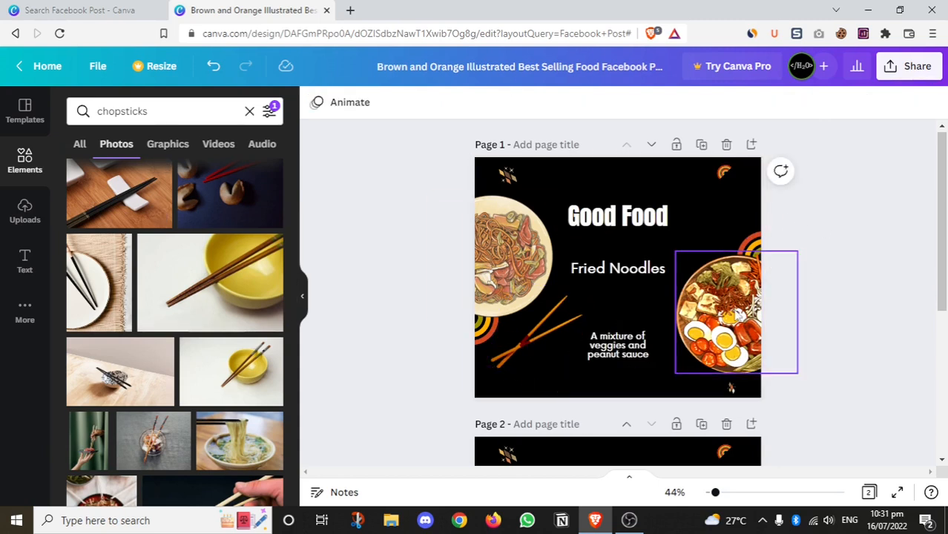
mouse_move(764, 330)
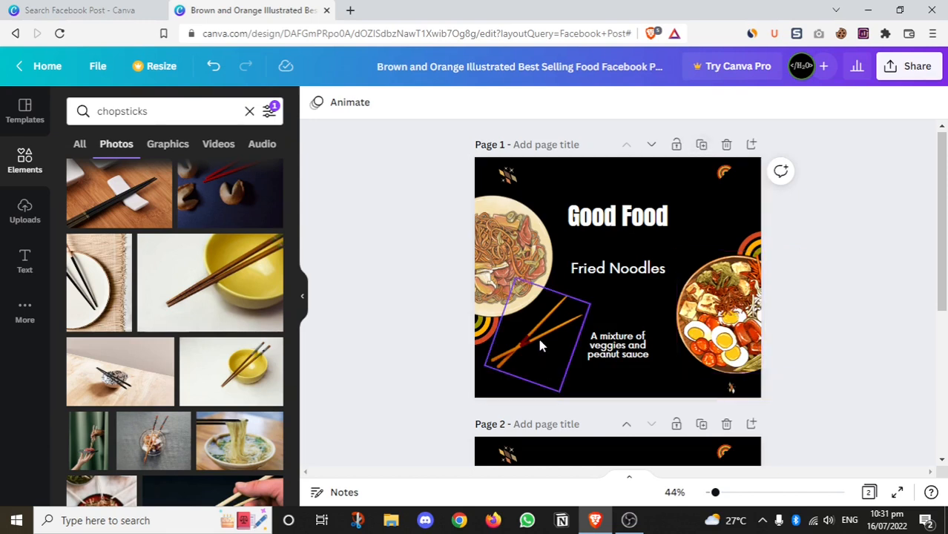
left_click(542, 344)
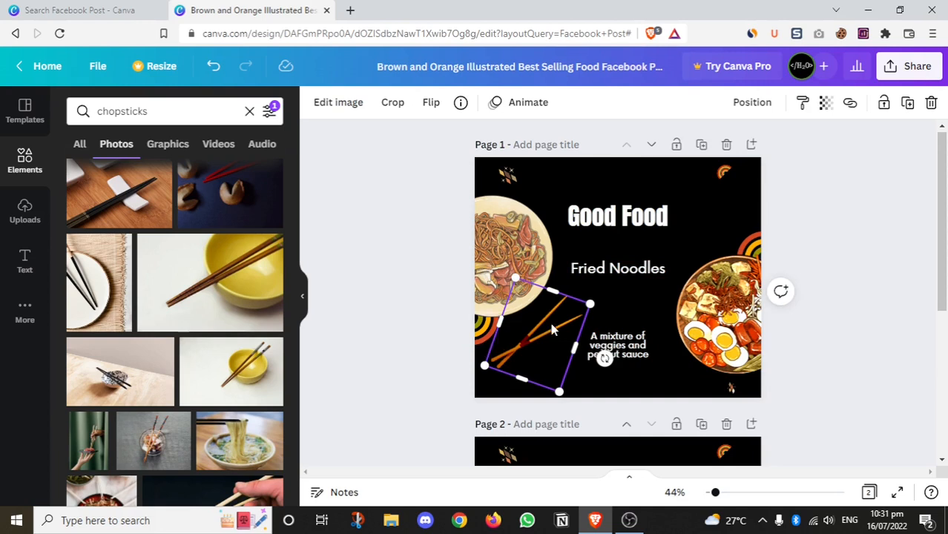
mouse_move(822, 128)
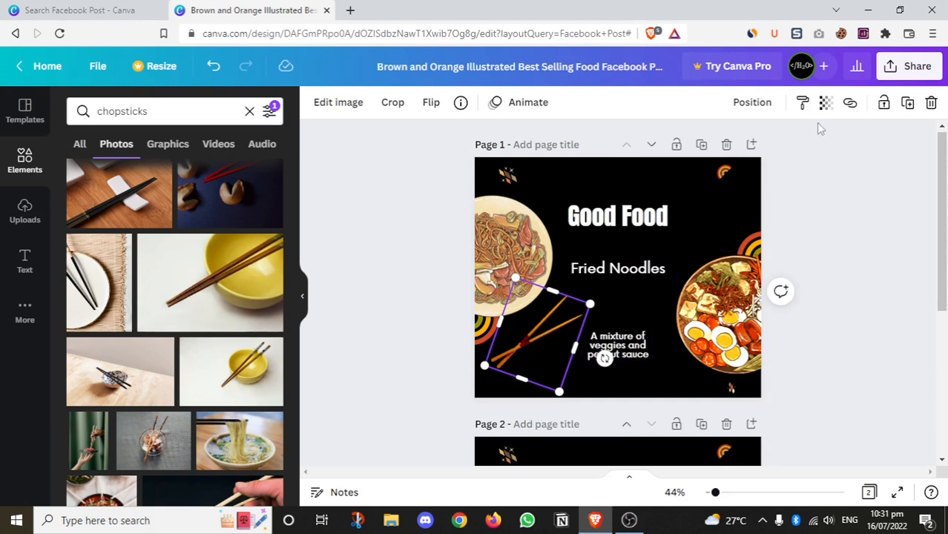
mouse_move(803, 102)
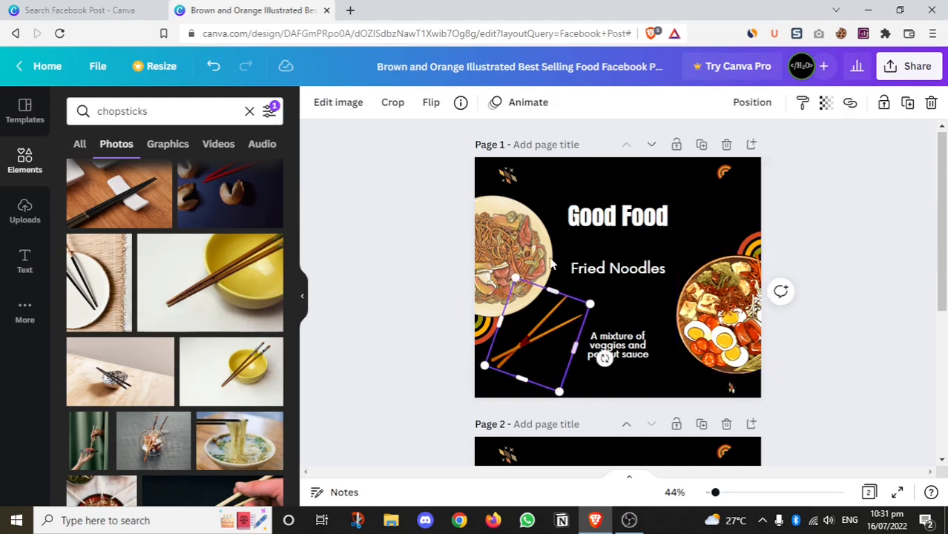
Give the chopsticks image on page 1 the Pan photo animation, making the design run 10.0s.
left_click(528, 101)
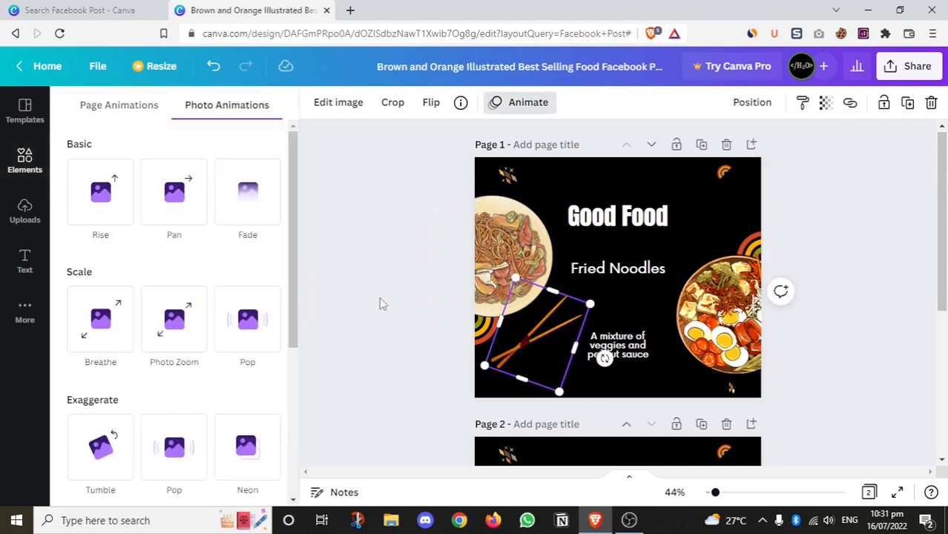
left_click(247, 319)
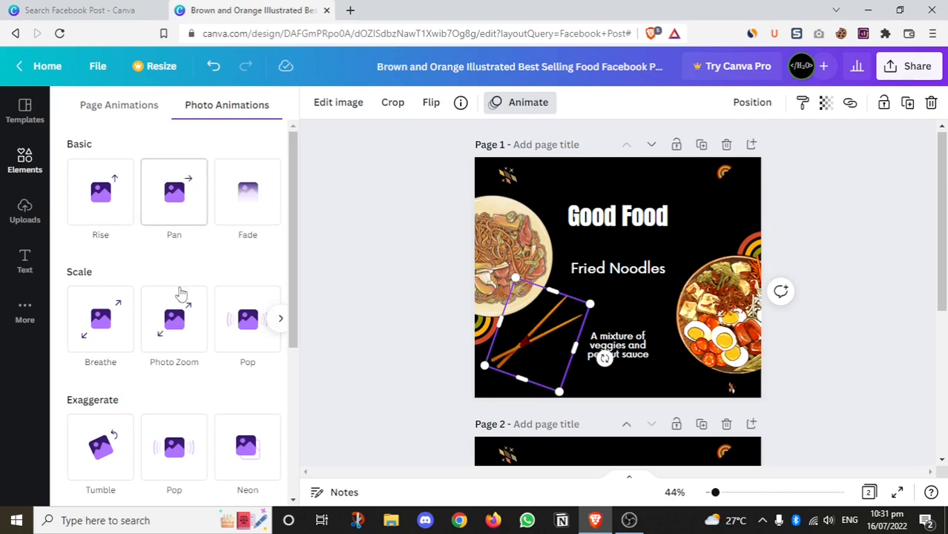
left_click(174, 191)
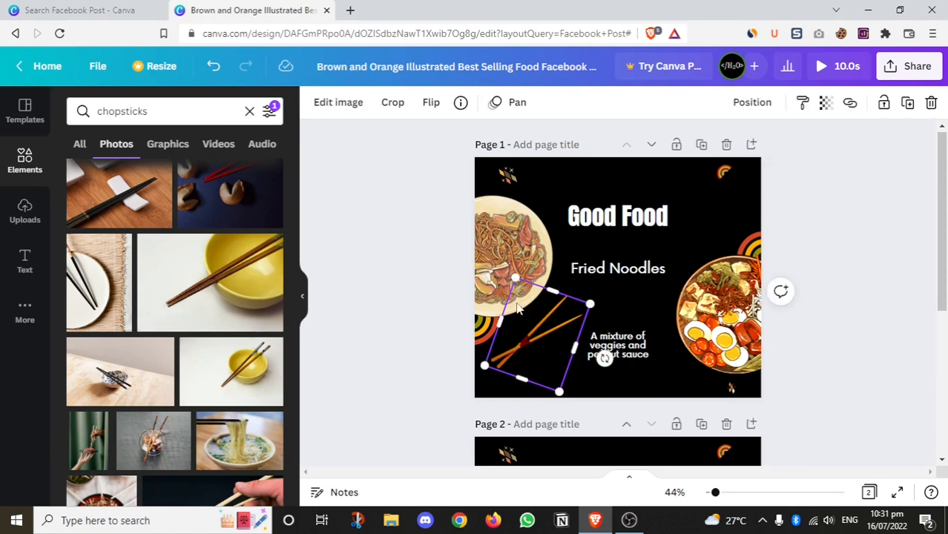
left_click(517, 102)
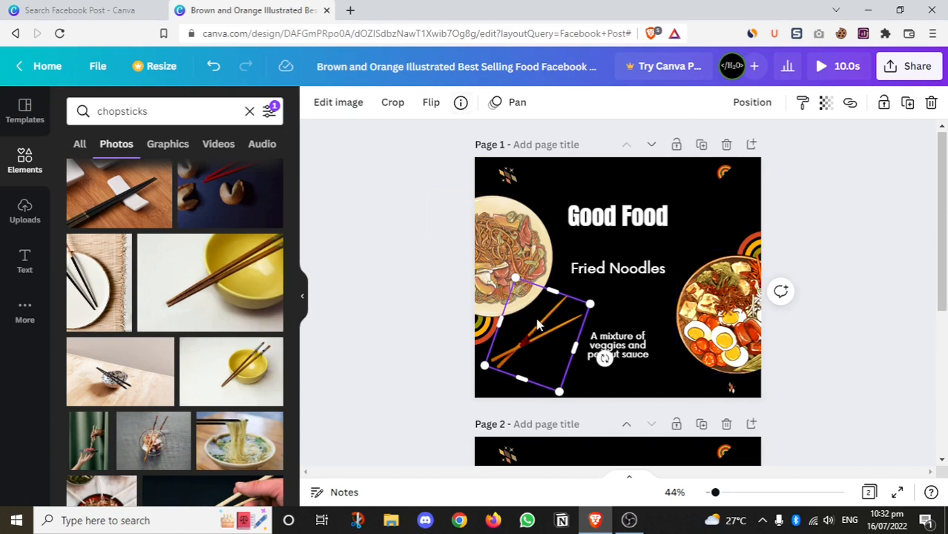
Glance at the image's flip options, then dismiss them and deselect the image.
left_click(430, 103)
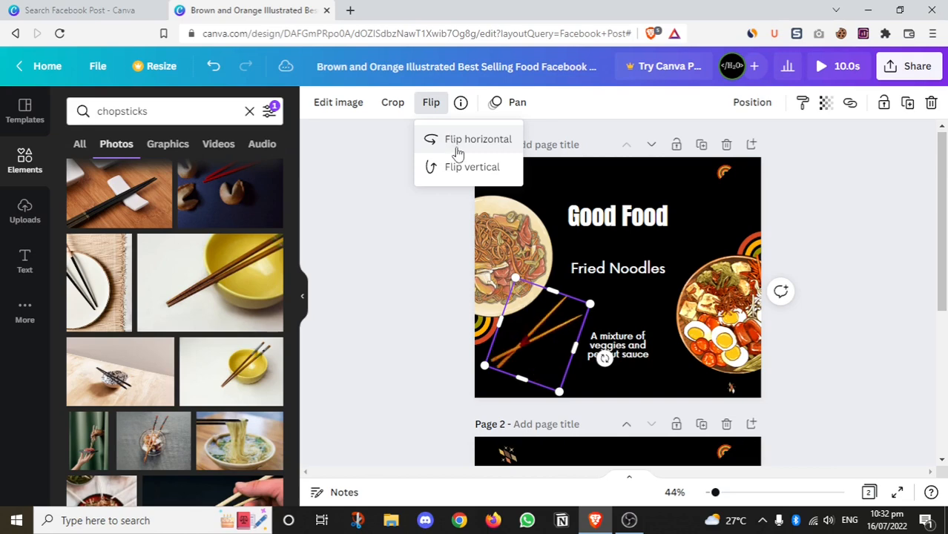
mouse_move(481, 178)
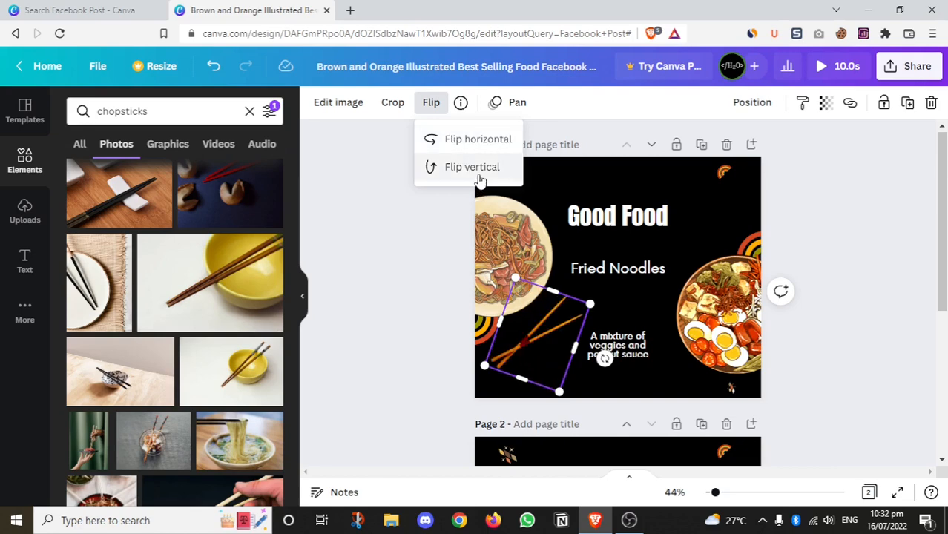
left_click(472, 167)
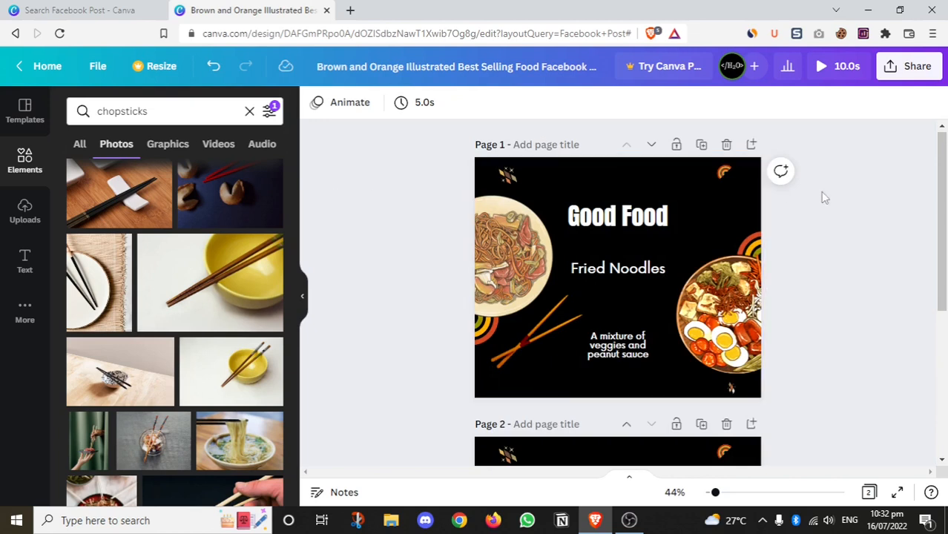
left_click(617, 216)
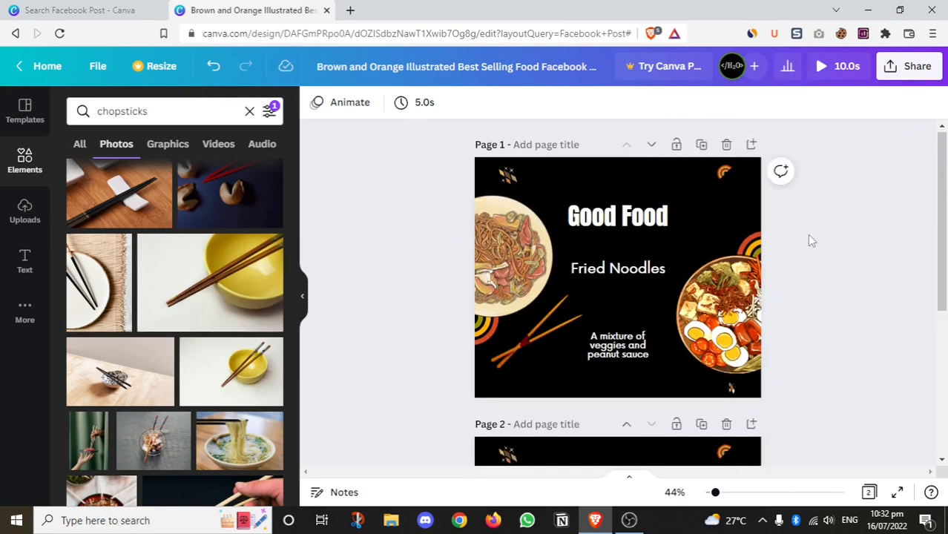
From the sharing options, generate a view-only link anyone can watch without signing in.
left_click(917, 65)
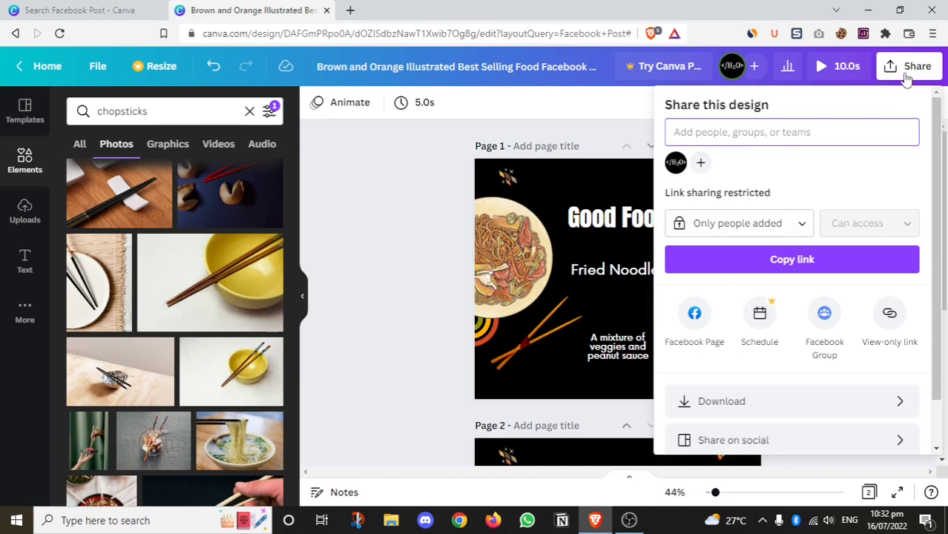
scroll("down", 3)
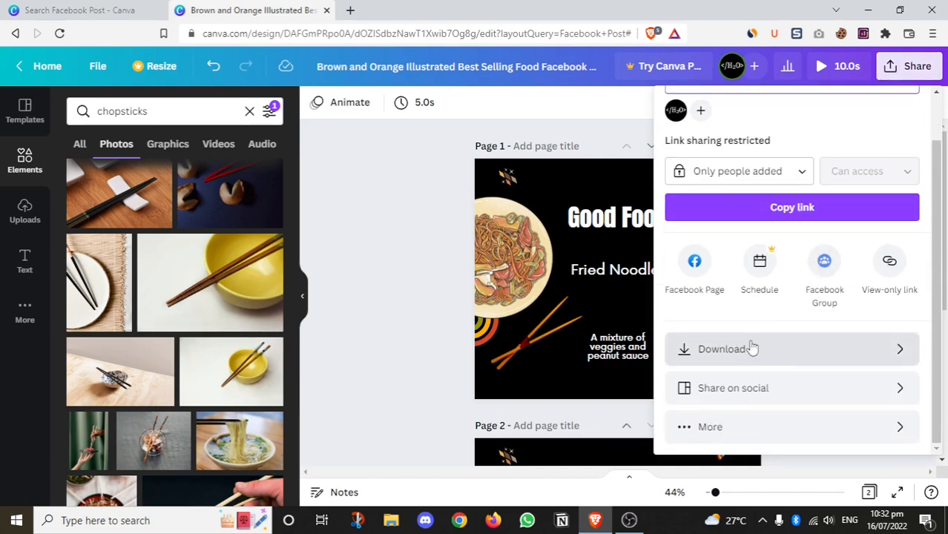
mouse_move(893, 350)
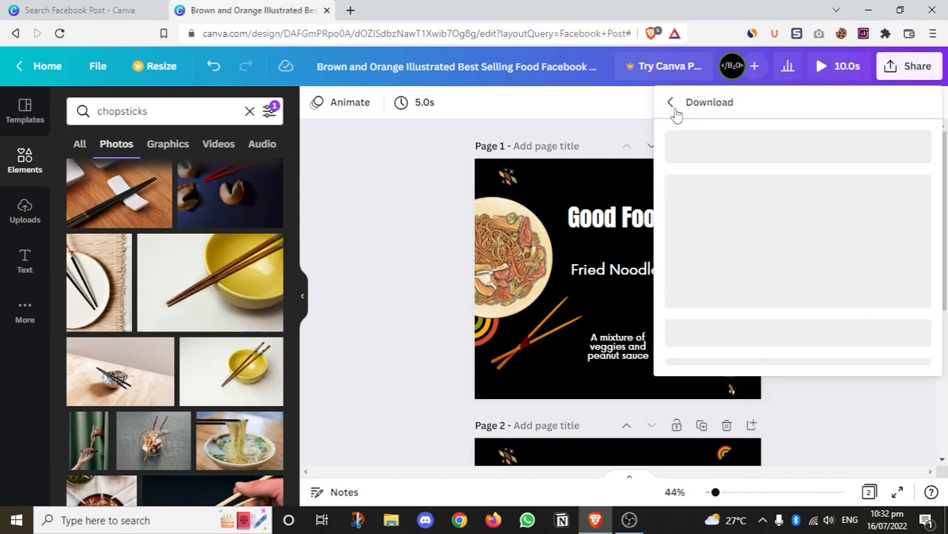
left_click(671, 102)
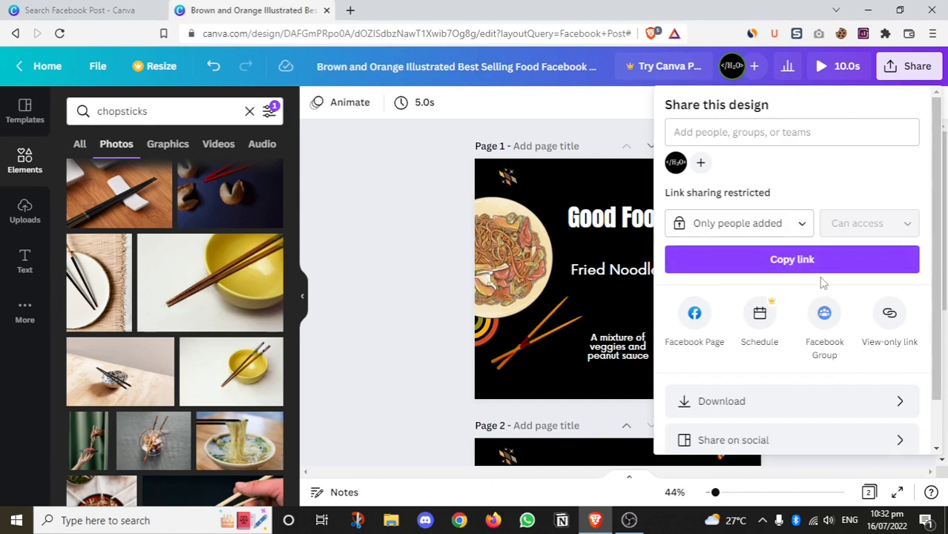
scroll("down", 3)
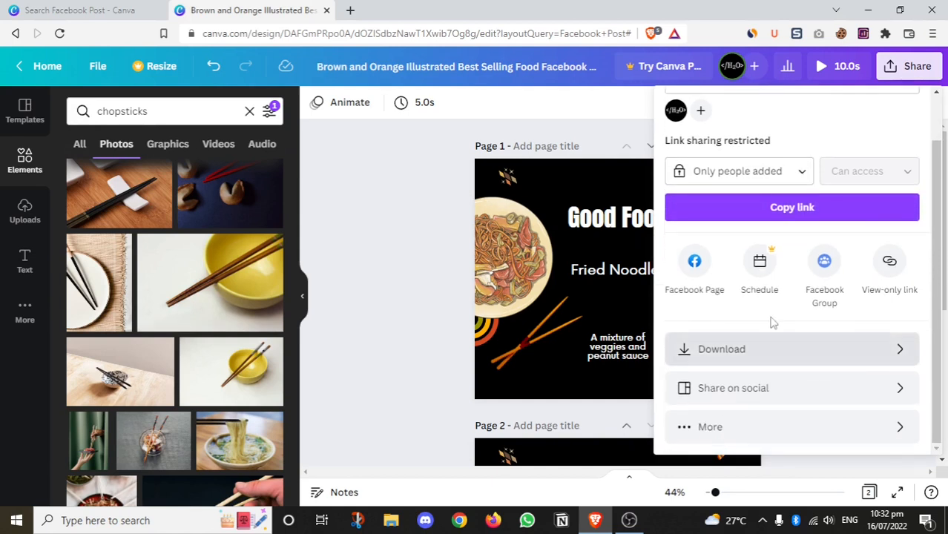
mouse_move(694, 261)
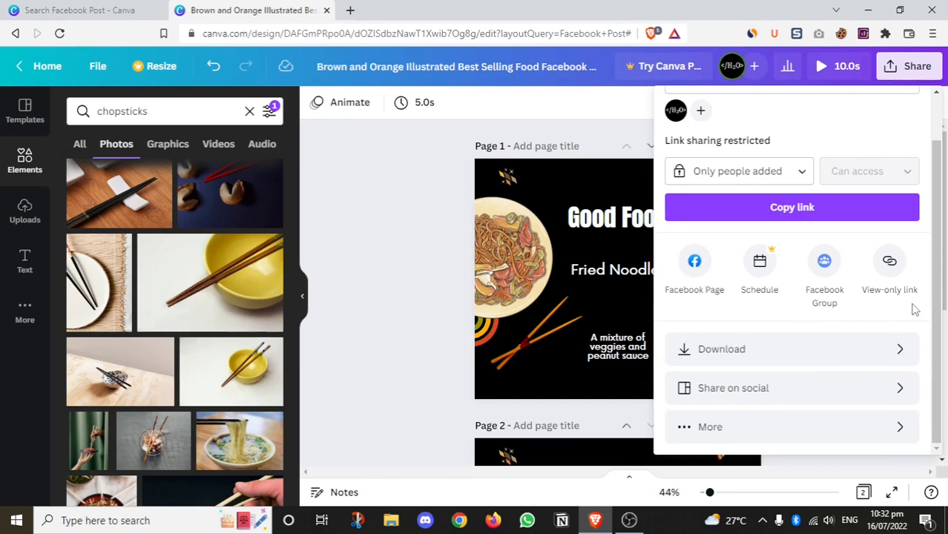
mouse_move(890, 261)
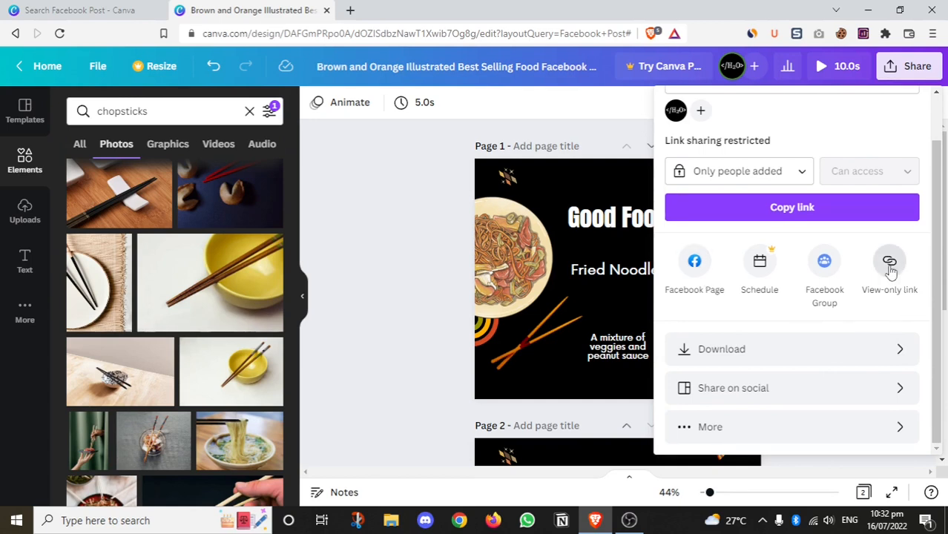
left_click(891, 261)
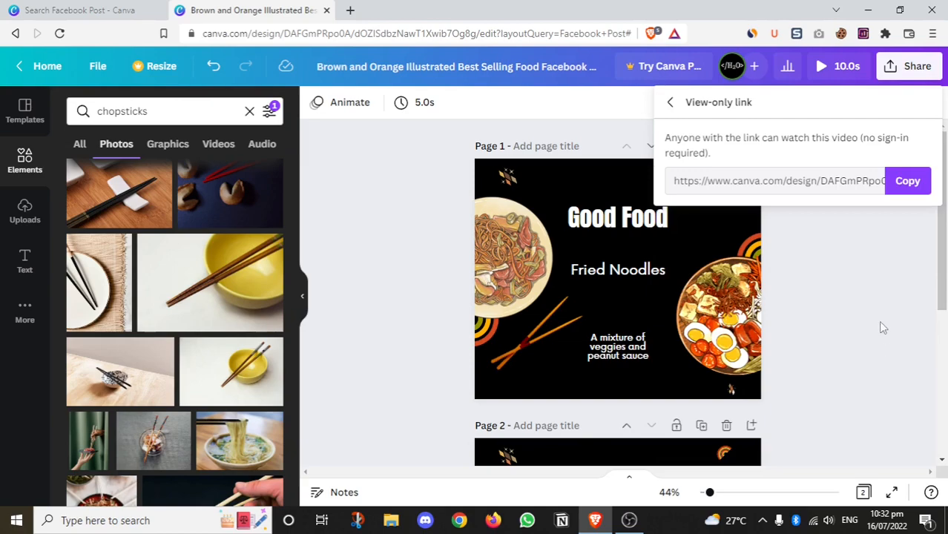
Show the download file-type list (JPG, PNG, PDF, SVG, GIF, MP4 Video), MP4 Video chosen.
left_click(908, 181)
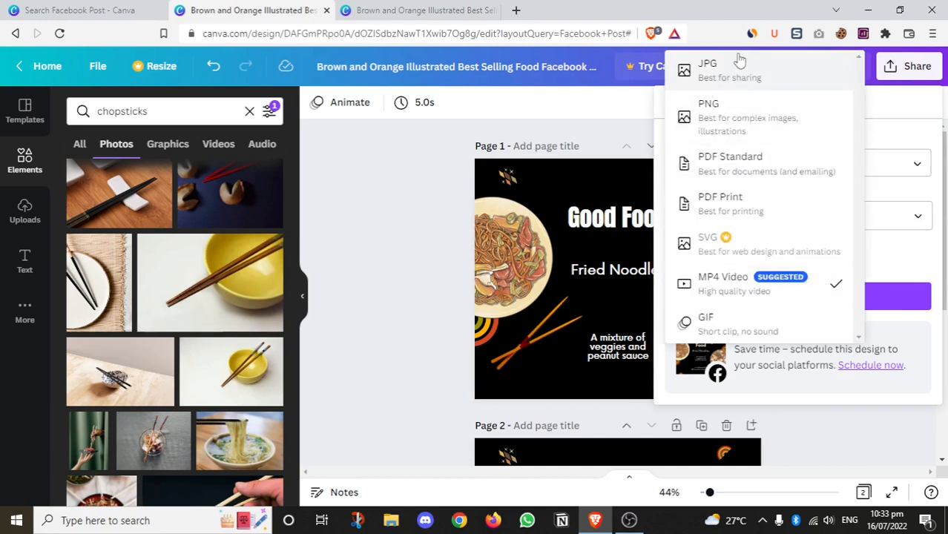
mouse_move(739, 83)
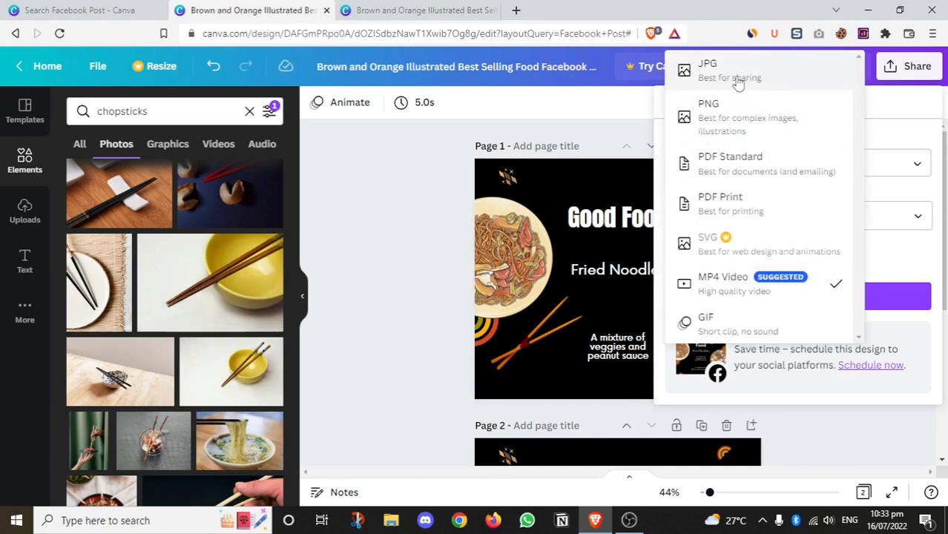
mouse_move(738, 163)
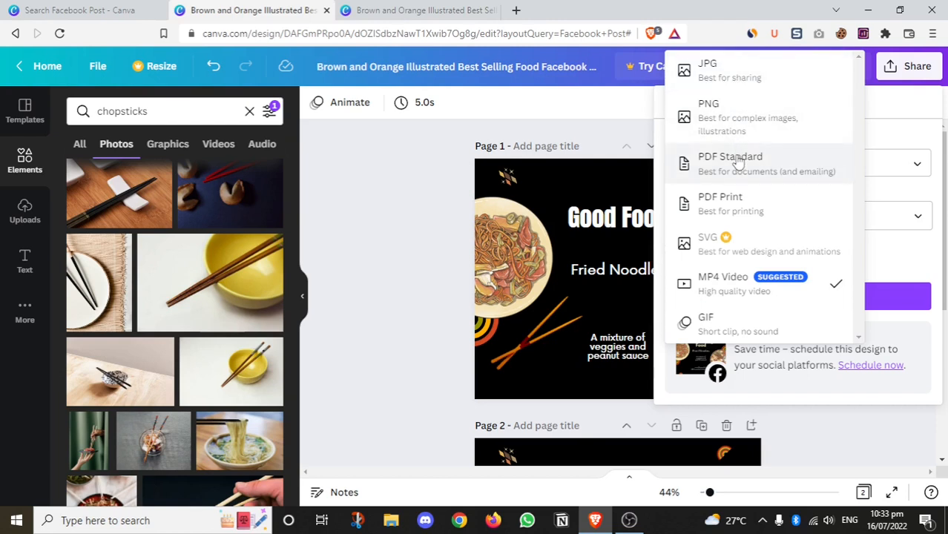
mouse_move(739, 163)
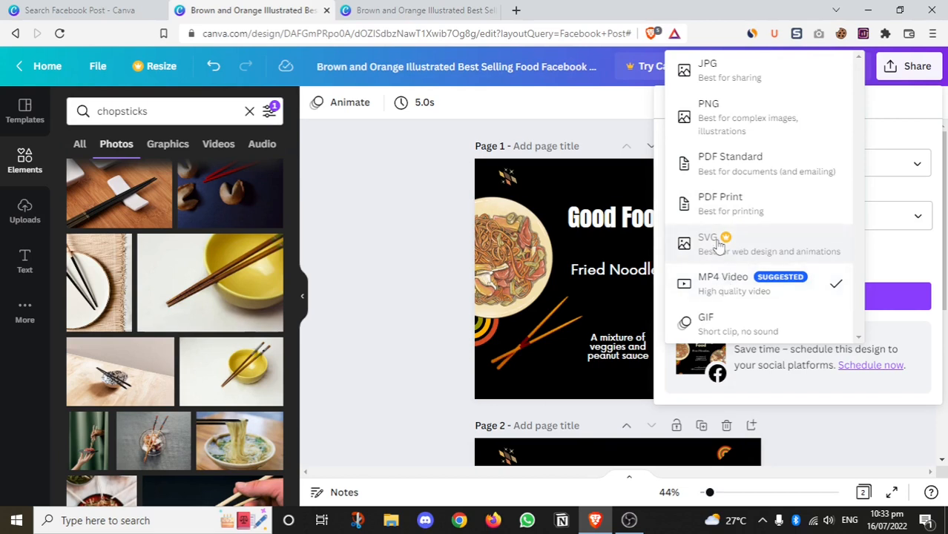
mouse_move(744, 261)
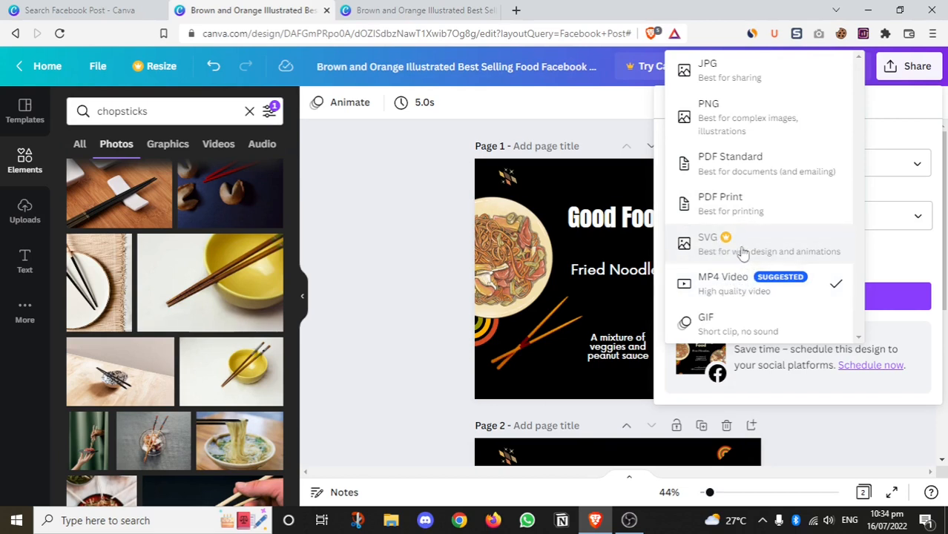
mouse_move(736, 220)
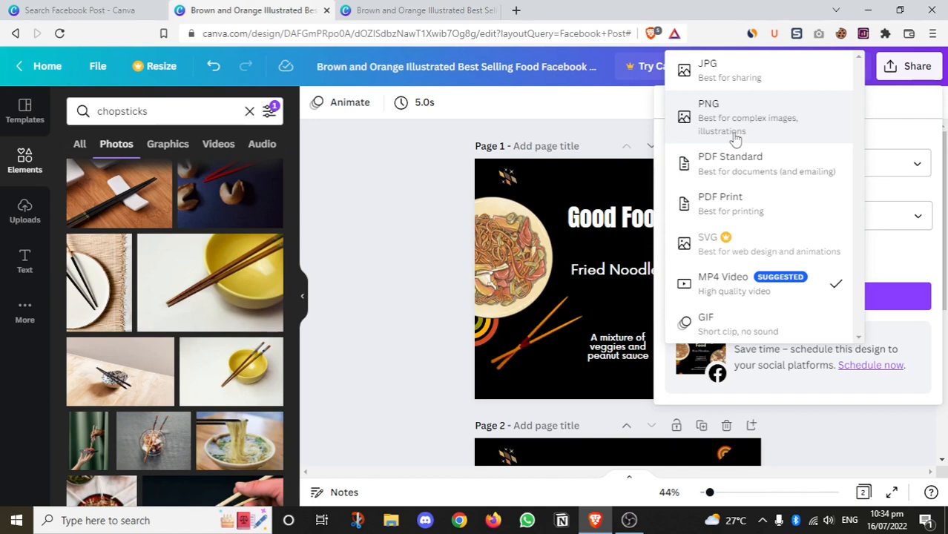
mouse_move(715, 297)
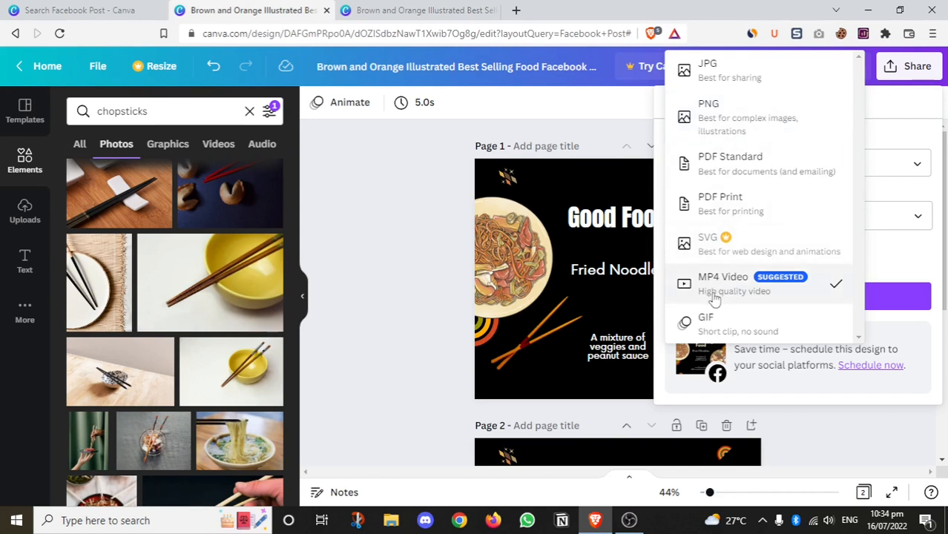
mouse_move(745, 326)
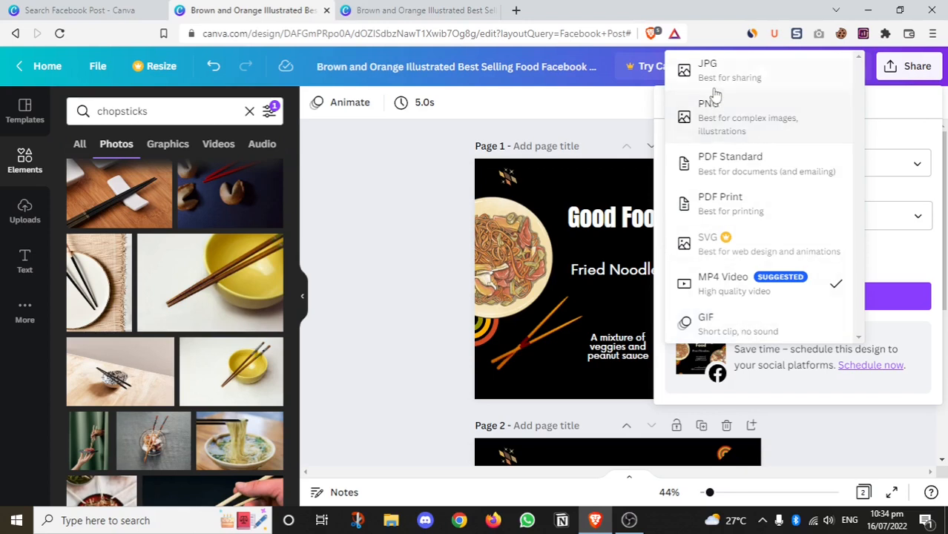
Download only page 1 of the food post as a PNG.
left_click(710, 118)
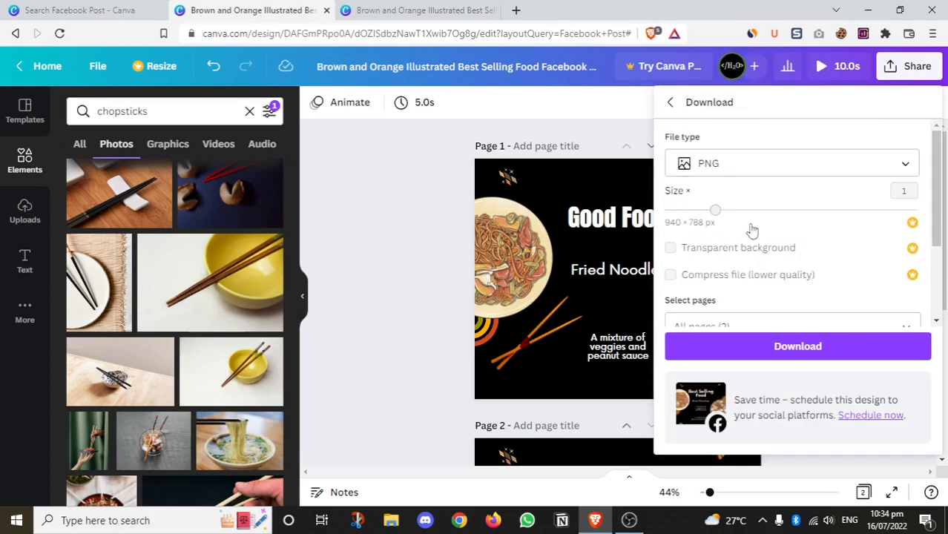
scroll("down", 3)
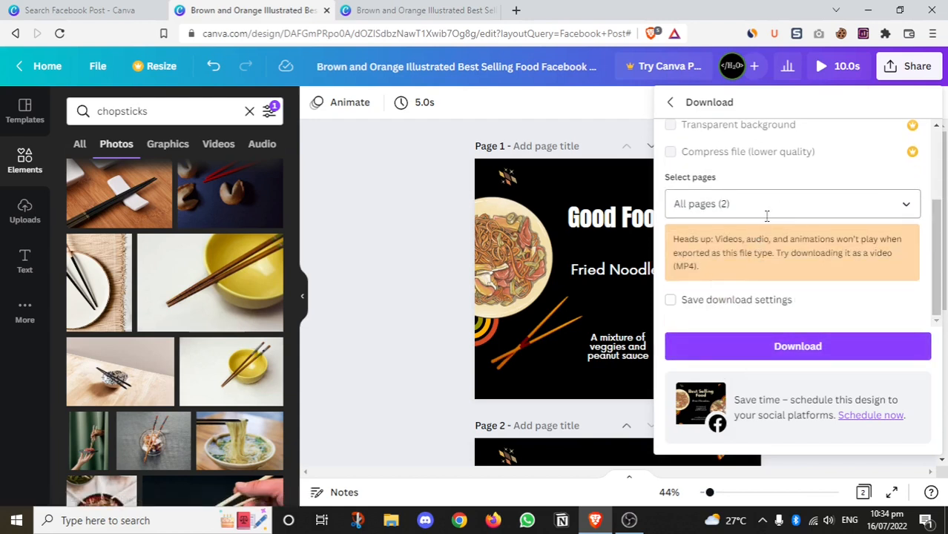
left_click(792, 203)
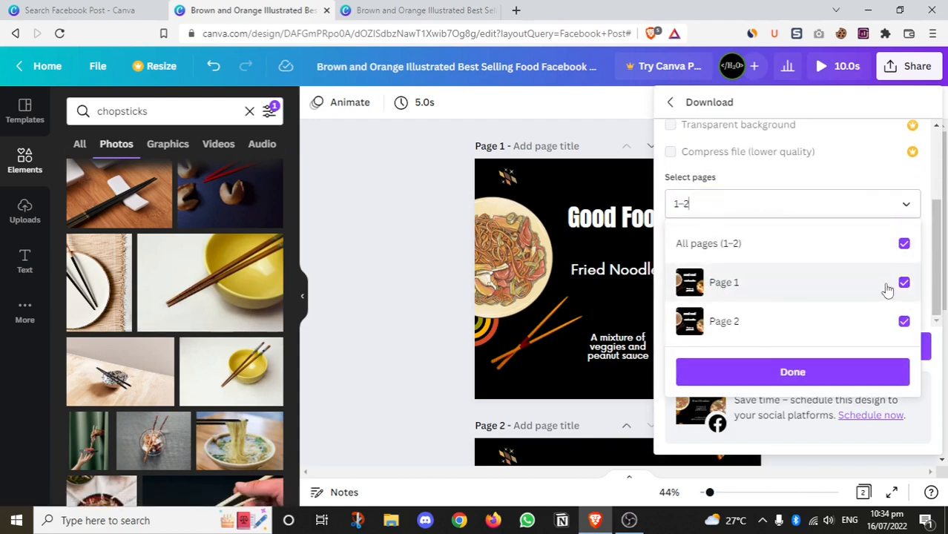
left_click(904, 244)
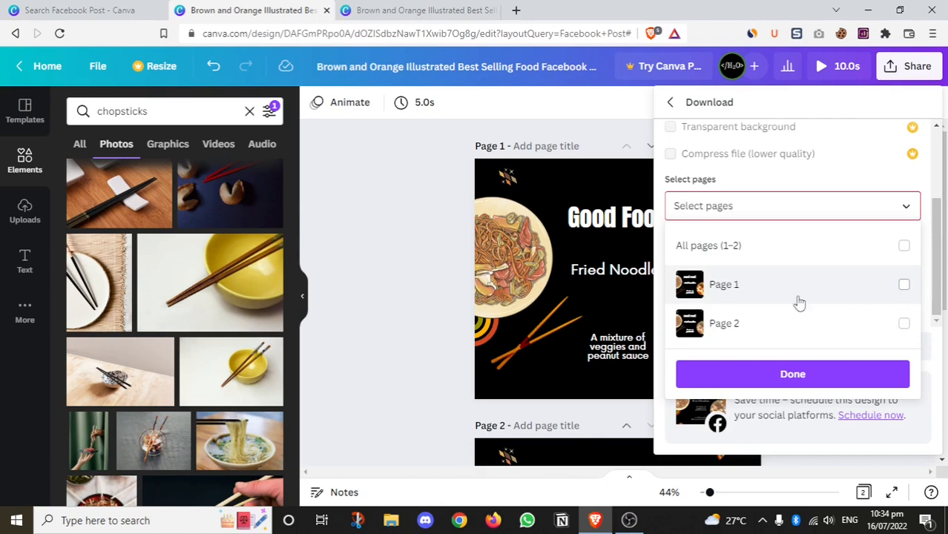
left_click(724, 285)
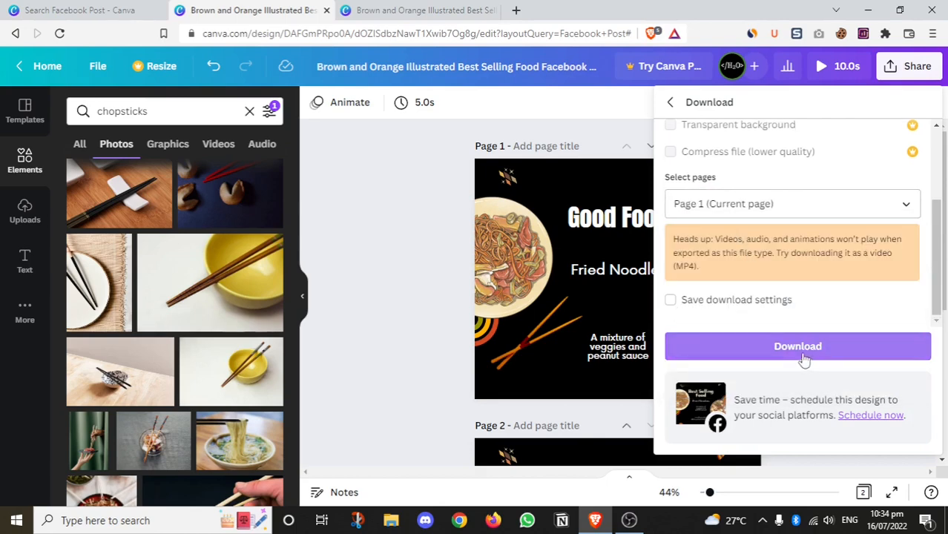
left_click(798, 346)
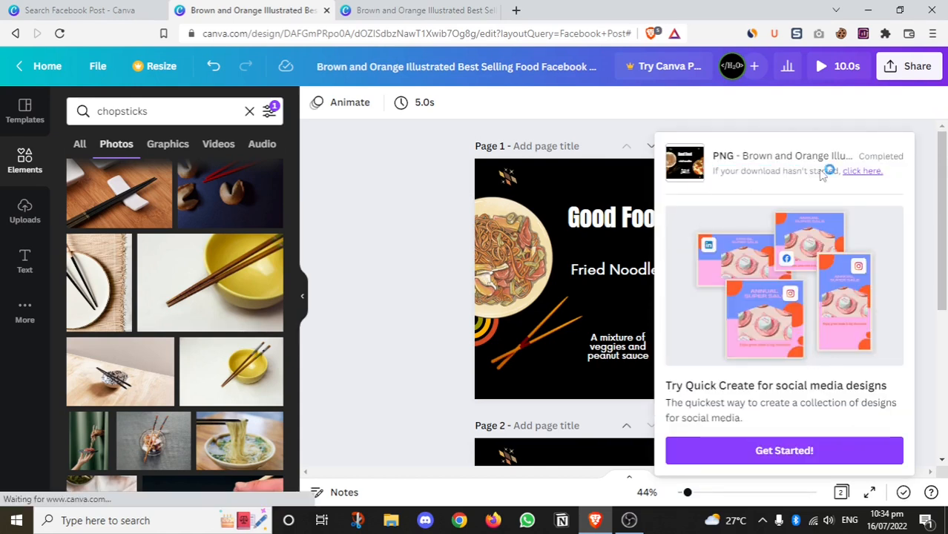
Retry the download and save the page 1 PNG to Downloads under the name demoi.
left_click(862, 170)
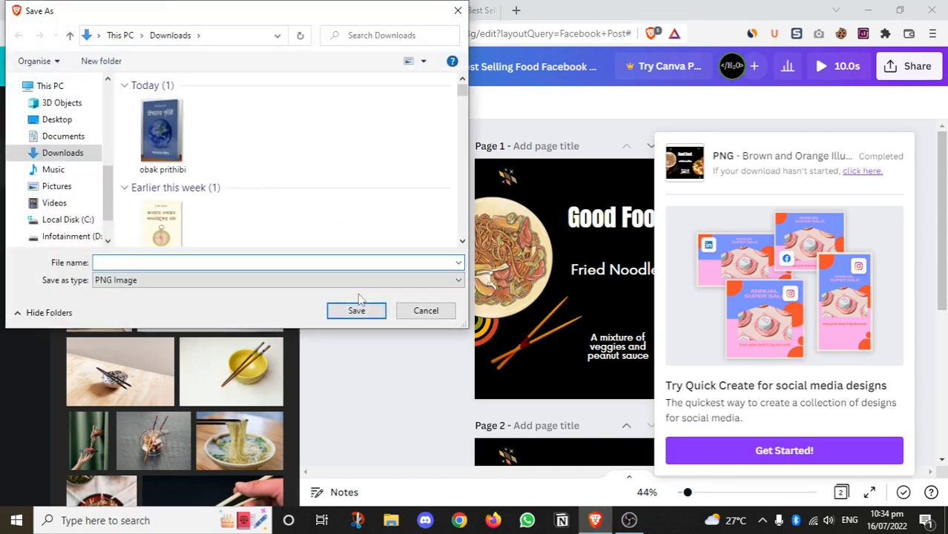
type("demoi")
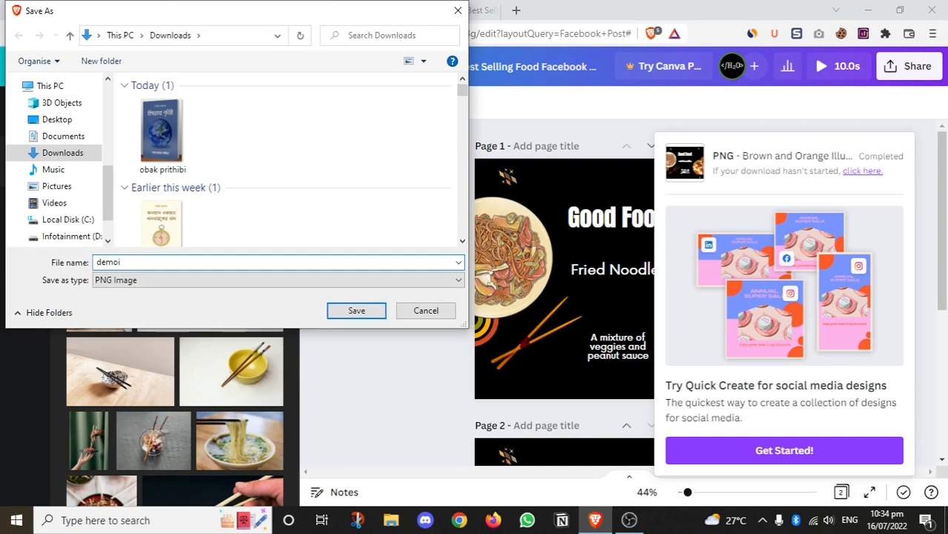
left_click(356, 310)
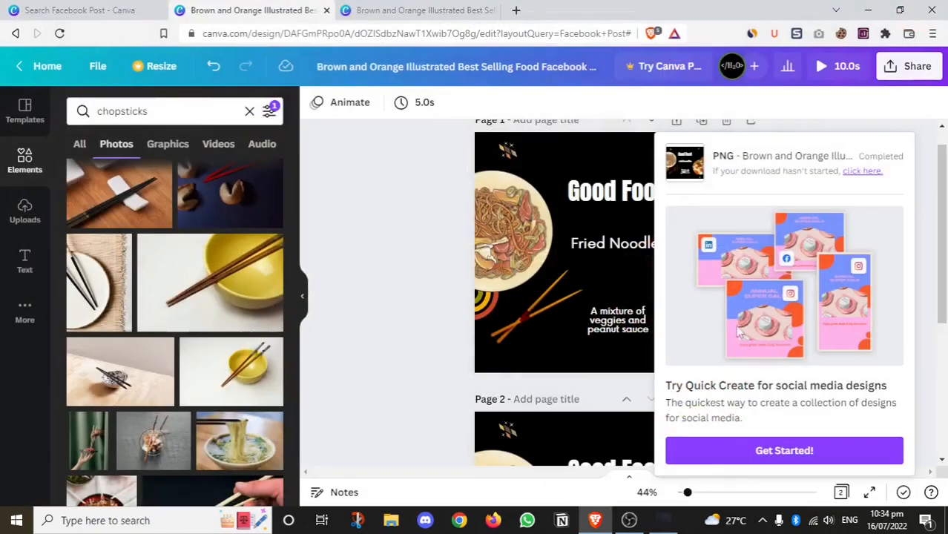
Reopen the download settings with PNG as the file type, then close them without downloading.
left_click(918, 65)
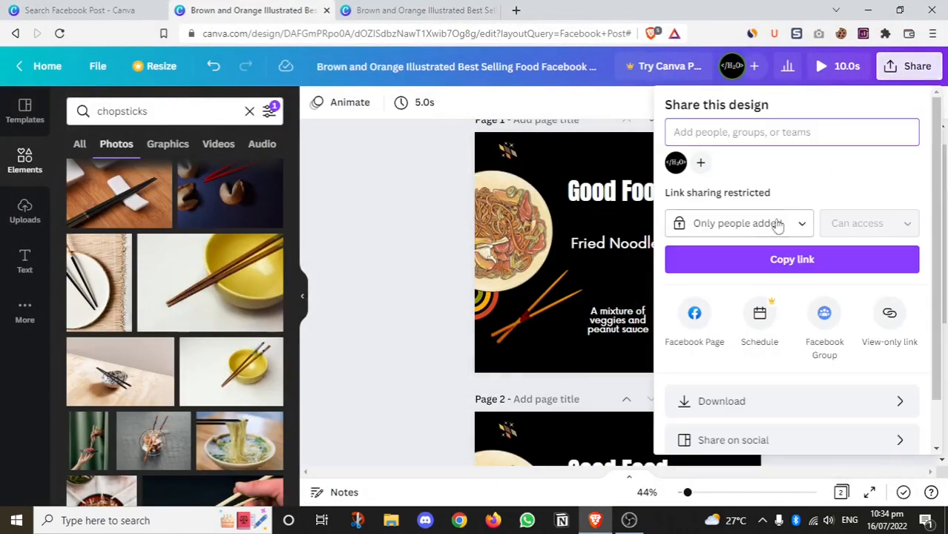
left_click(721, 401)
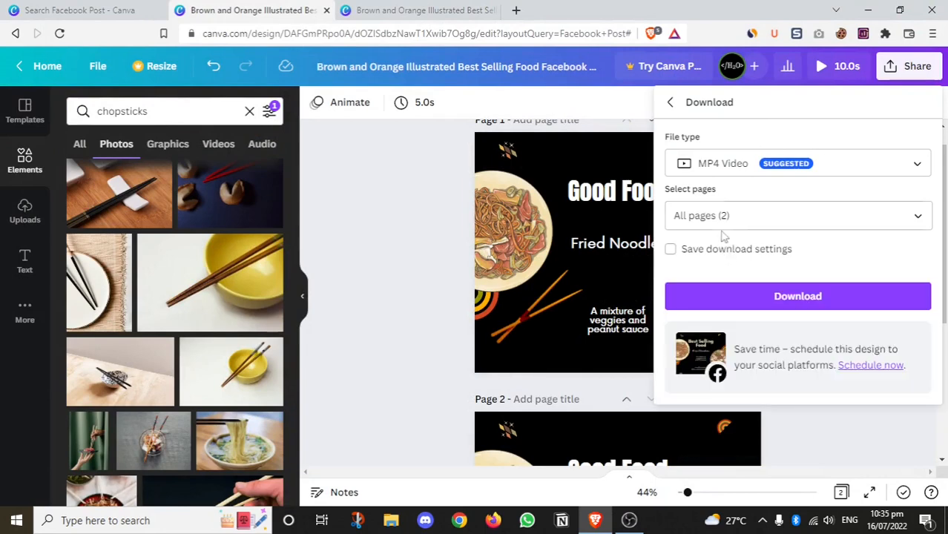
left_click(792, 164)
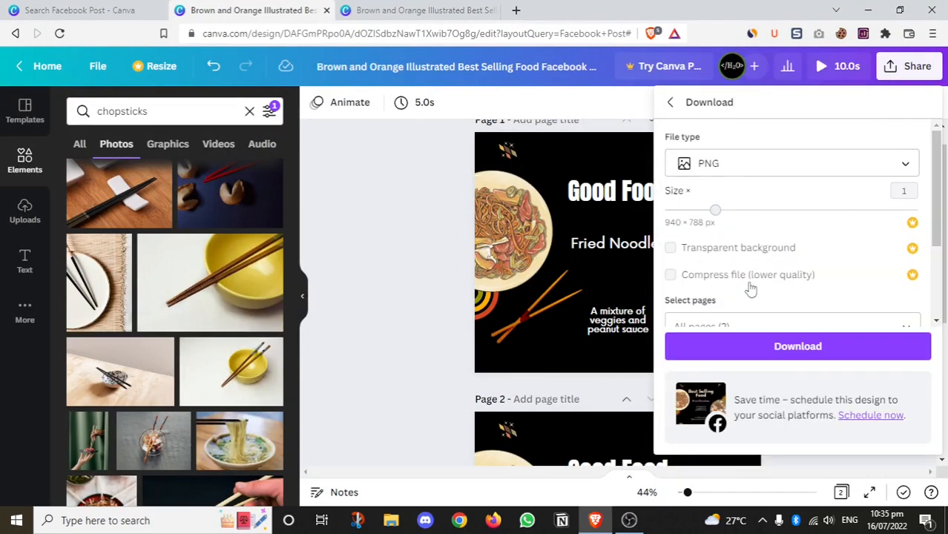
mouse_move(688, 224)
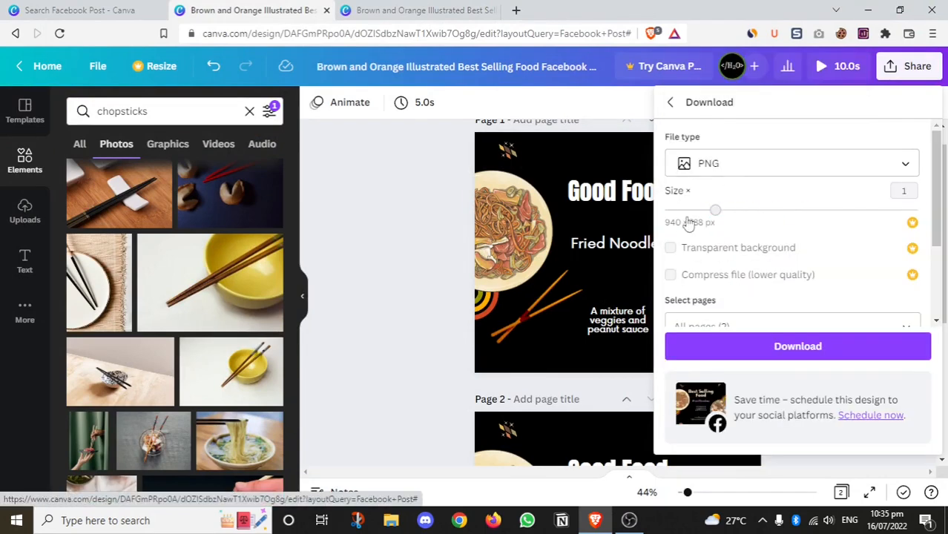
left_click(799, 346)
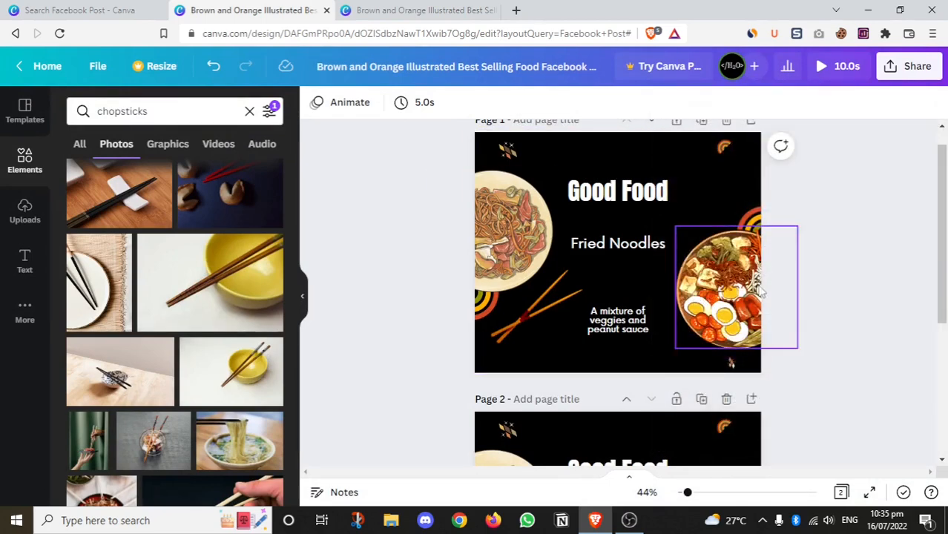
scroll("down", 3)
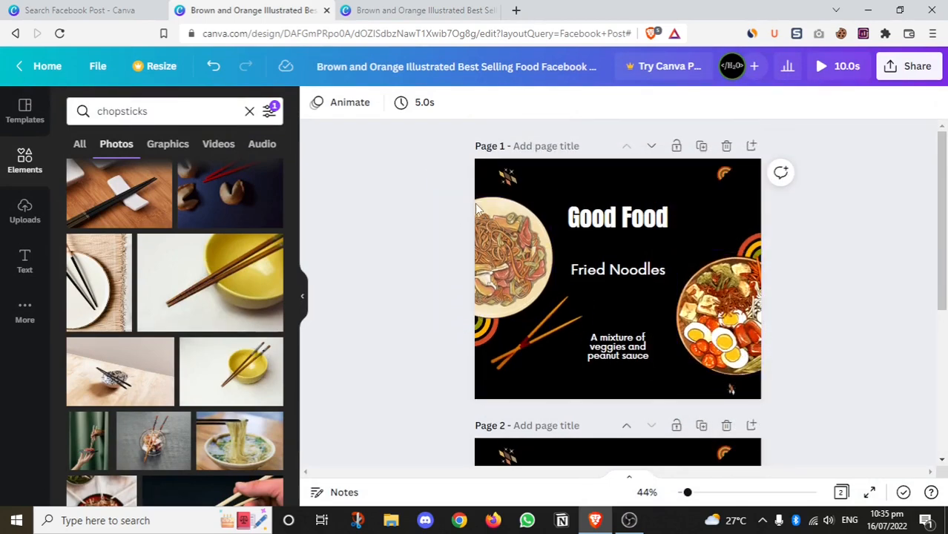
left_click(715, 312)
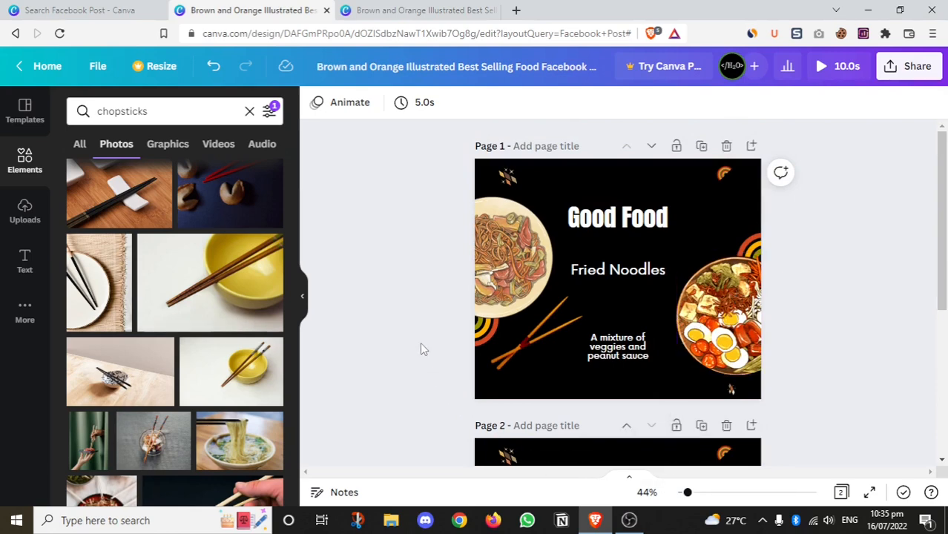
scroll("down", 3)
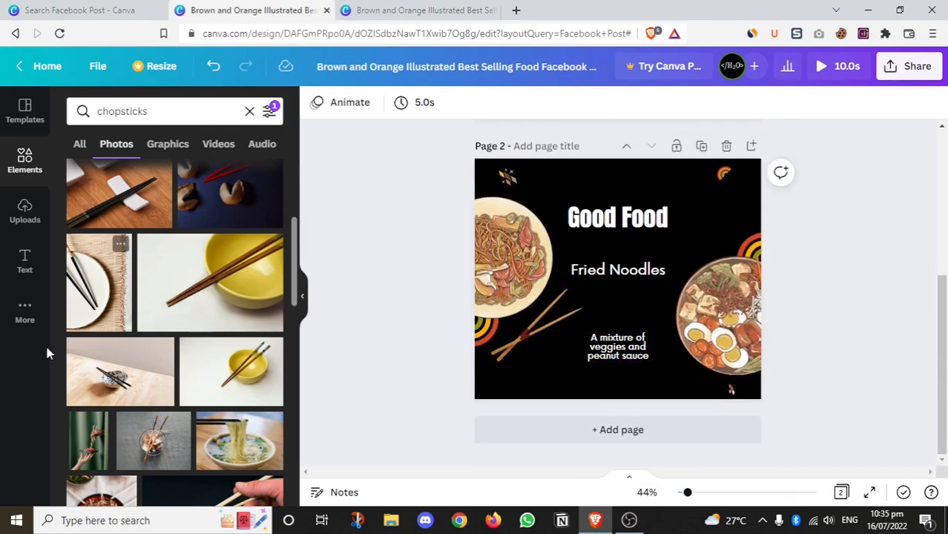
left_click(24, 310)
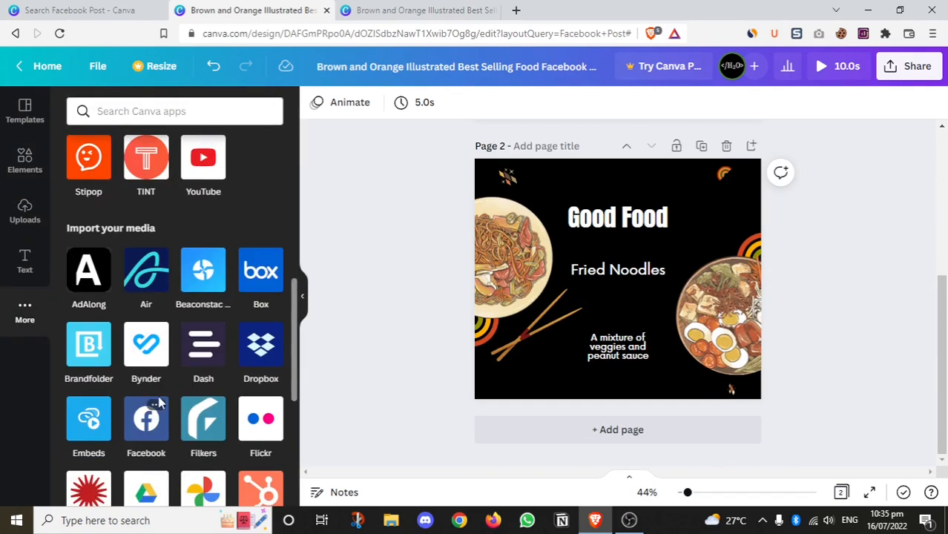
scroll("down", 3)
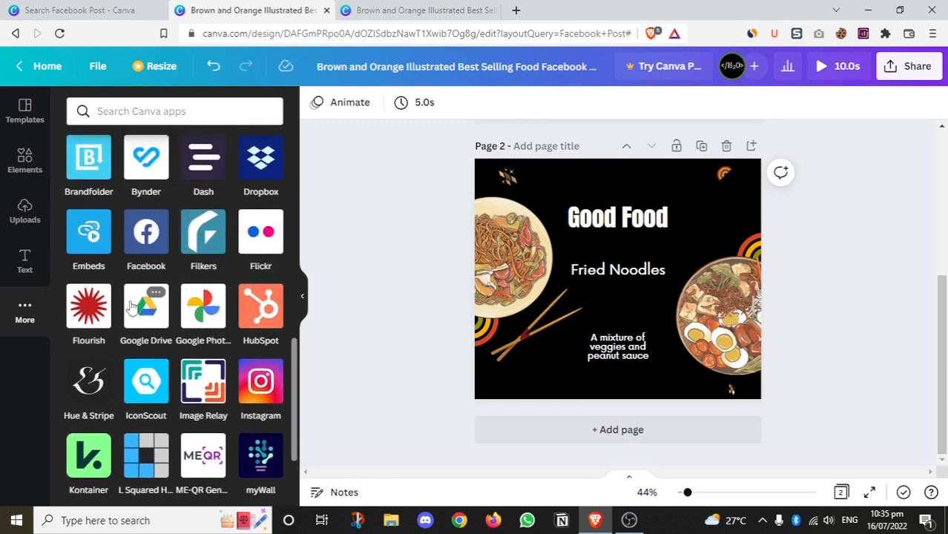
scroll("down", 3)
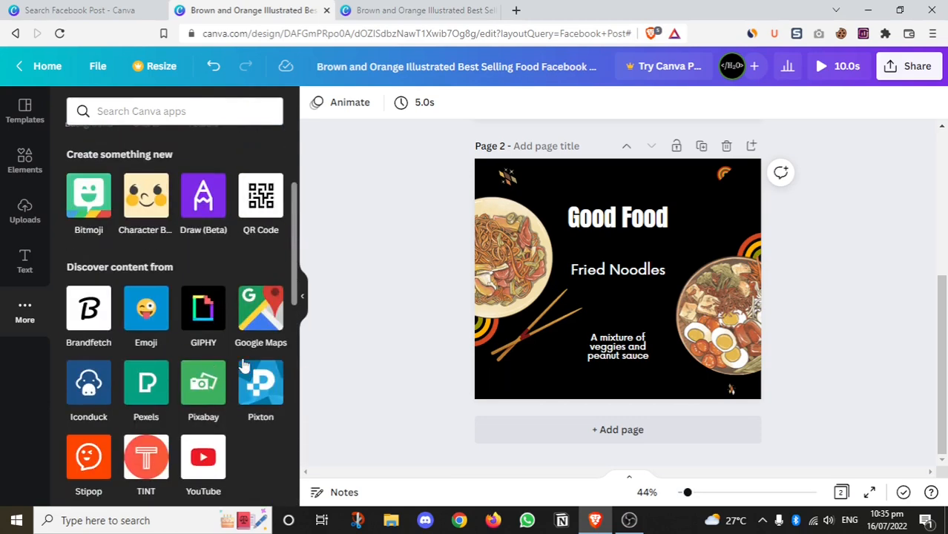
type("chopsticks")
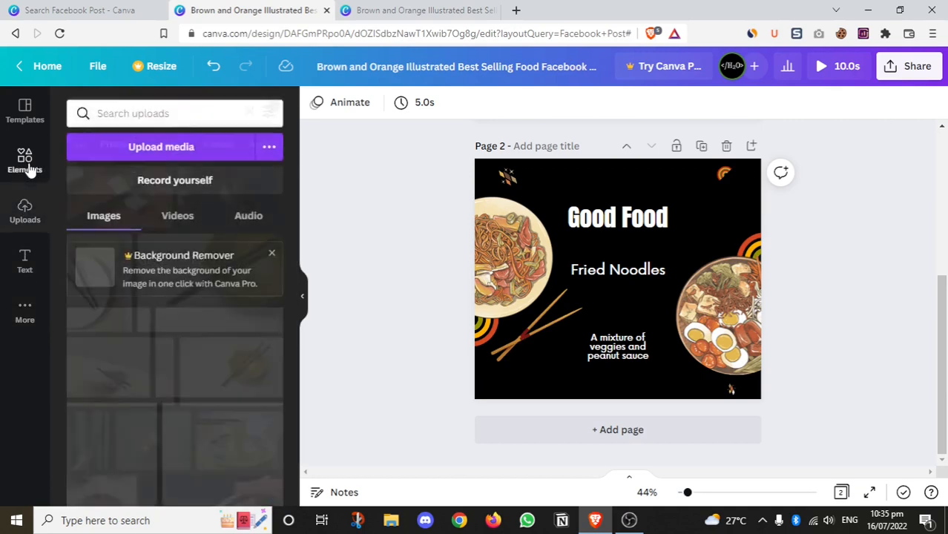
type("chopsticks")
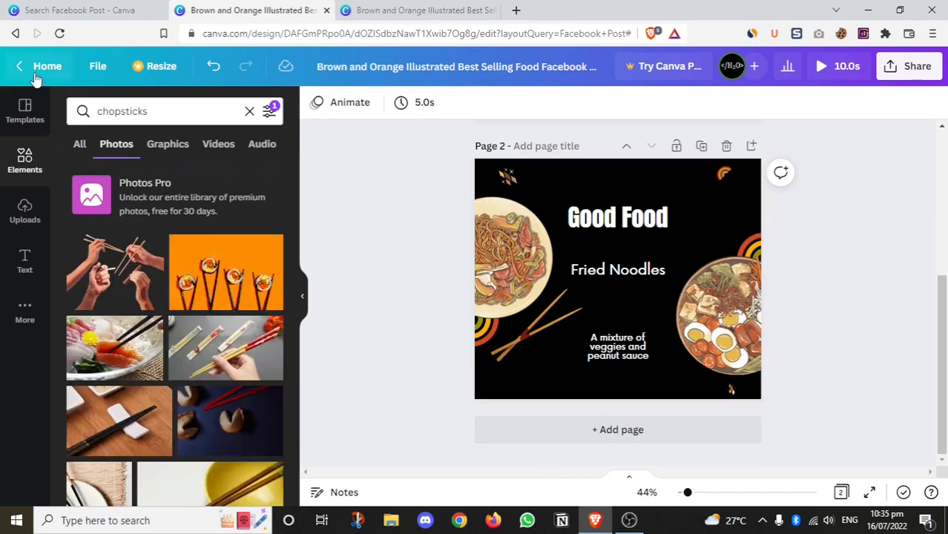
Leave the editor for the Canva home page in a new tab.
left_click(80, 9)
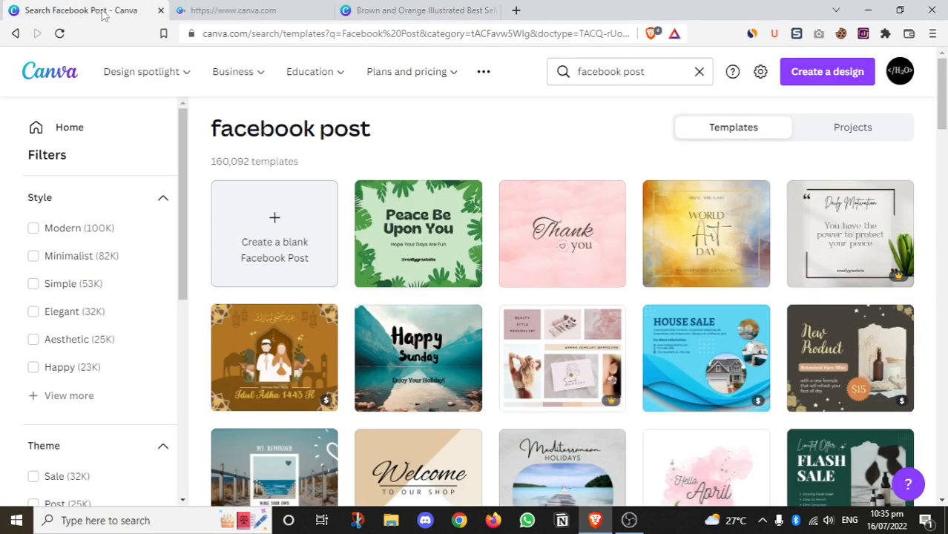
left_click(253, 9)
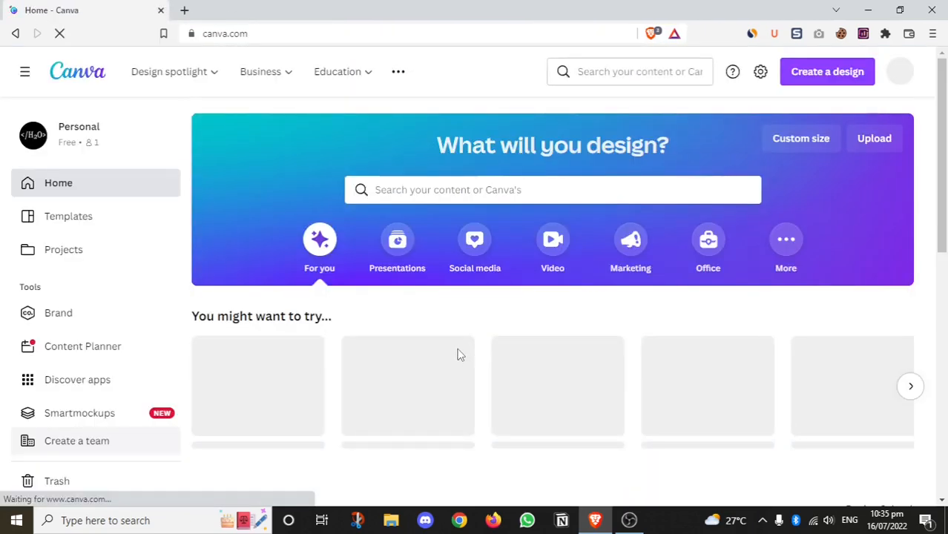
scroll("down", 3)
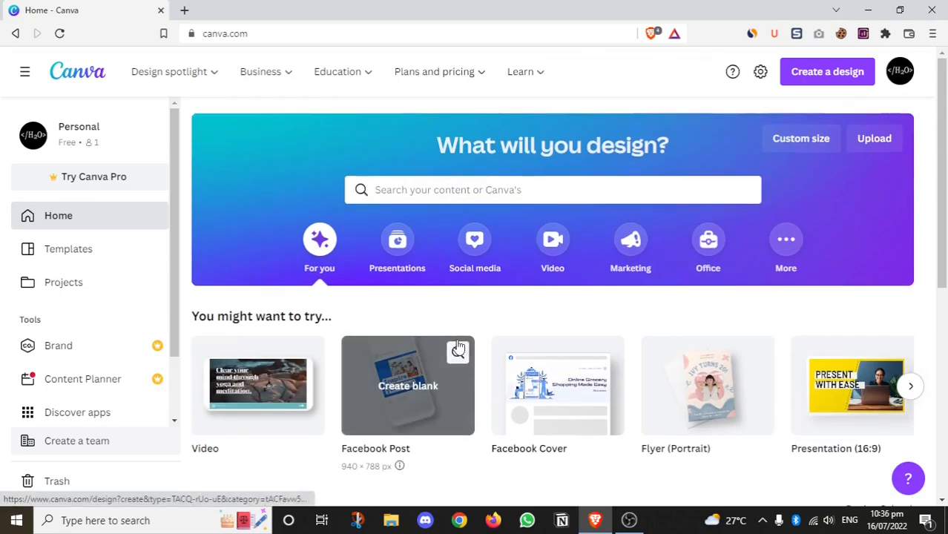
Browse the Presentations and More categories, revealing Infographic, Photo Collage and Graph.
left_click(398, 250)
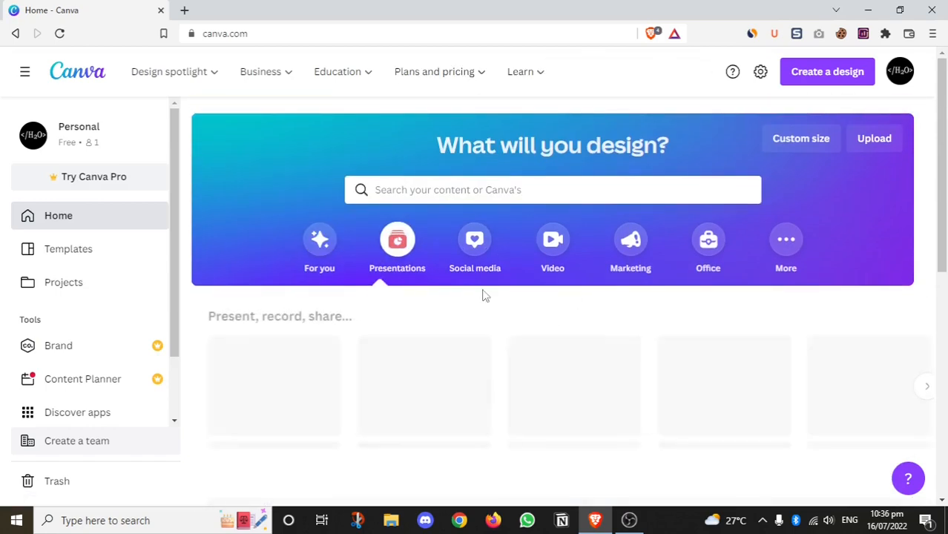
scroll("down", 3)
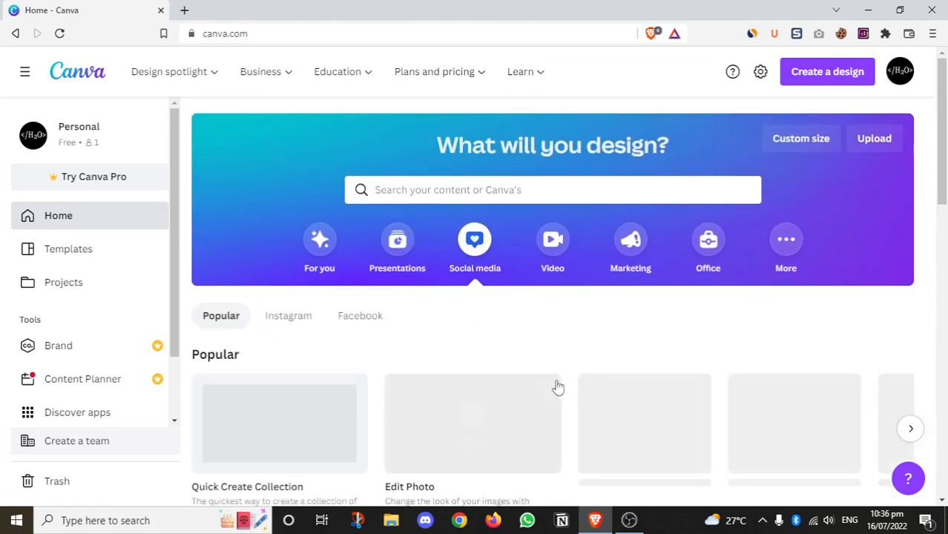
scroll("down", 3)
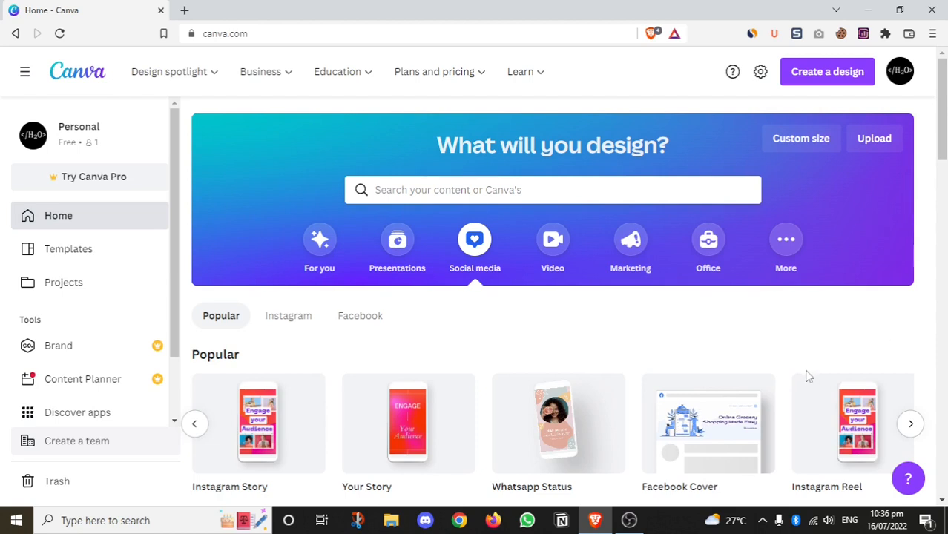
left_click(786, 239)
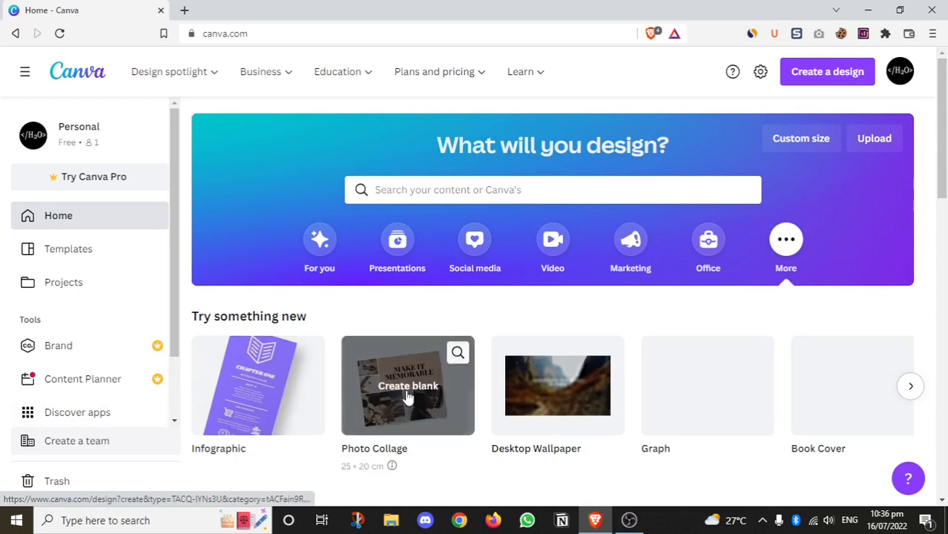
mouse_move(691, 303)
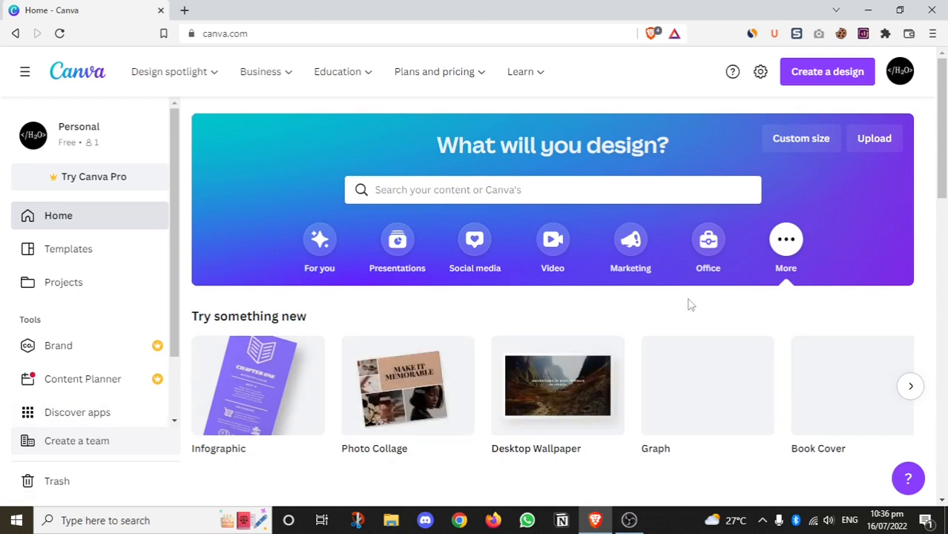
mouse_move(680, 354)
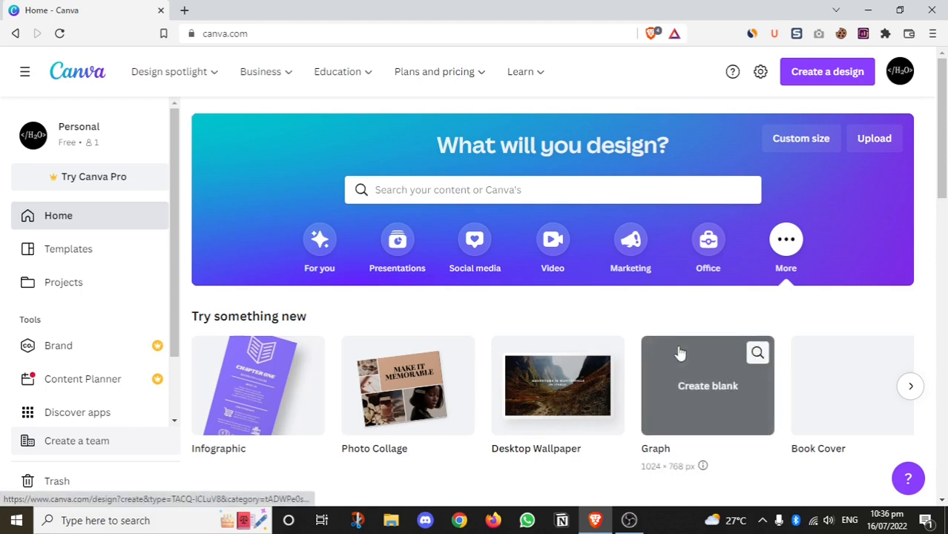